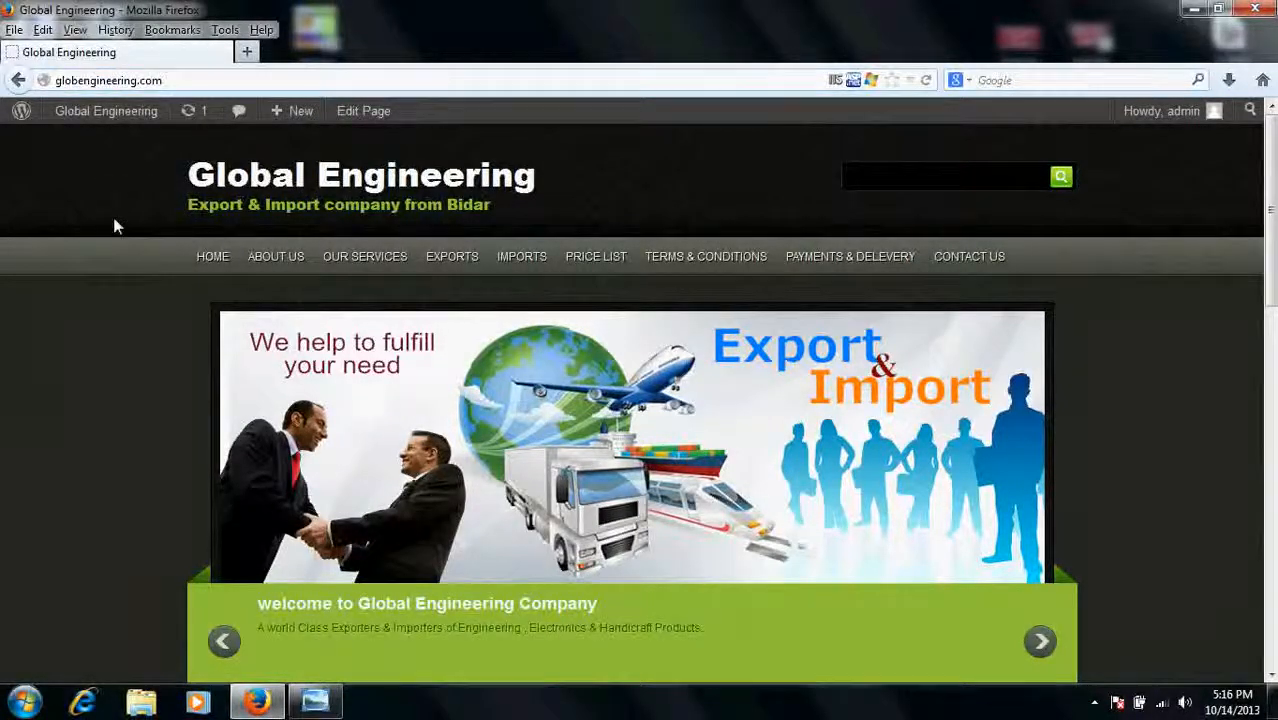
mouse_move(1080, 140)
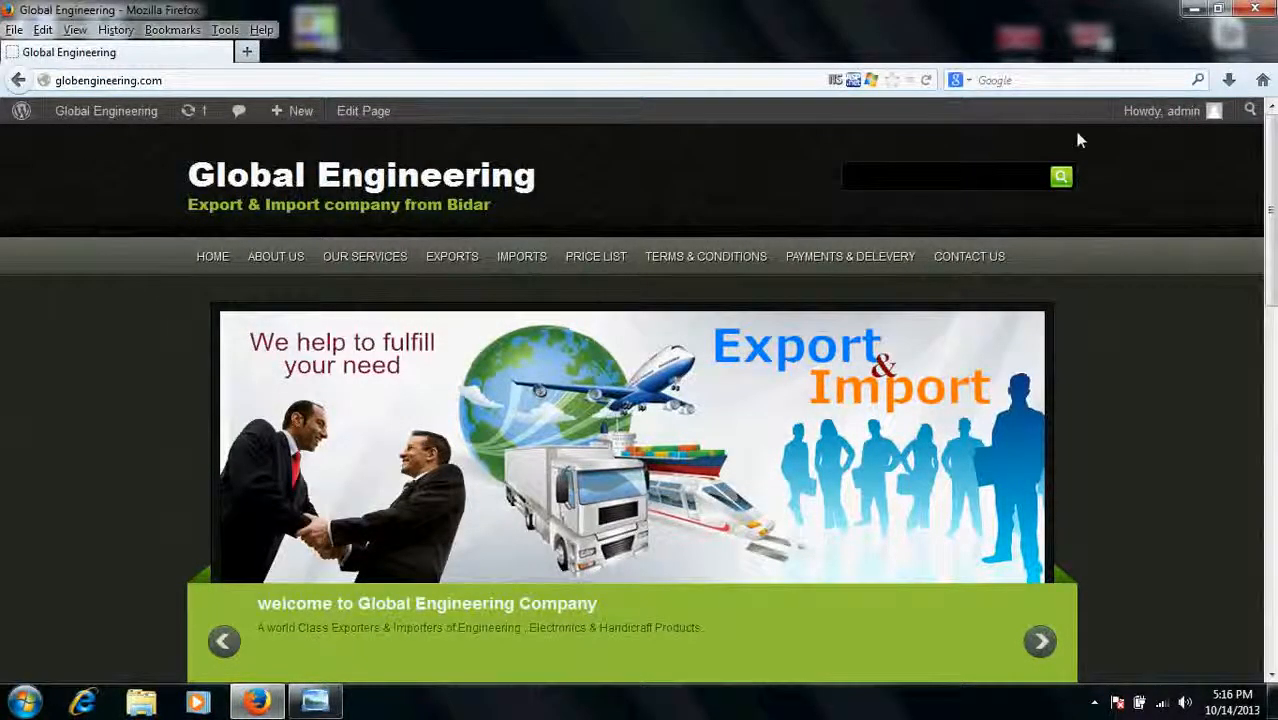
Browse the Global Engineering home page, then open Our Services from the navigation menu
scroll(down, 3)
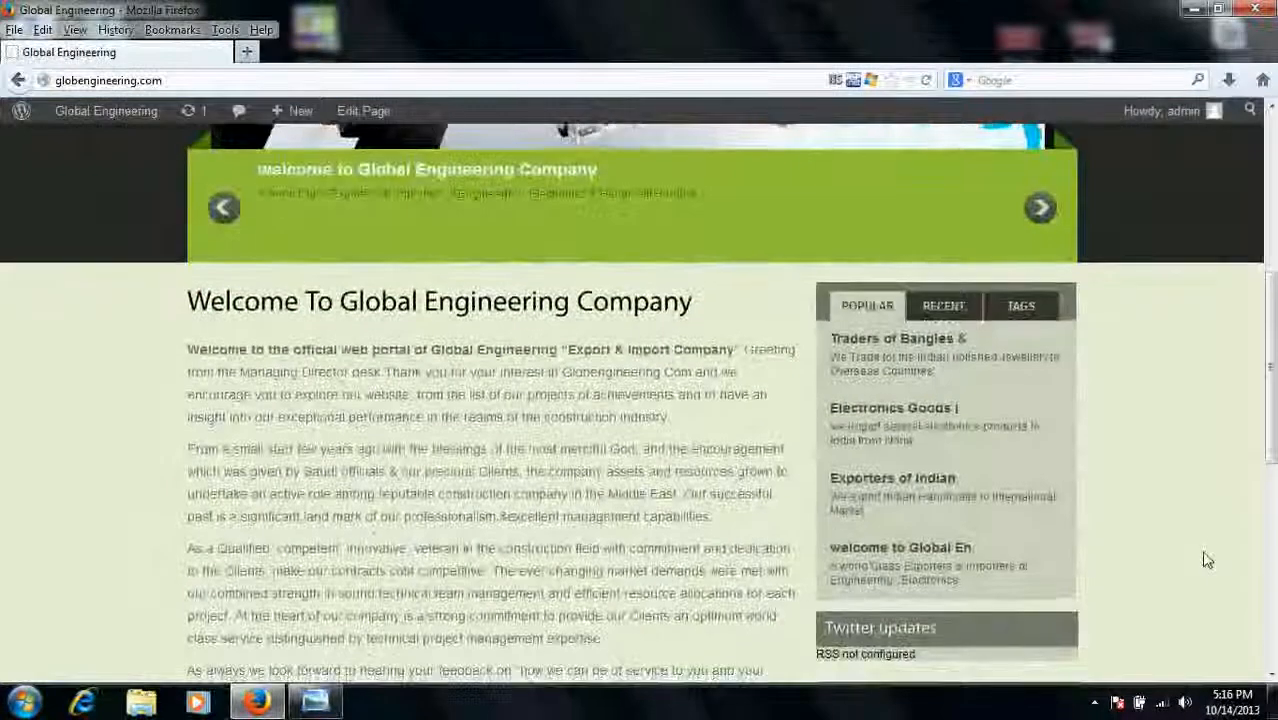
scroll(down, 3)
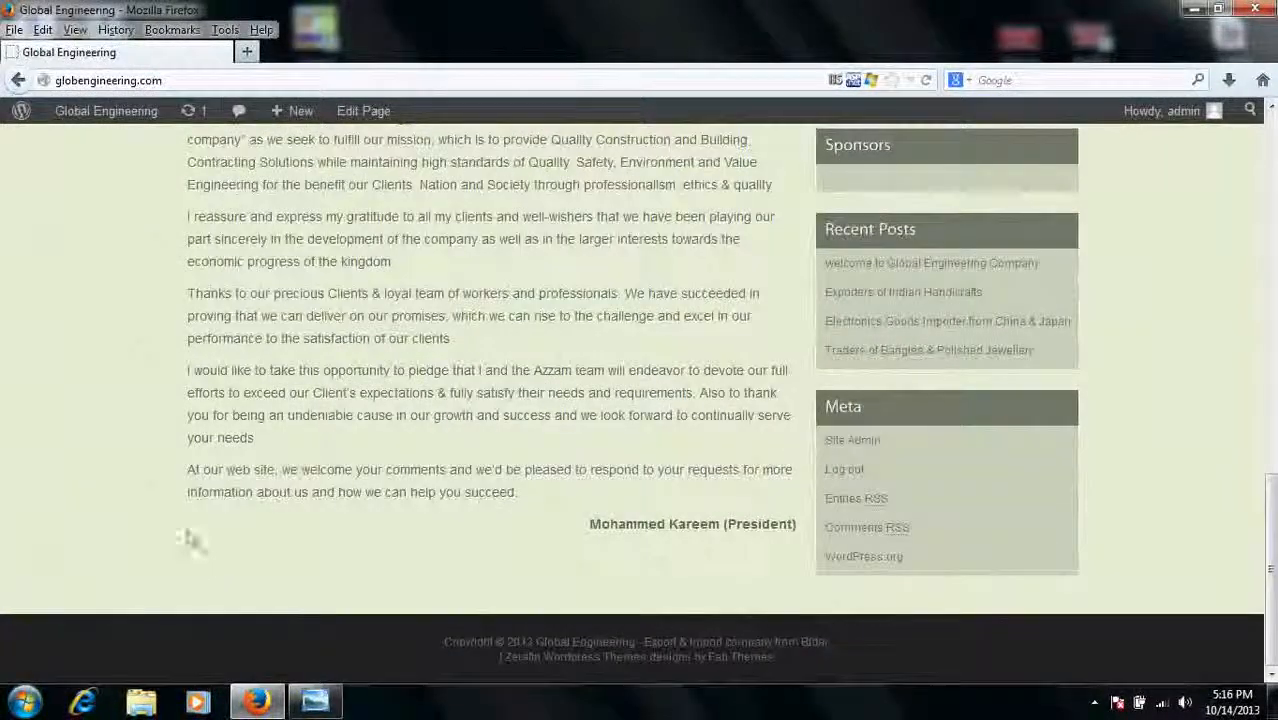
scroll(up, 3)
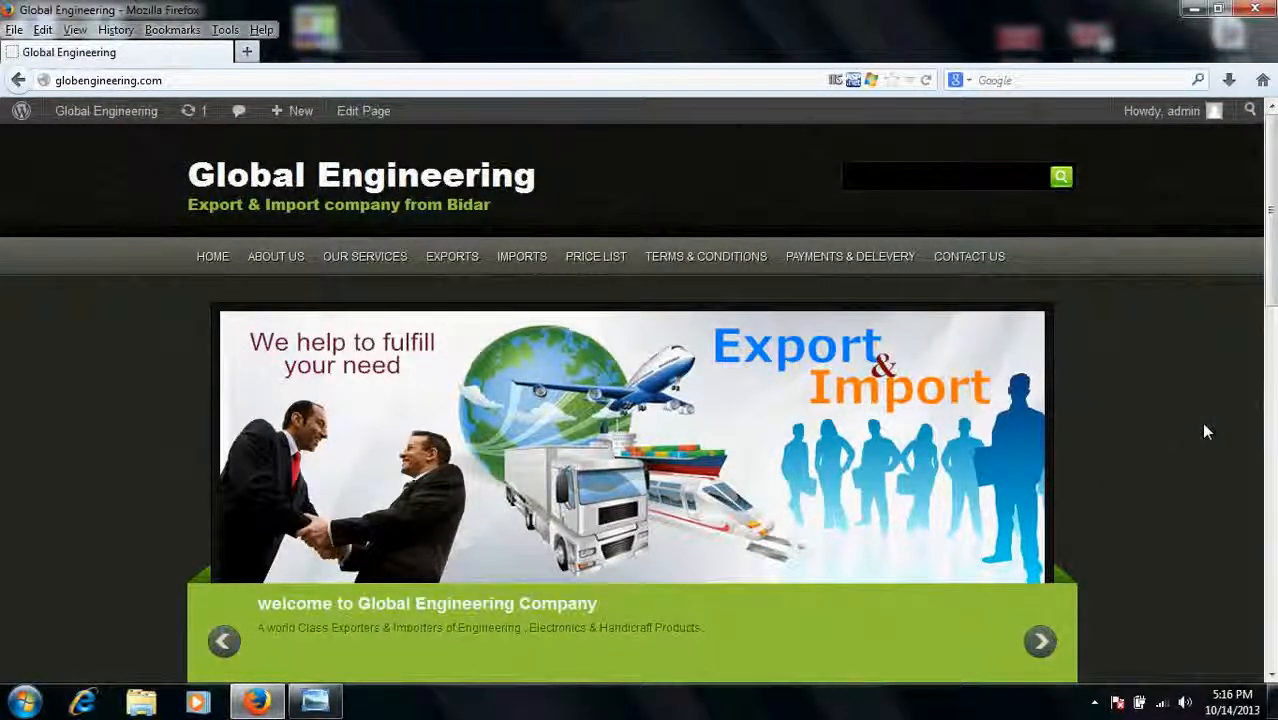
mouse_move(840, 415)
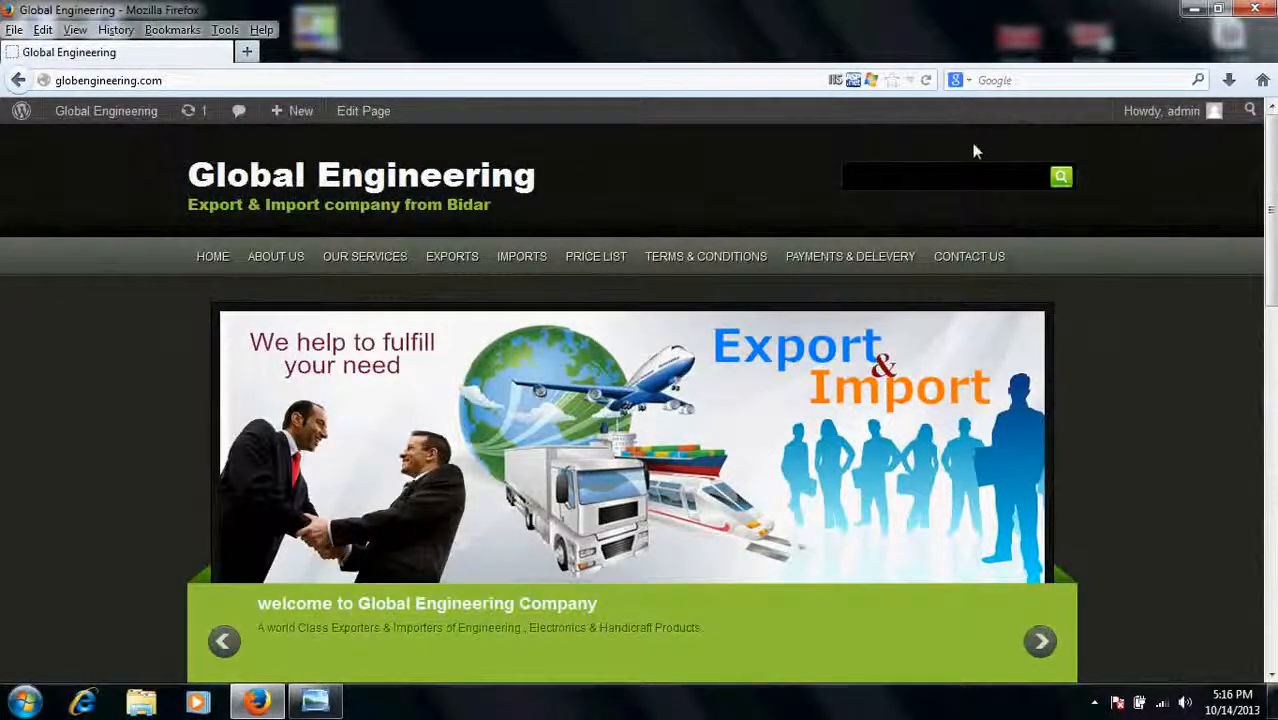
mouse_move(1147, 358)
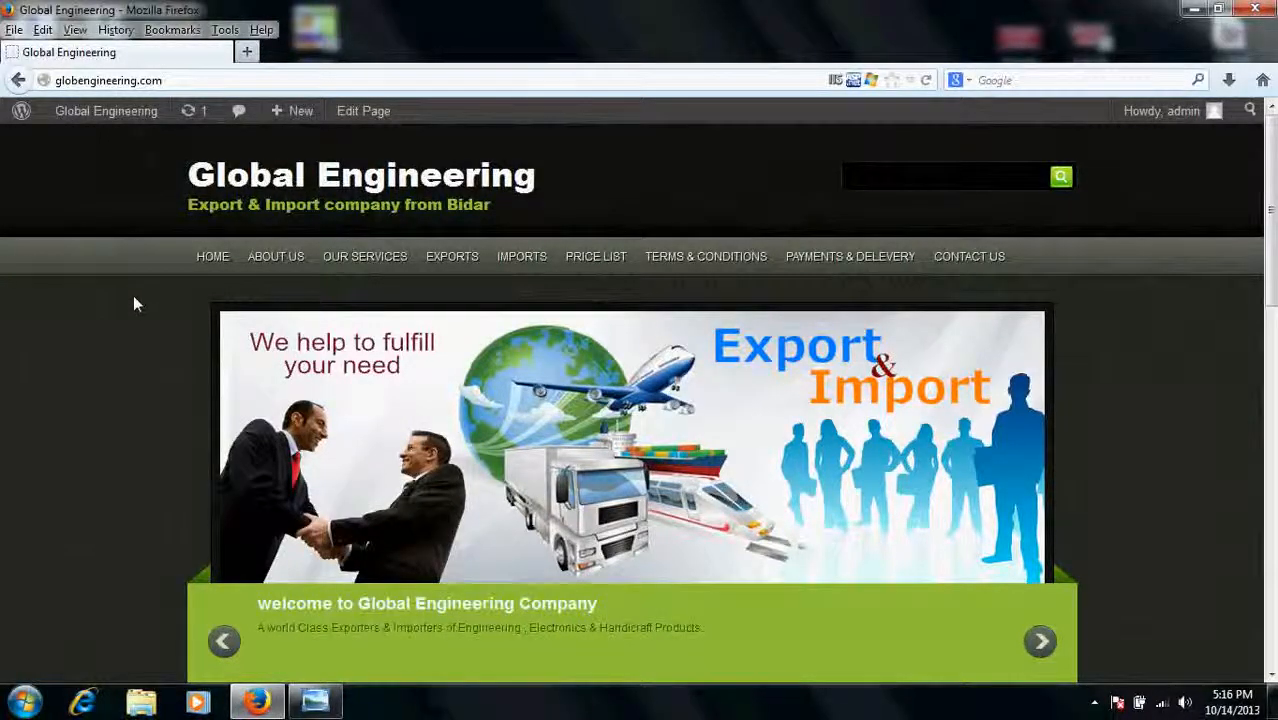
scroll(down, 3)
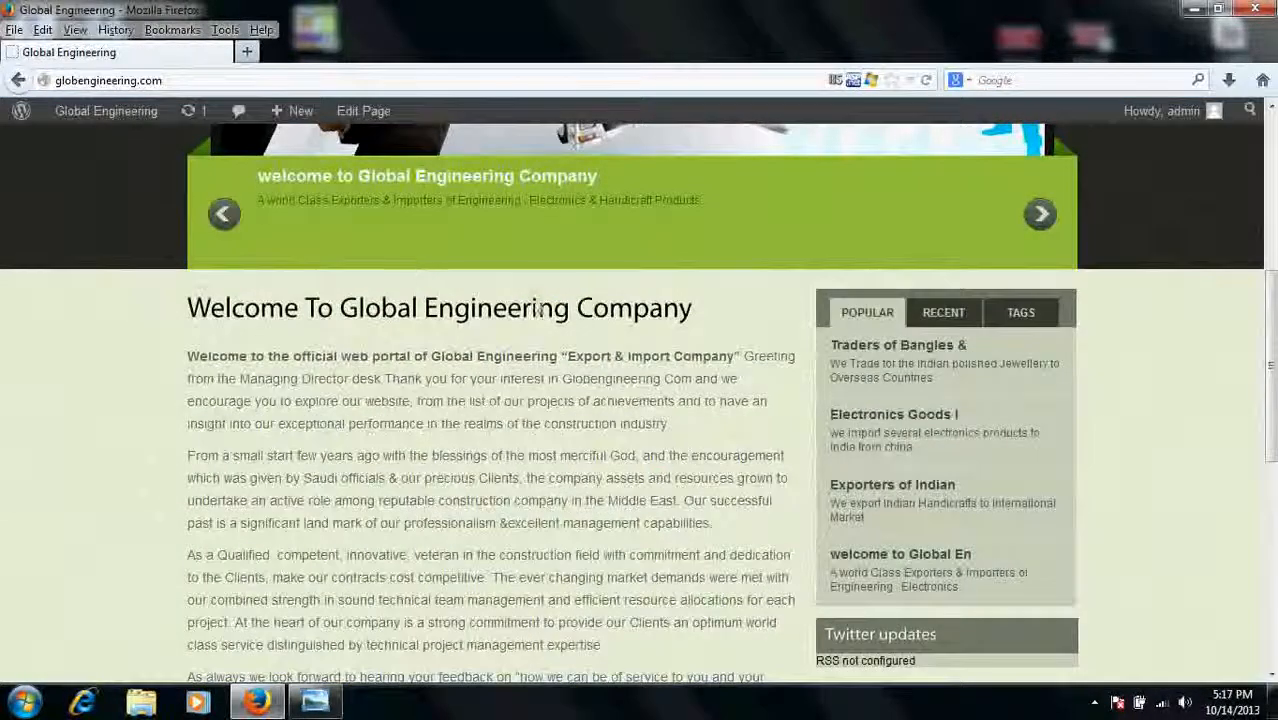
scroll(down, 3)
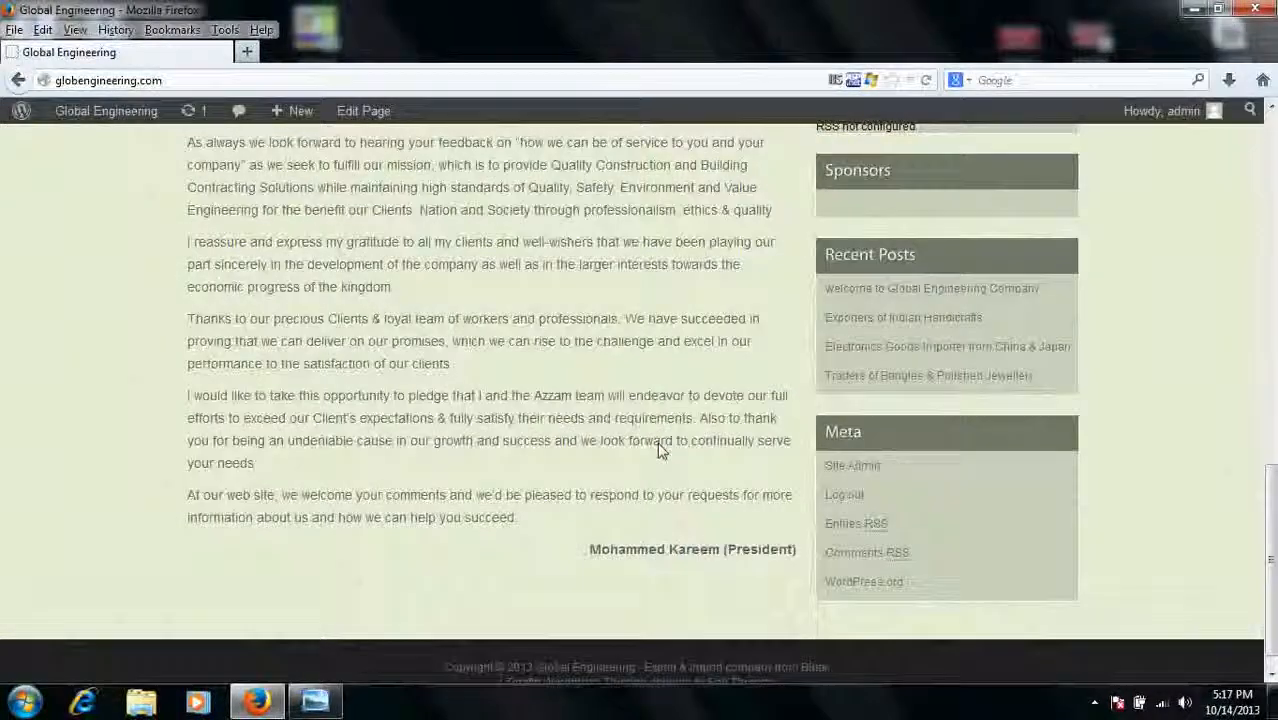
scroll(up, 3)
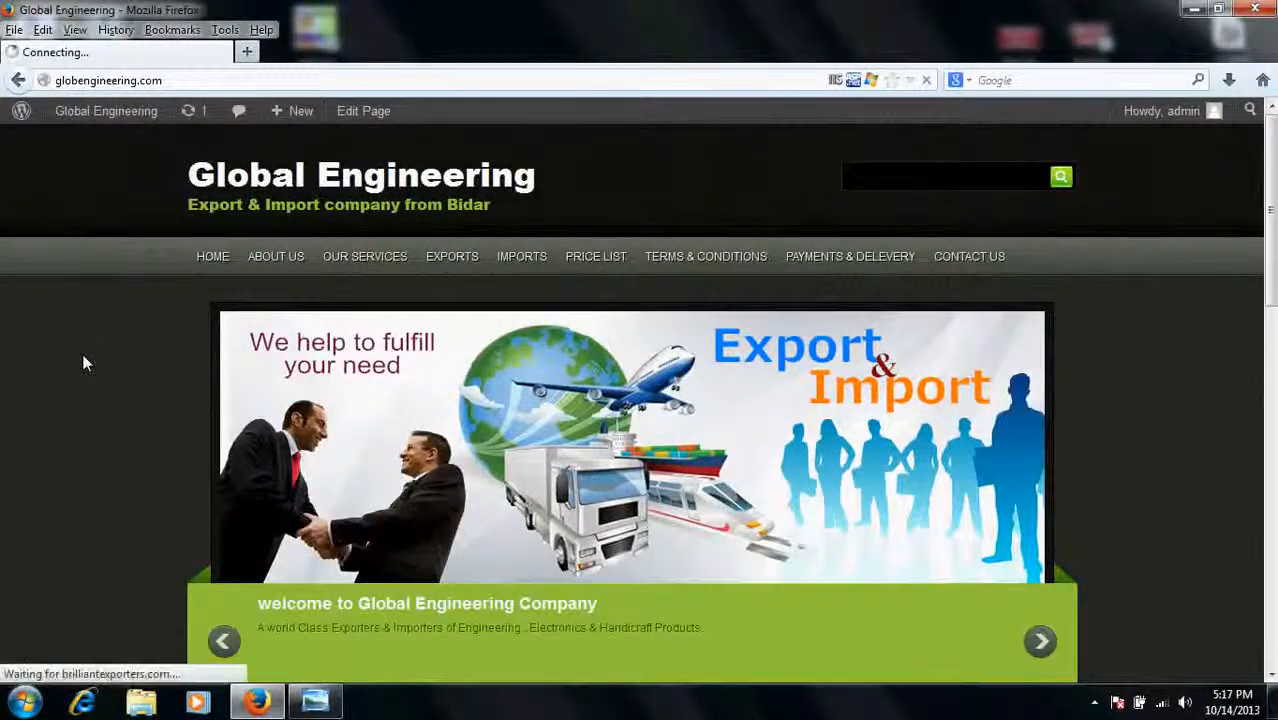
scroll(down, 3)
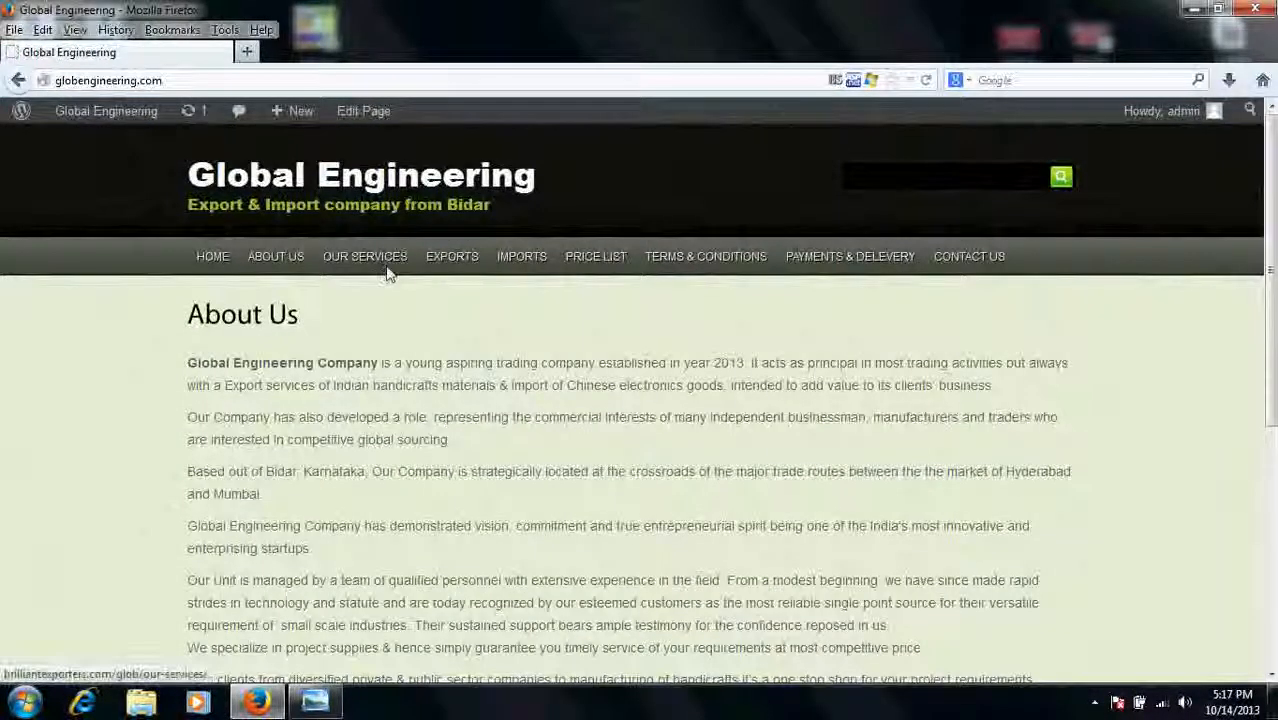
click(365, 256)
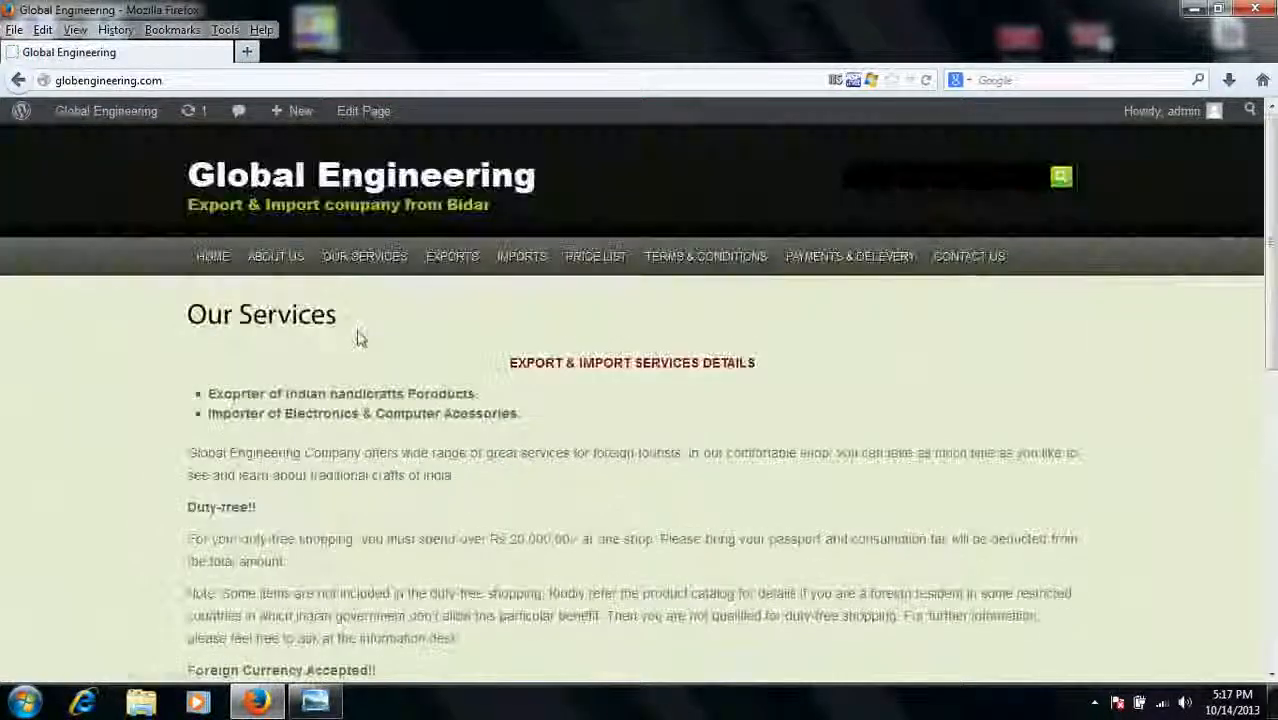
mouse_move(878, 256)
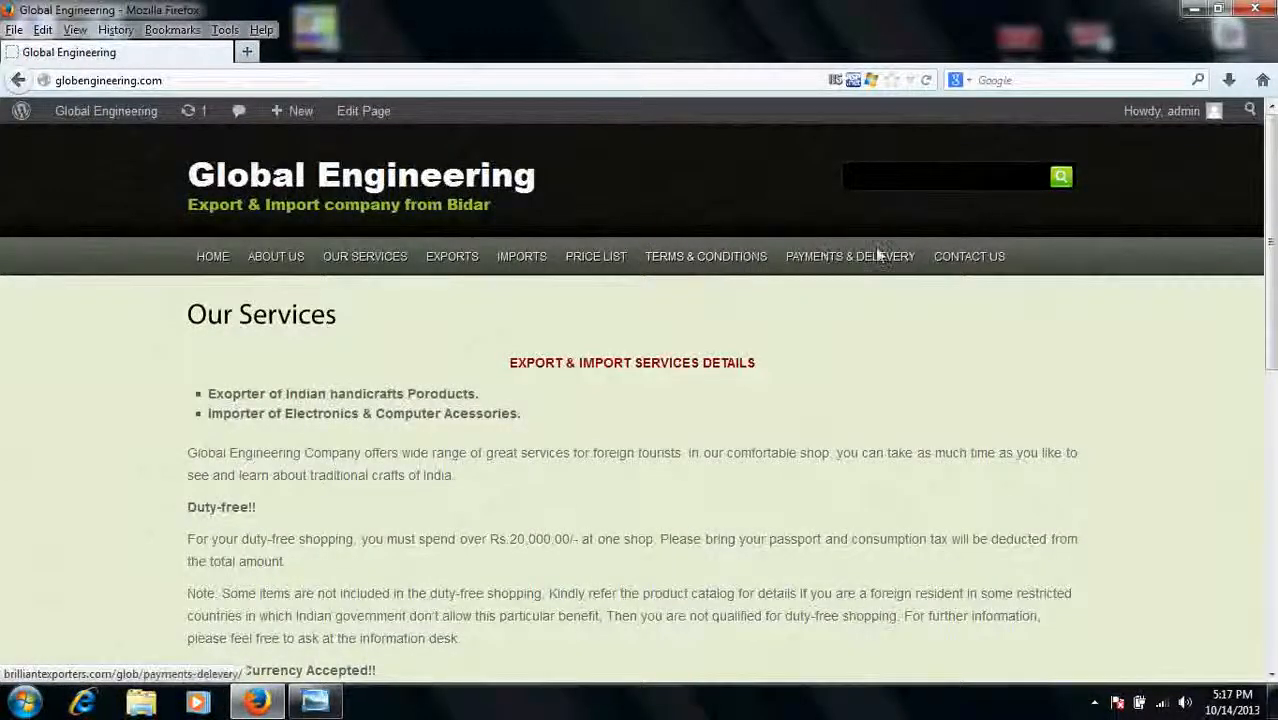
mouse_move(212, 256)
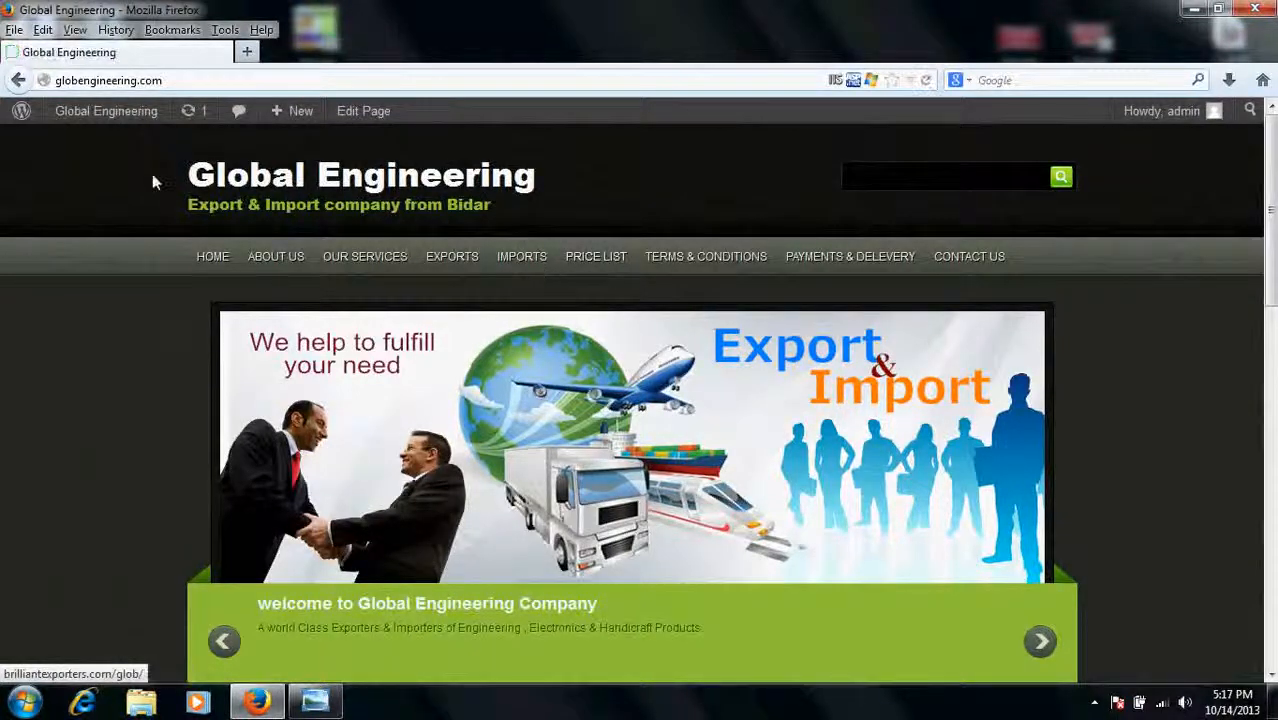
click(106, 111)
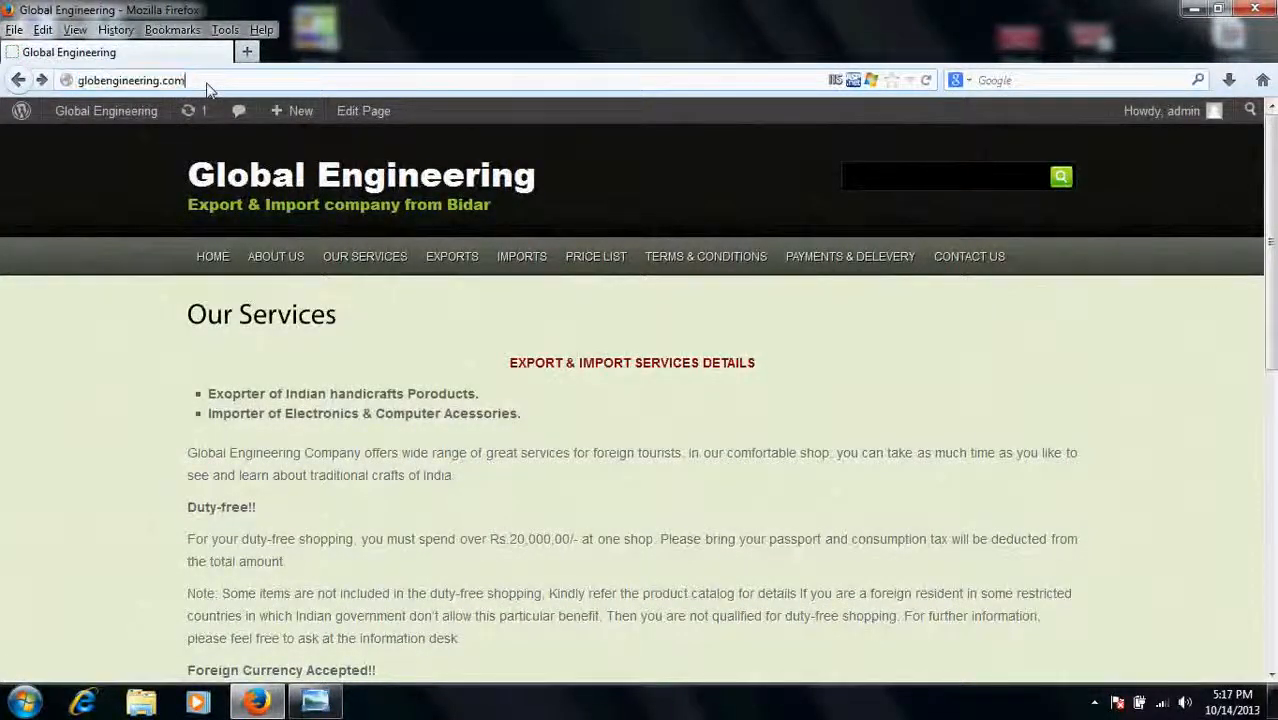
From the dashboard tab, open Appearance > Customize for the Zerafin theme
click(130, 80)
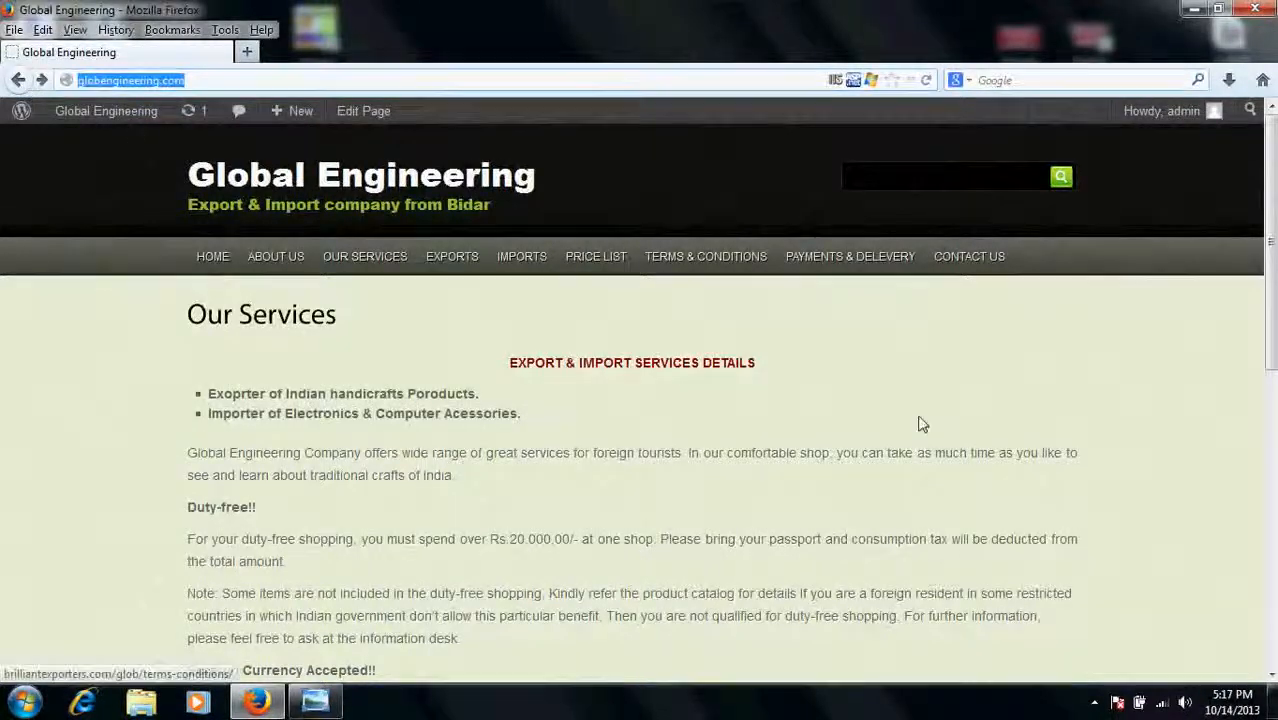
right_click(1093, 614)
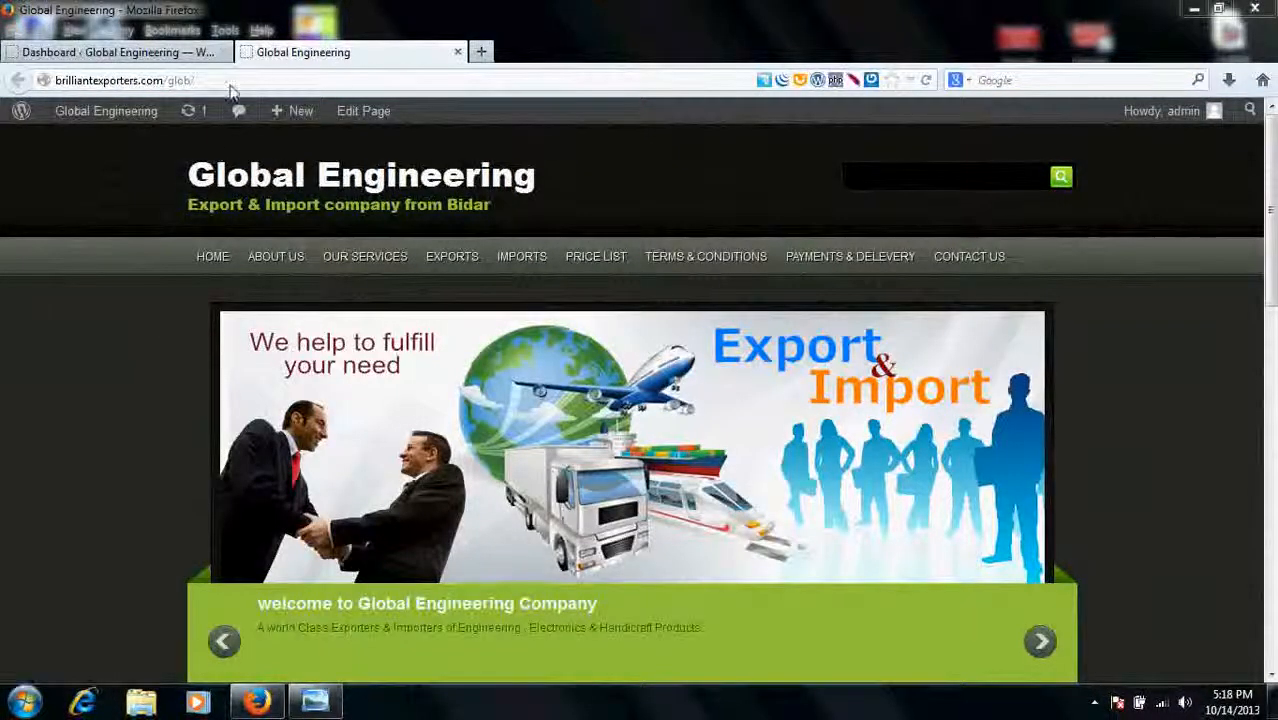
click(115, 52)
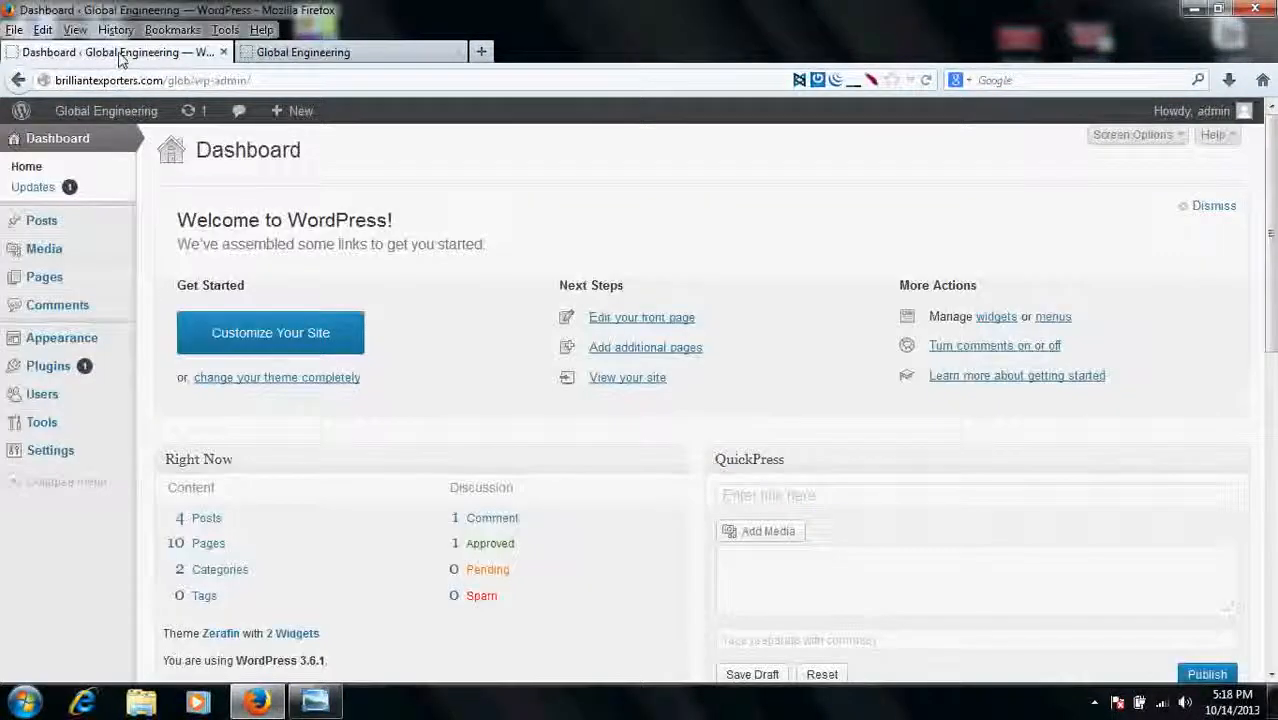
mouse_move(180, 275)
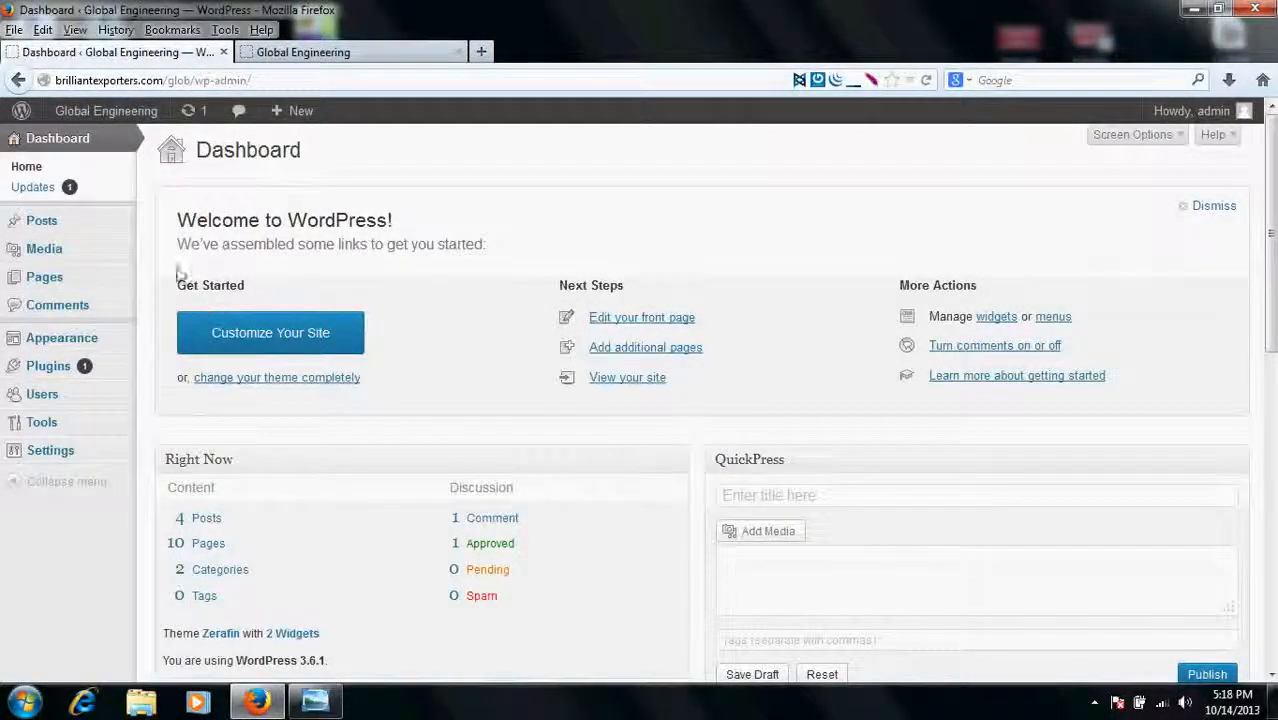
mouse_move(55, 330)
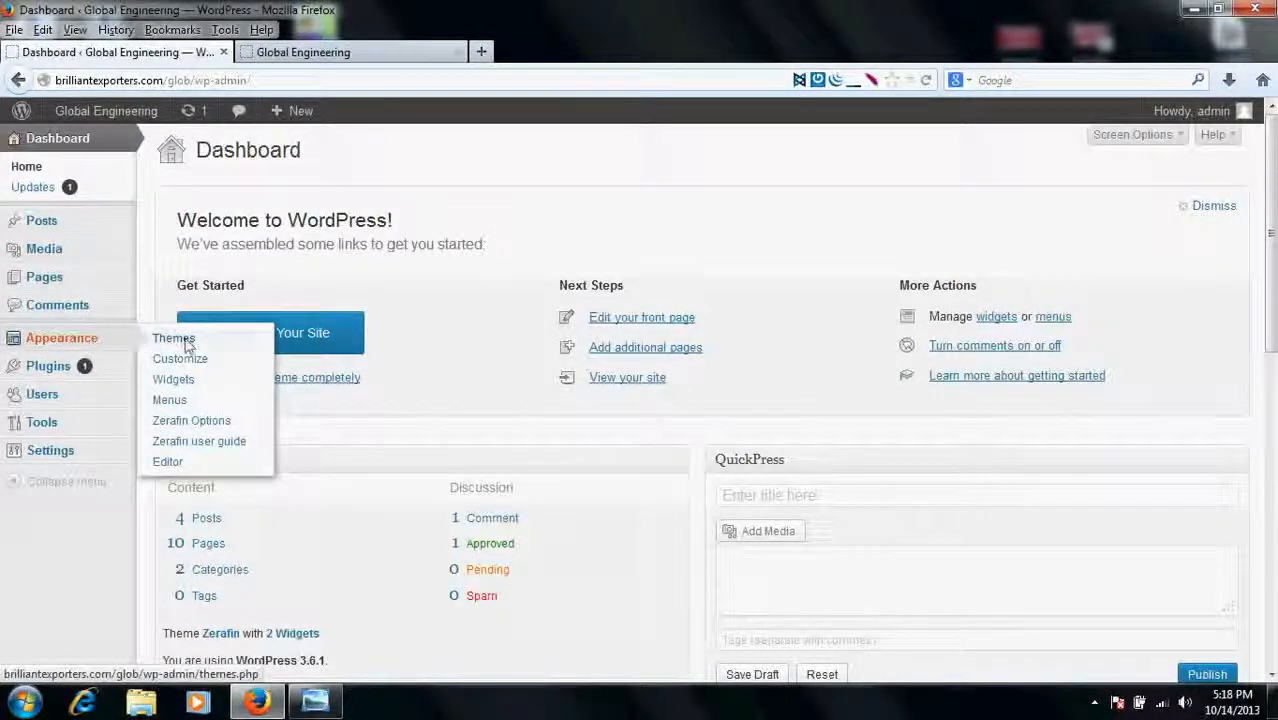
click(180, 358)
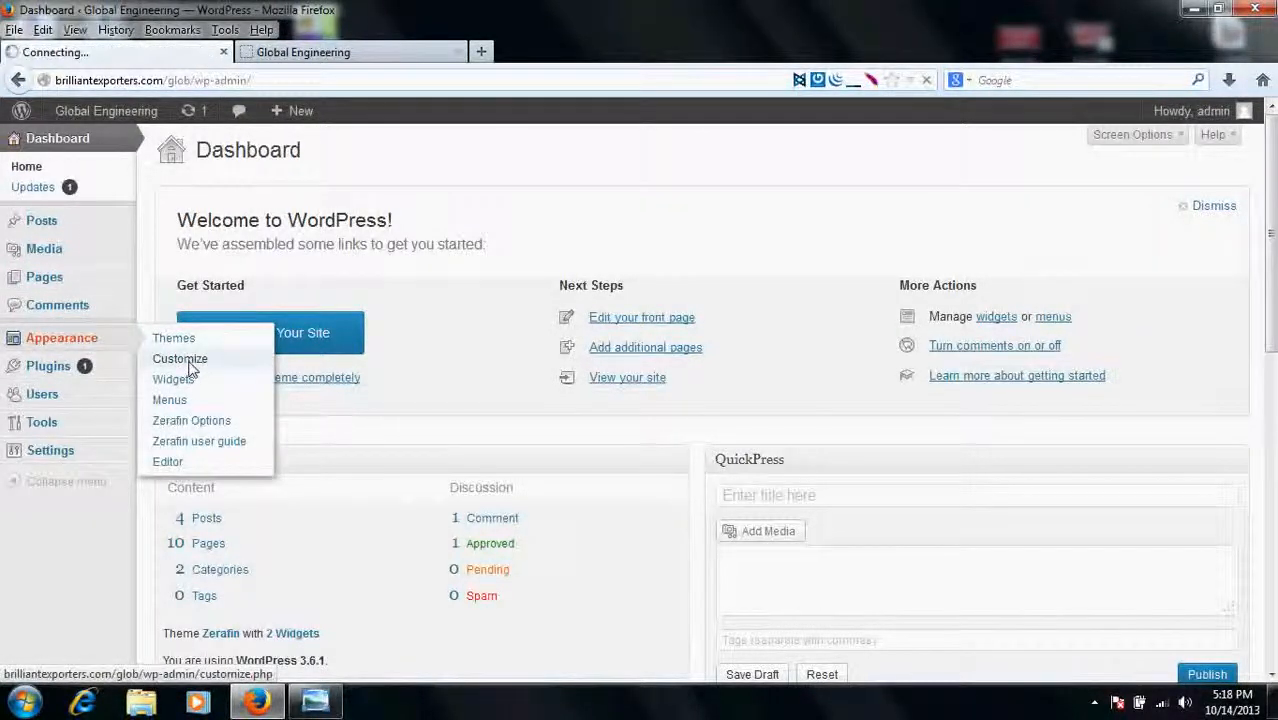
click(180, 358)
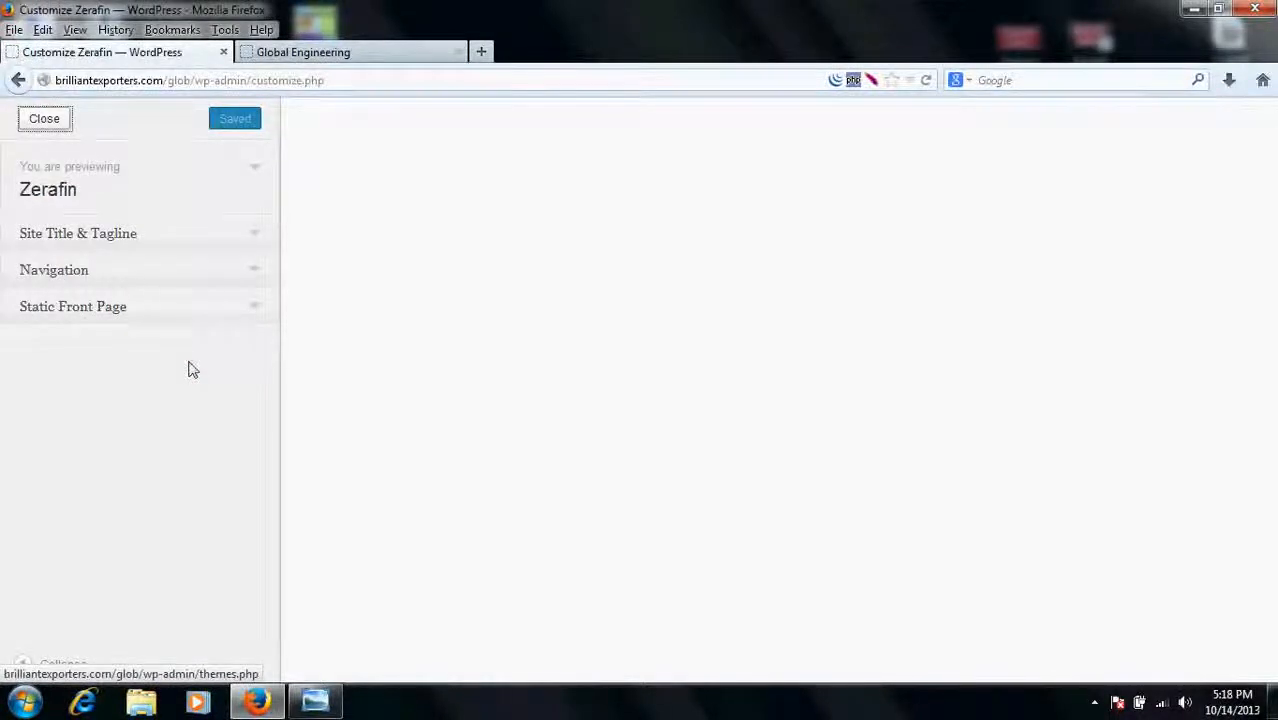
Go back to the Global Engineering home page tab and scroll through it
click(43, 118)
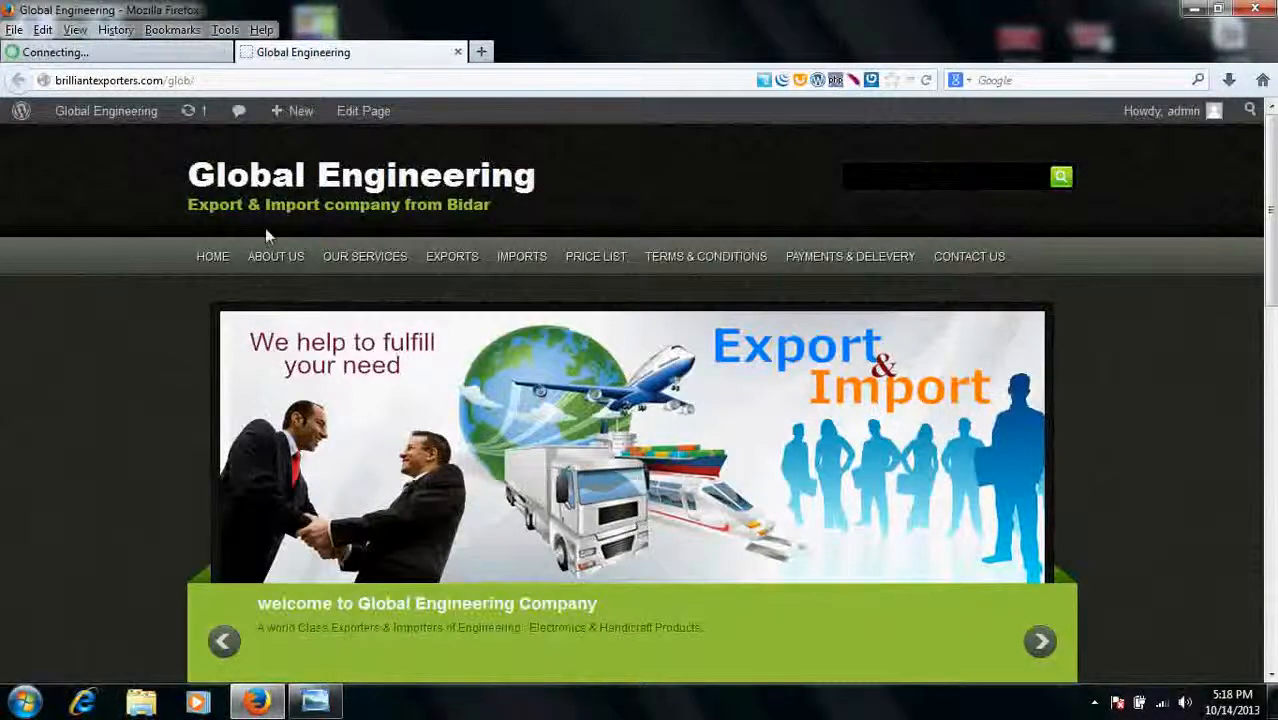
scroll(down, 3)
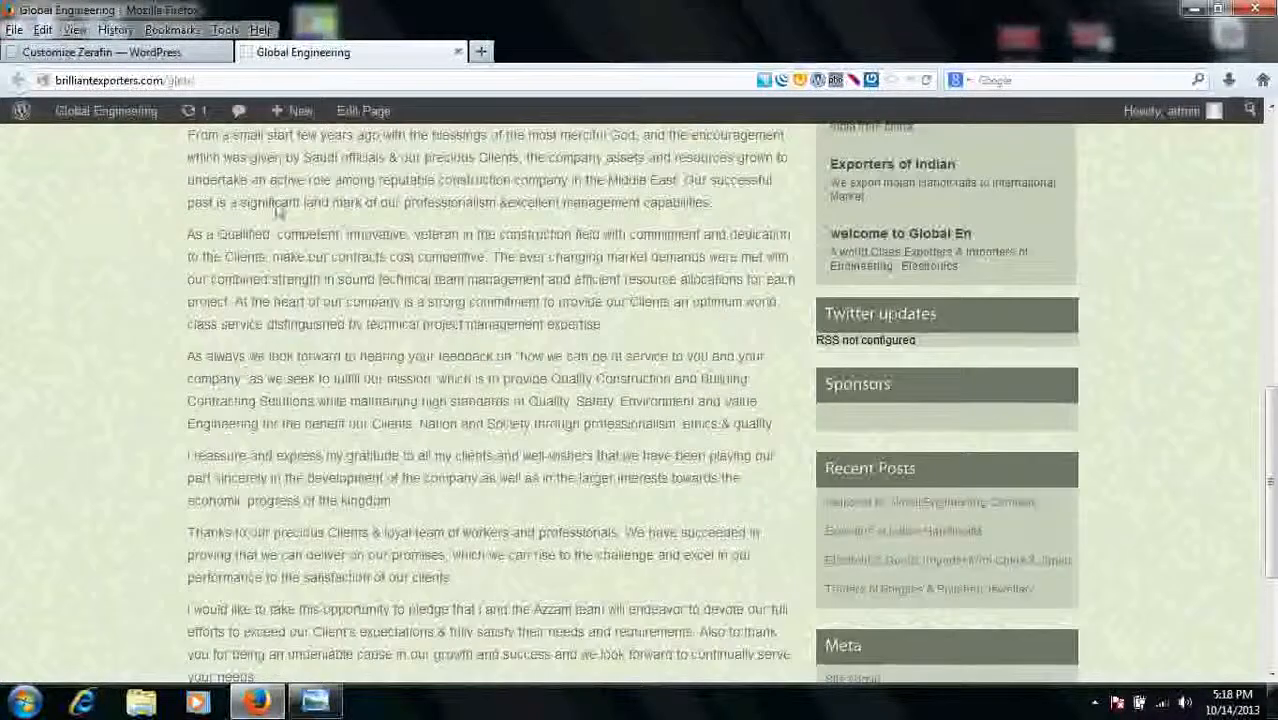
scroll(down, 3)
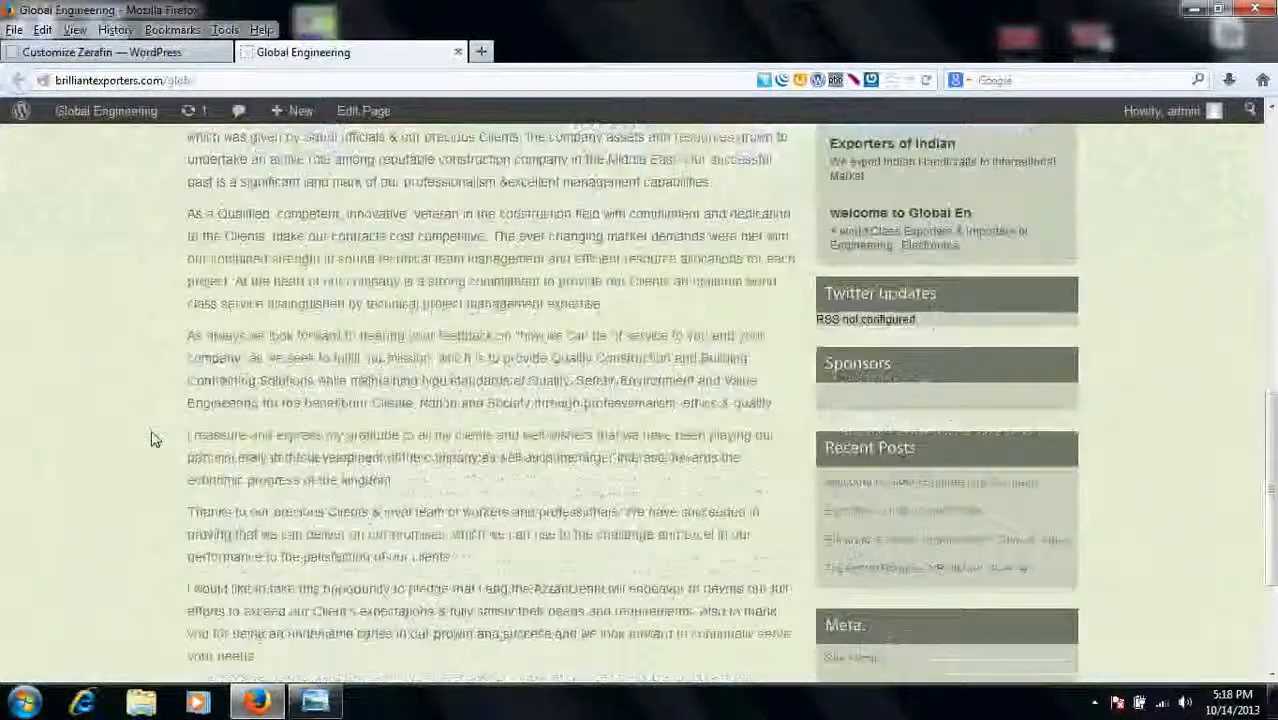
scroll(up, 3)
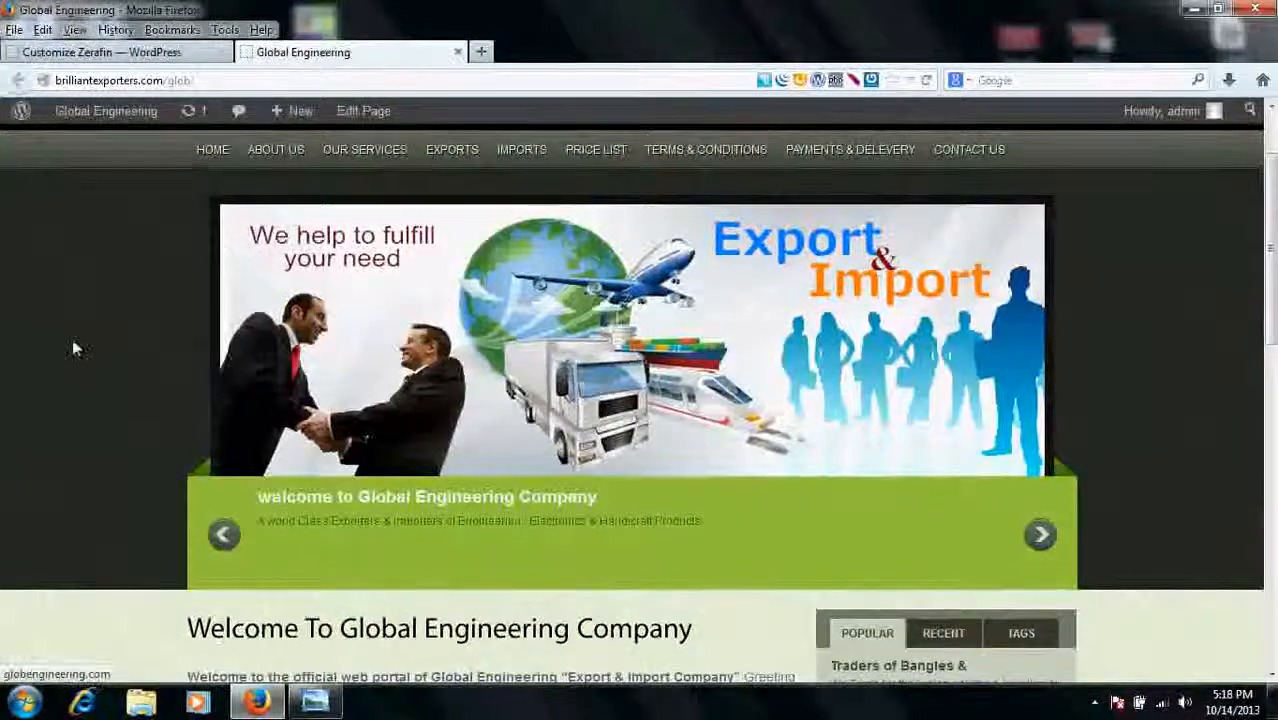
scroll(down, 3)
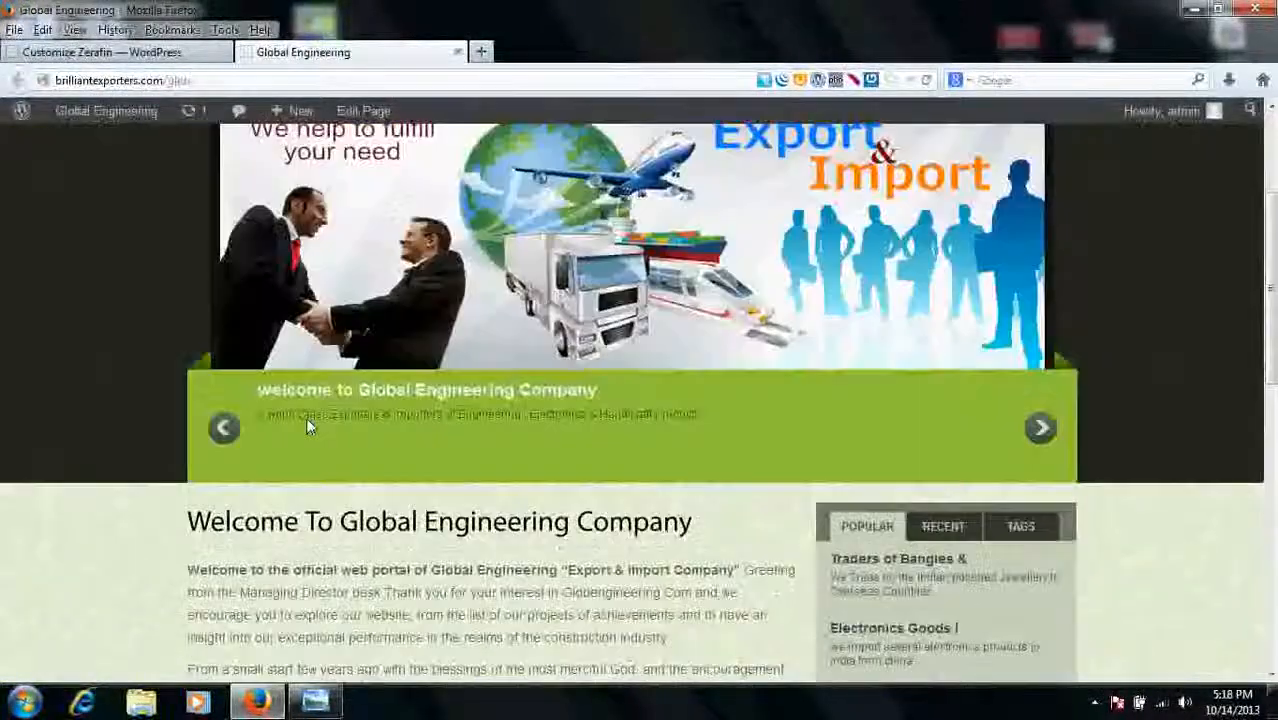
click(100, 52)
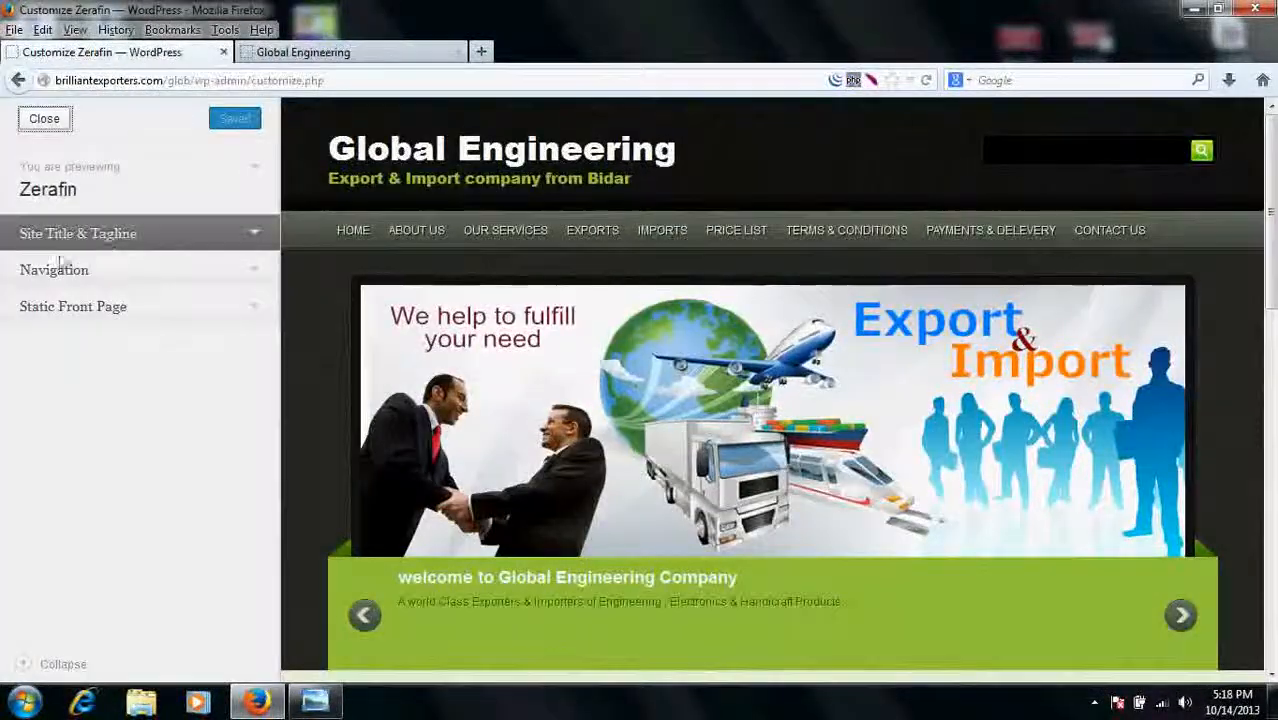
Under Static Front Page, set the front page to display 'Your latest posts'
click(73, 306)
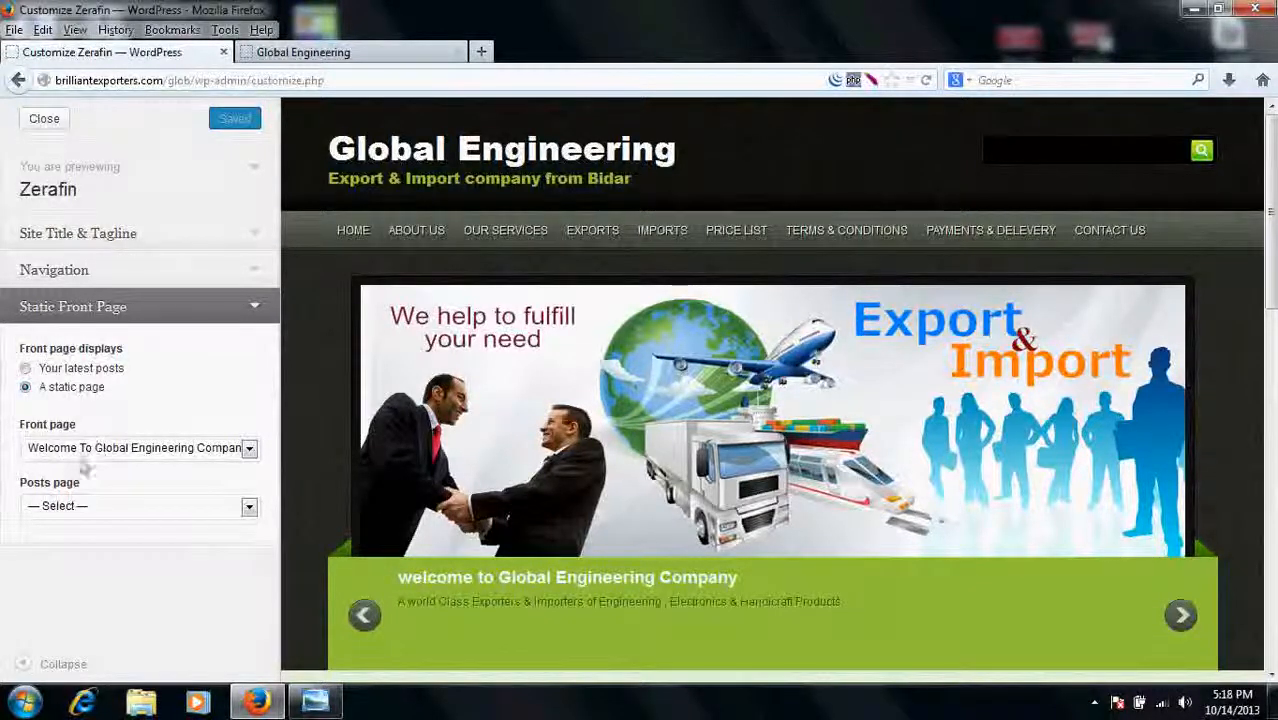
mouse_move(150, 458)
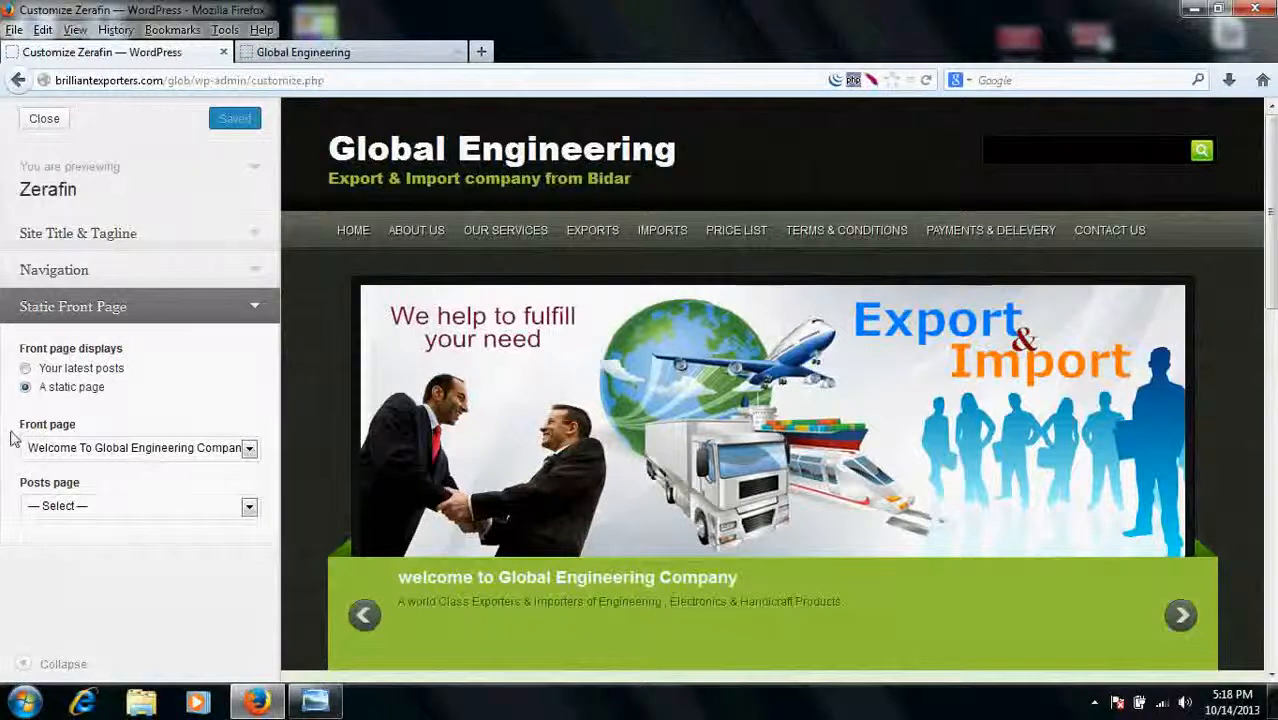
mouse_move(13, 425)
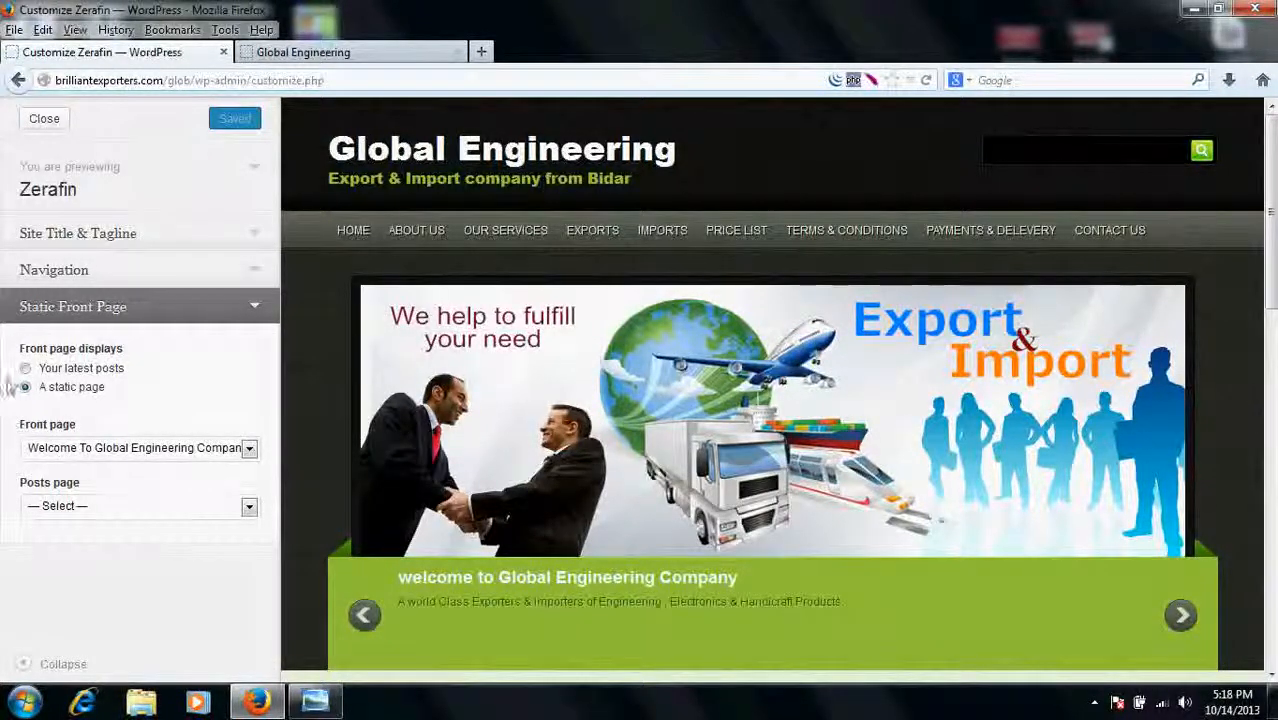
click(25, 368)
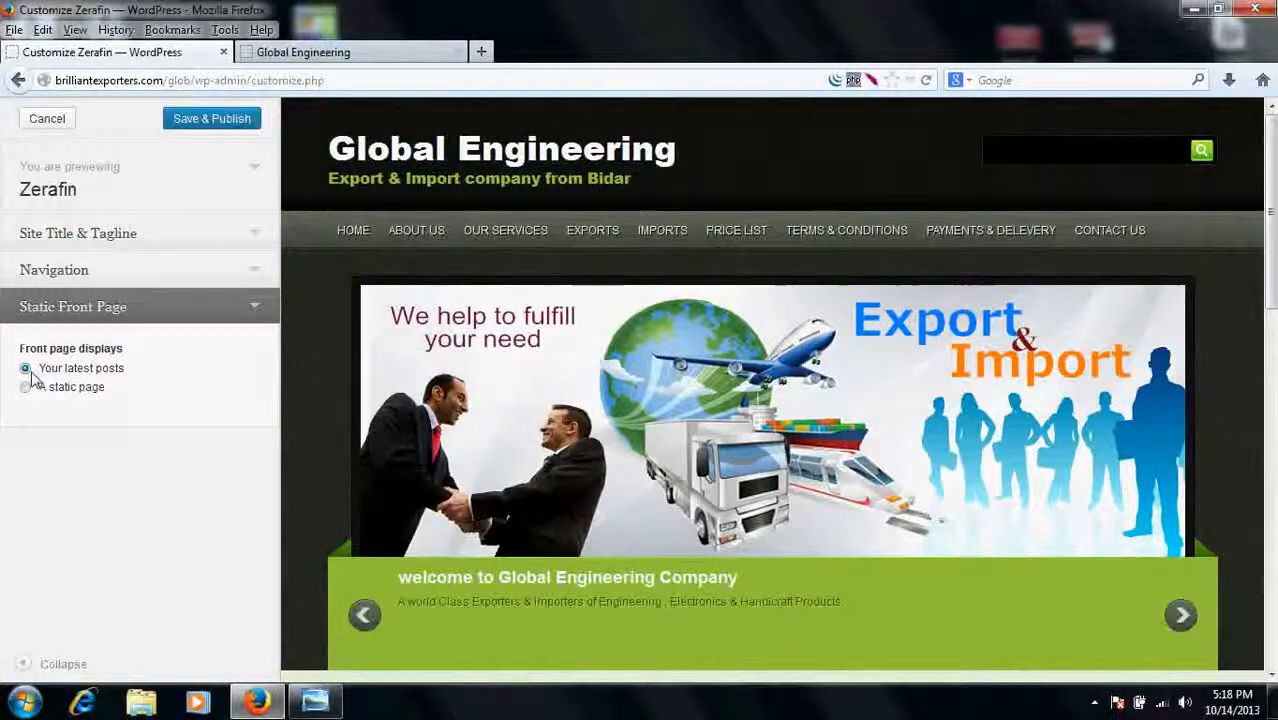
Save & Publish the latest-posts front page setting in the Customizer
click(25, 368)
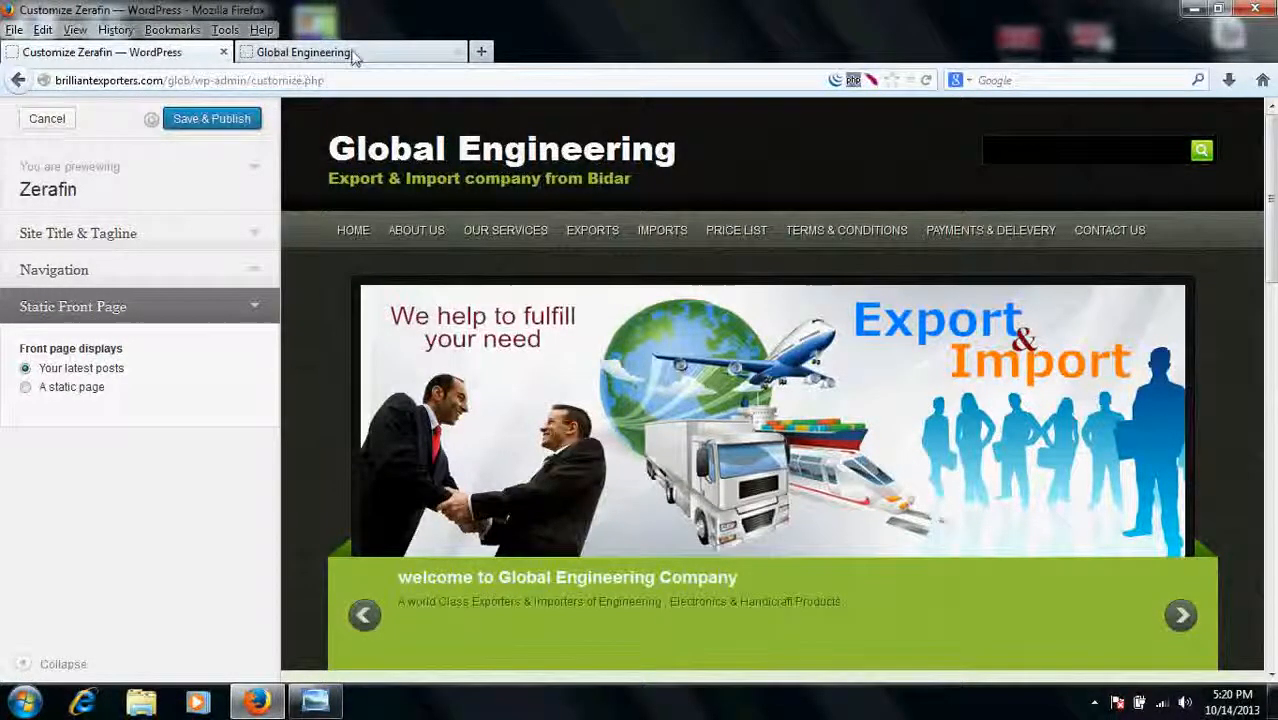
Switch between the Customizer and the live site to check the updated front page
click(350, 52)
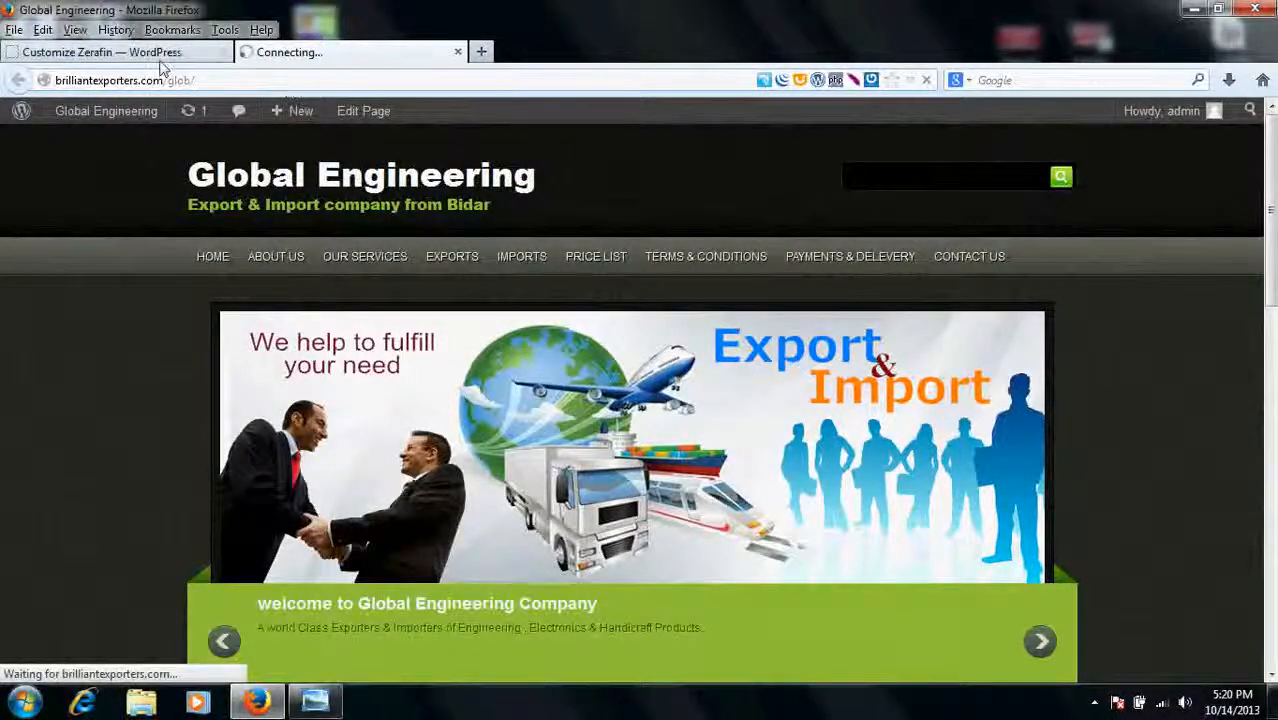
click(100, 52)
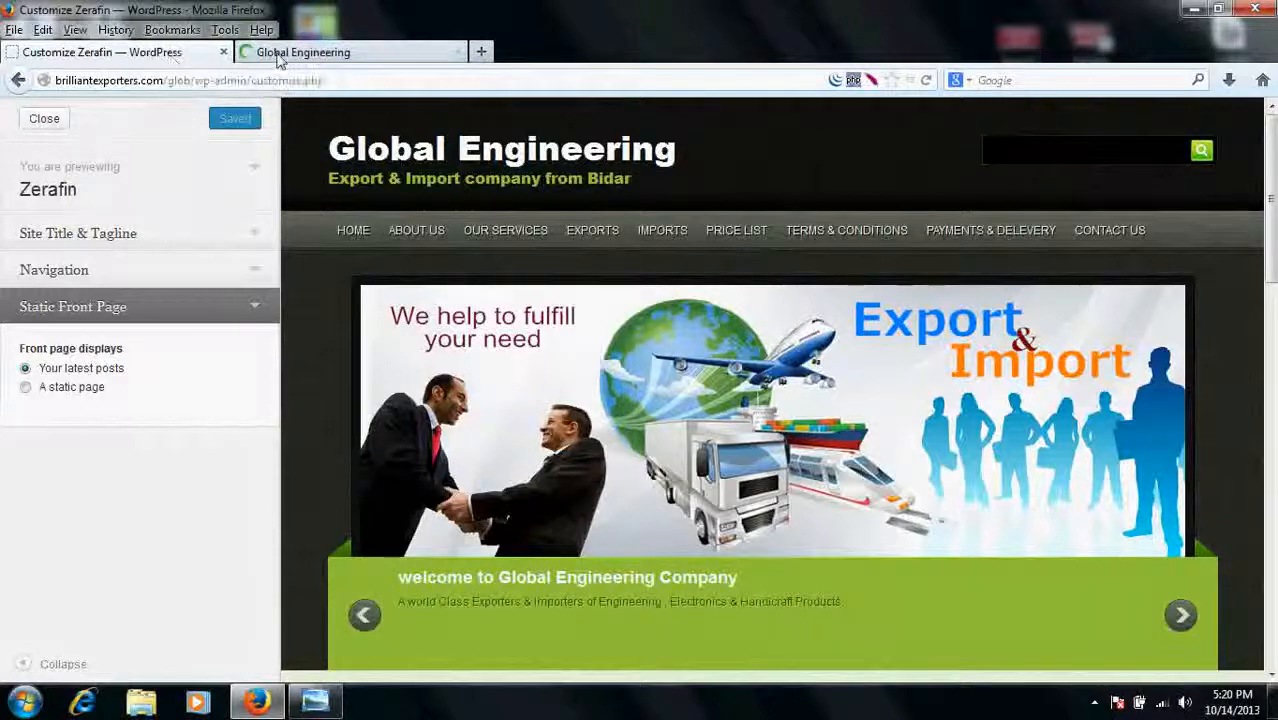
click(350, 52)
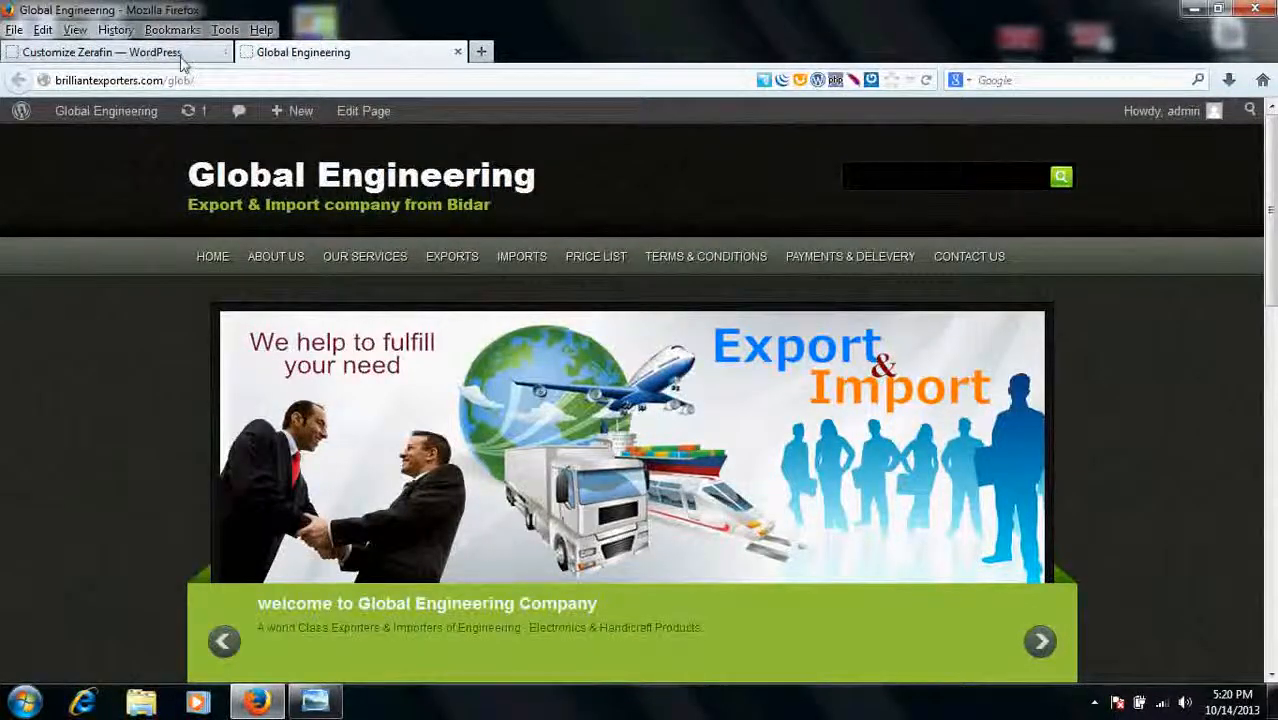
scroll(down, 3)
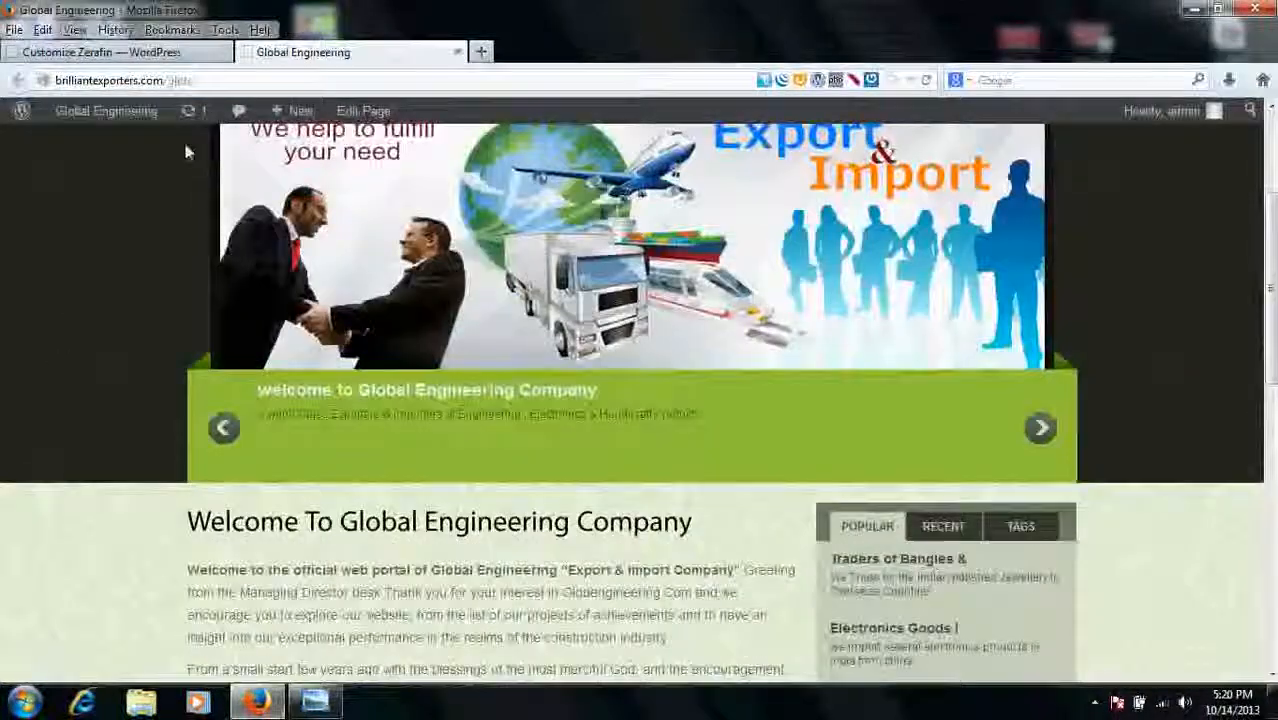
click(110, 52)
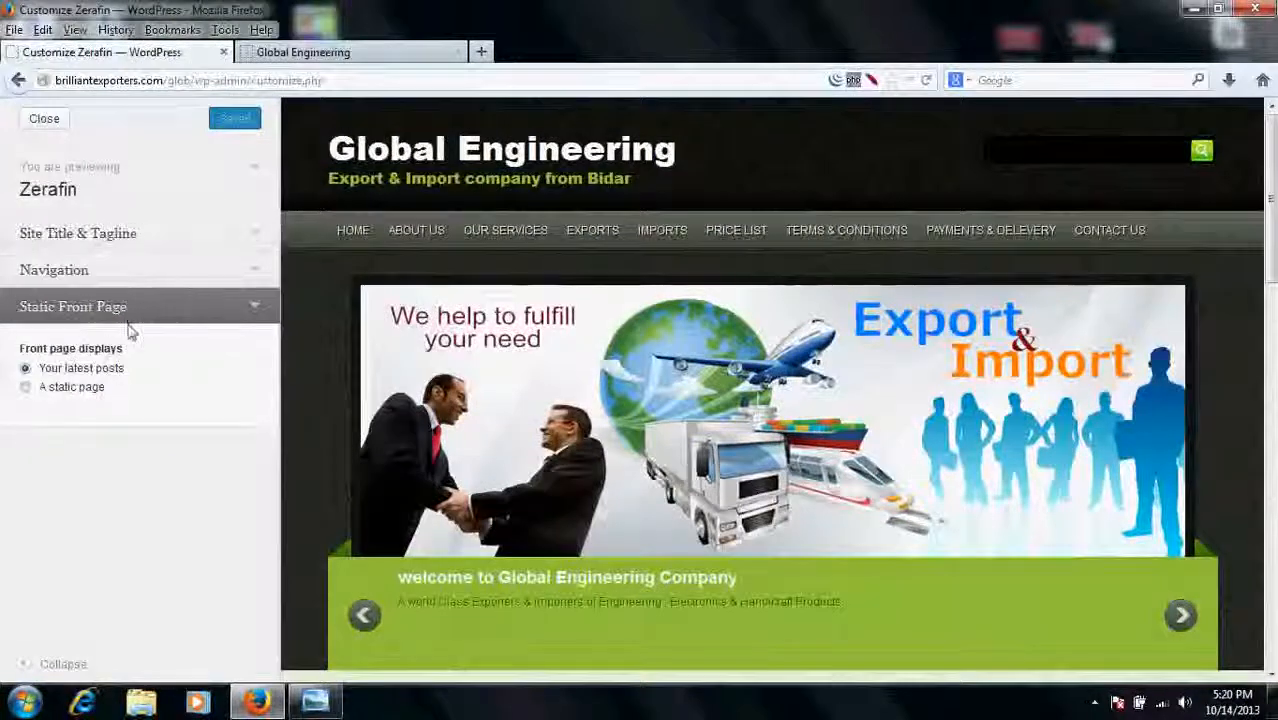
click(350, 52)
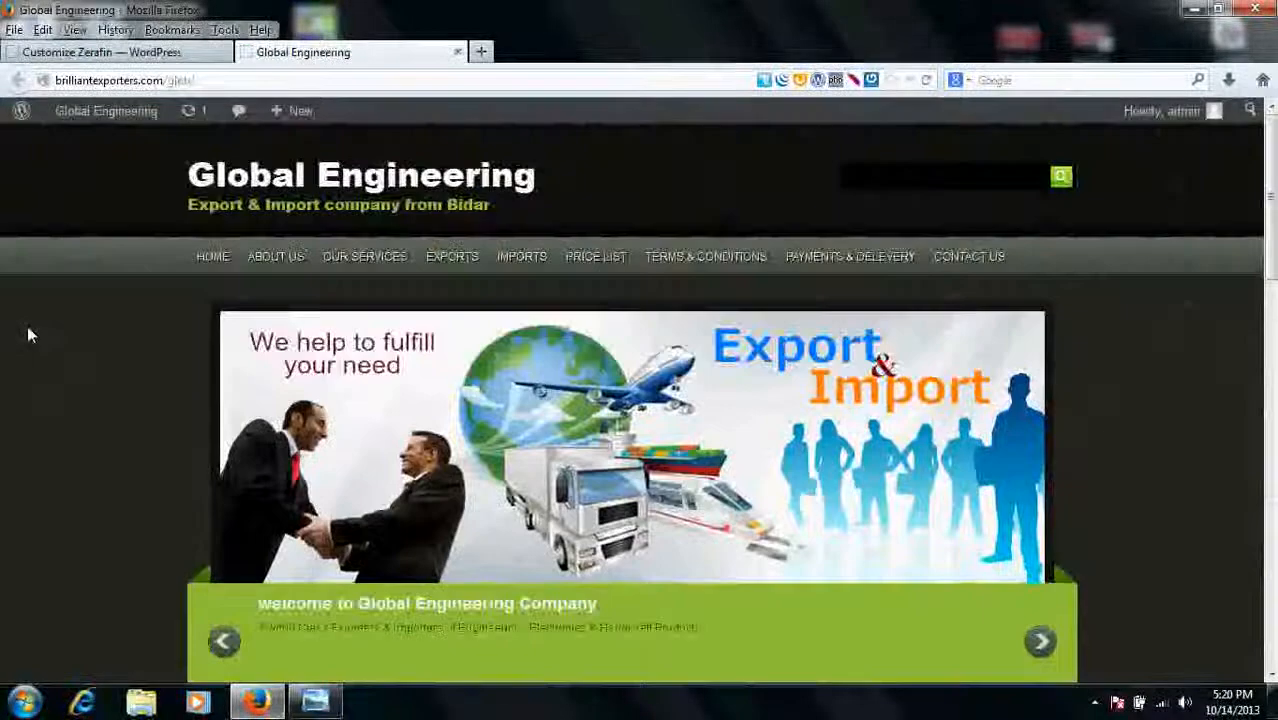
scroll(down, 3)
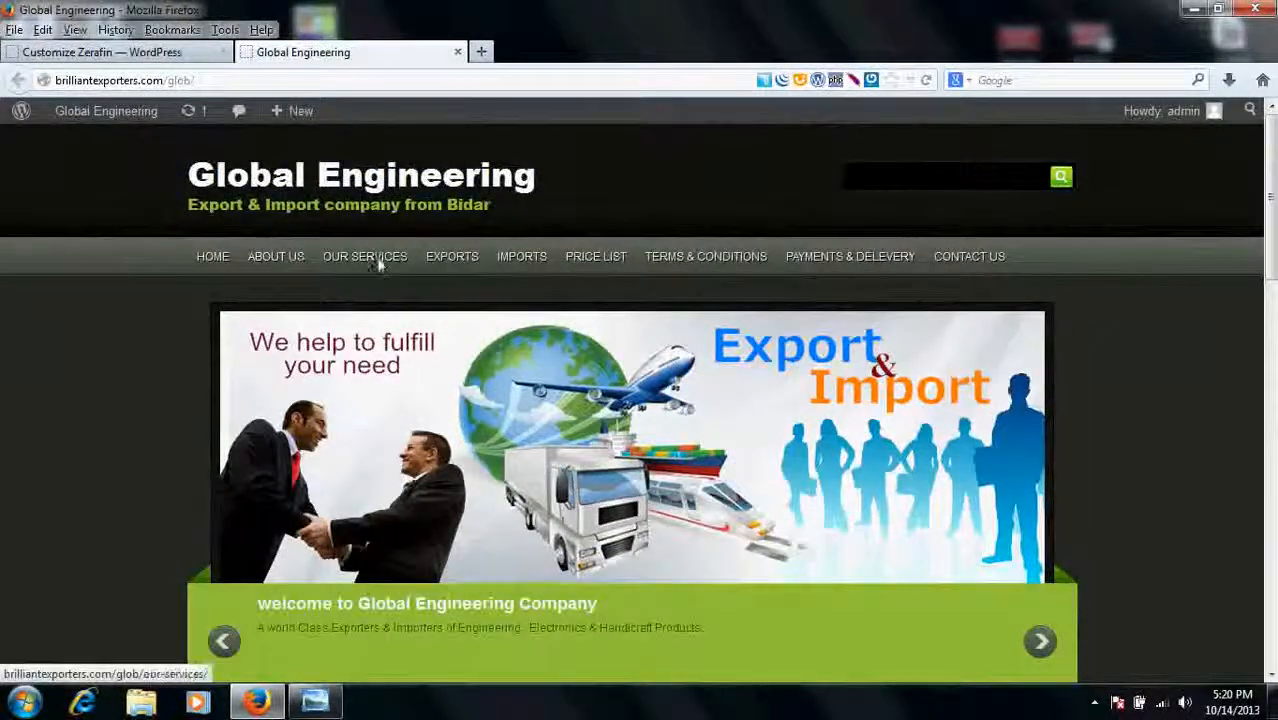
Visit About Us and Our Services, then review home page posts down to Traders of Bangles
click(275, 256)
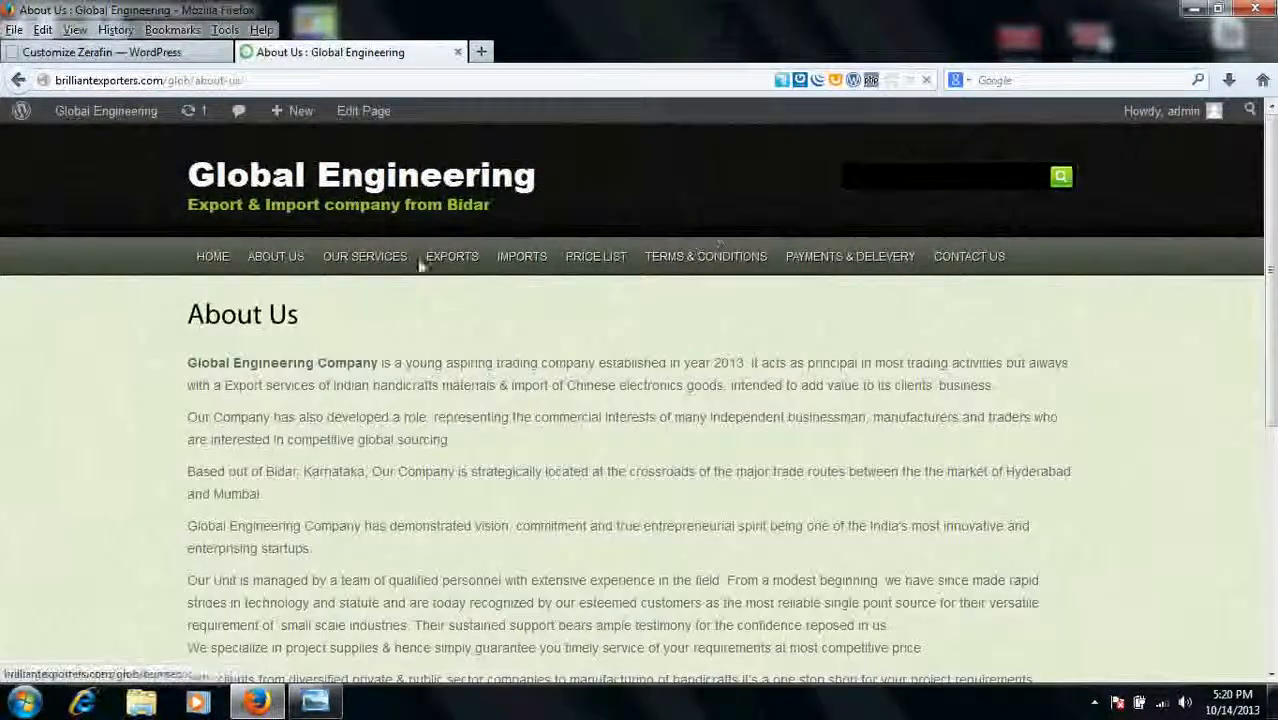
click(364, 256)
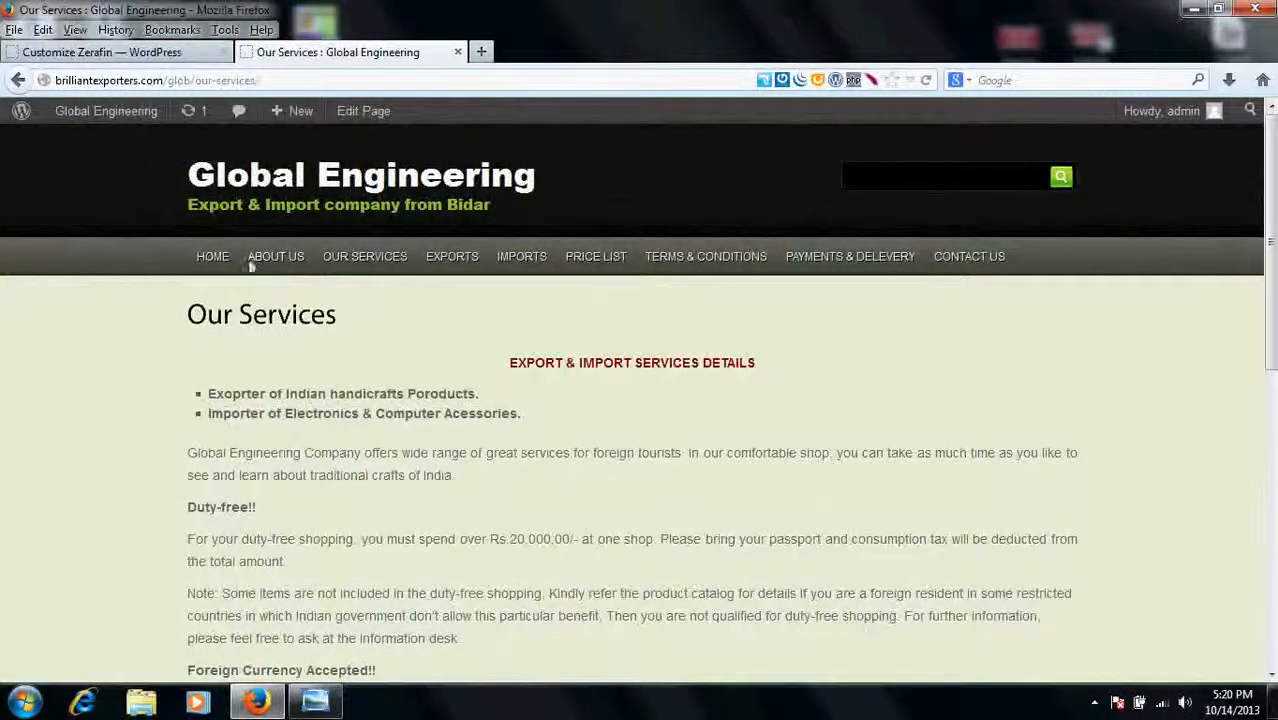
click(212, 256)
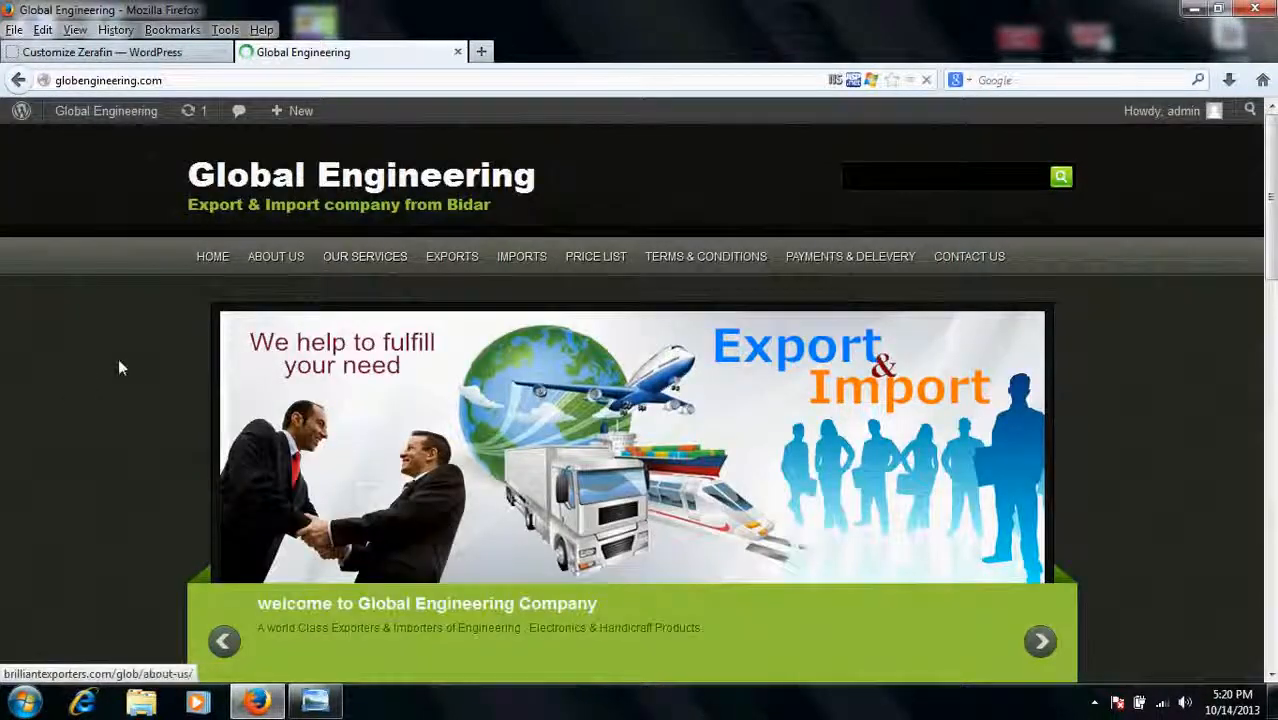
scroll(down, 3)
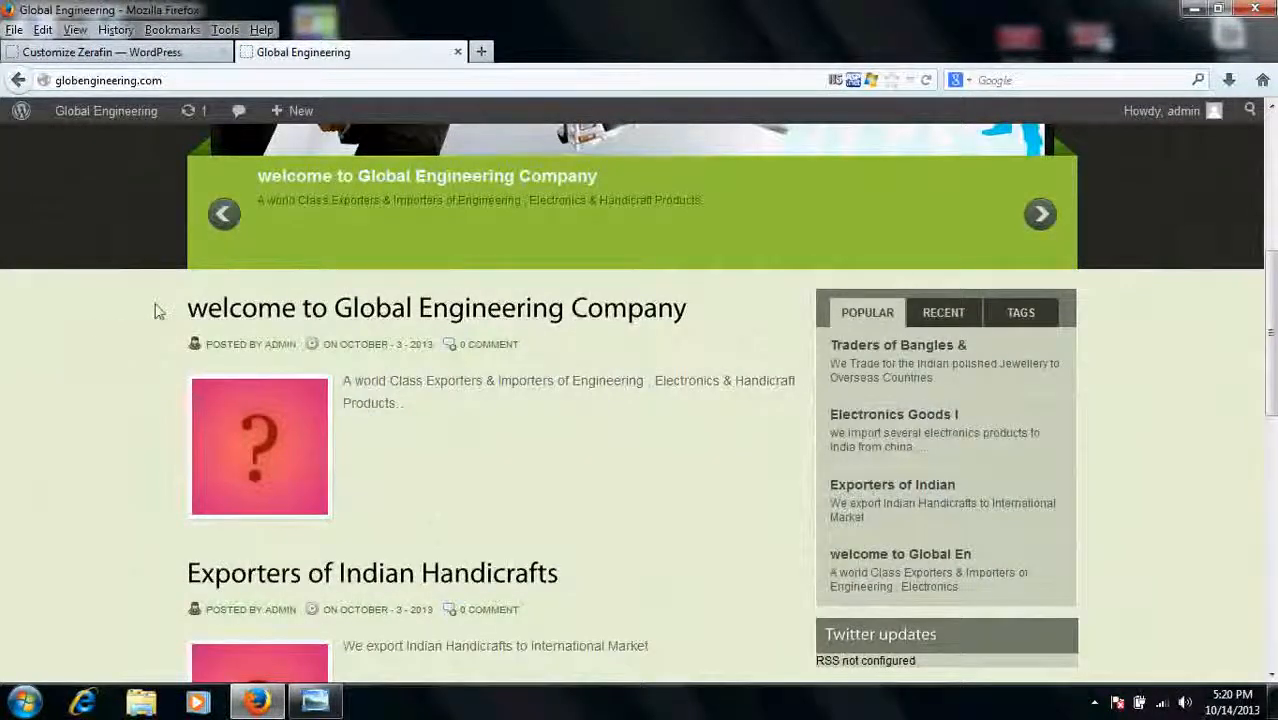
scroll(down, 3)
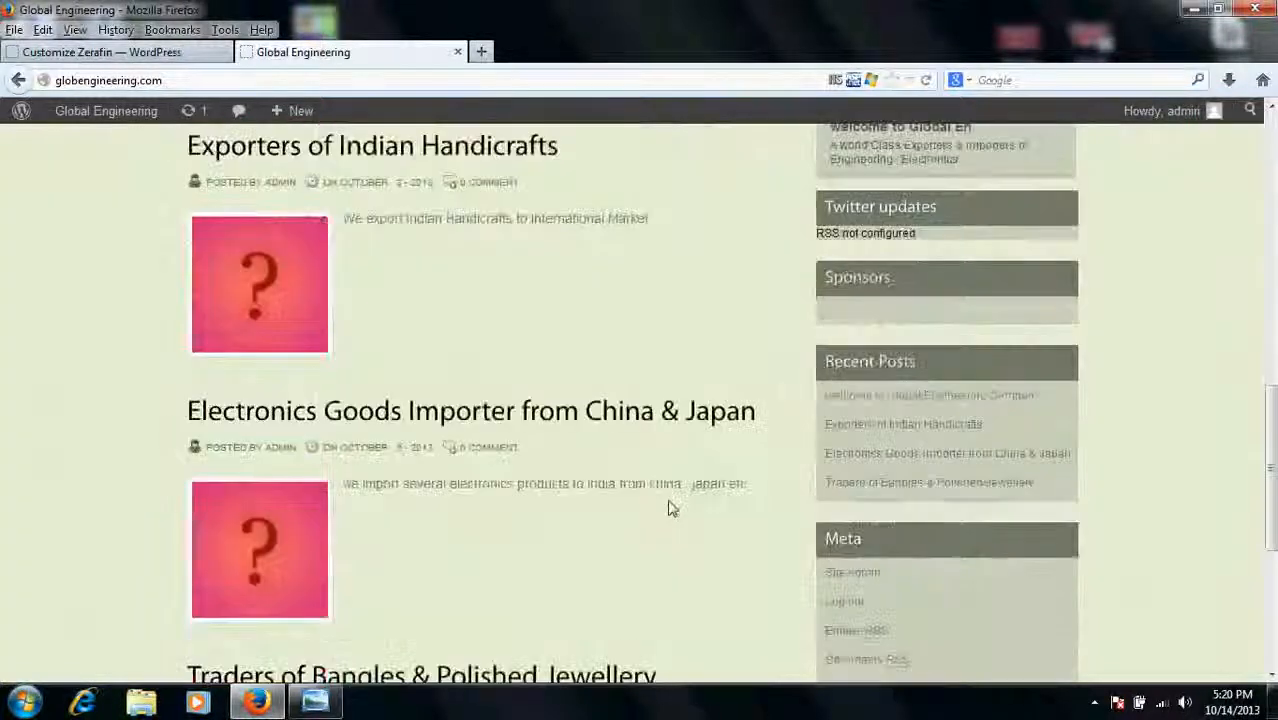
scroll(down, 3)
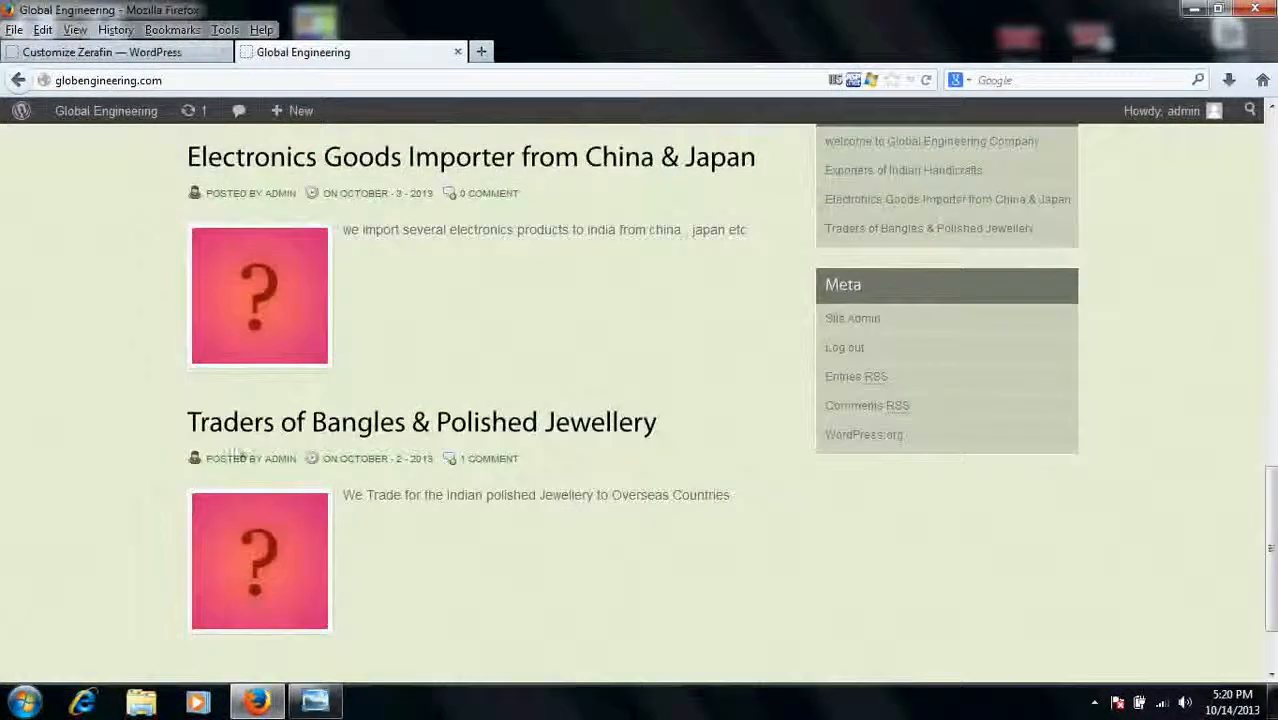
scroll(up, 3)
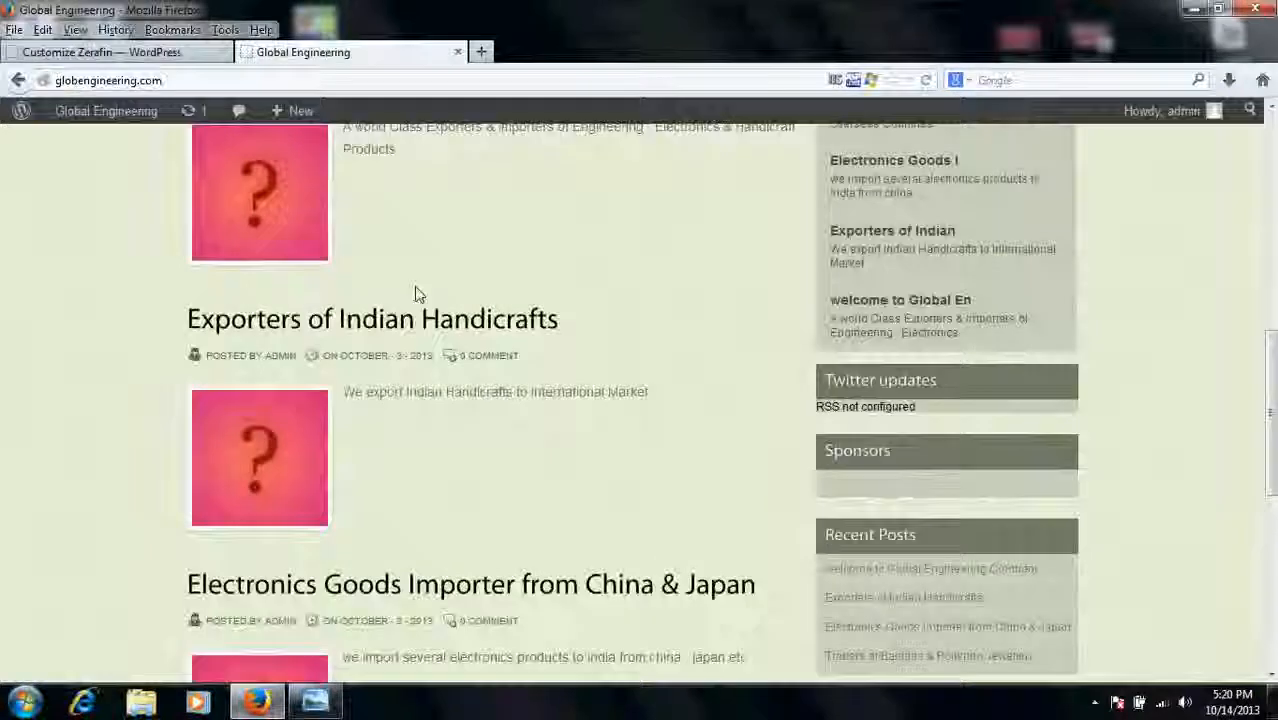
scroll(up, 3)
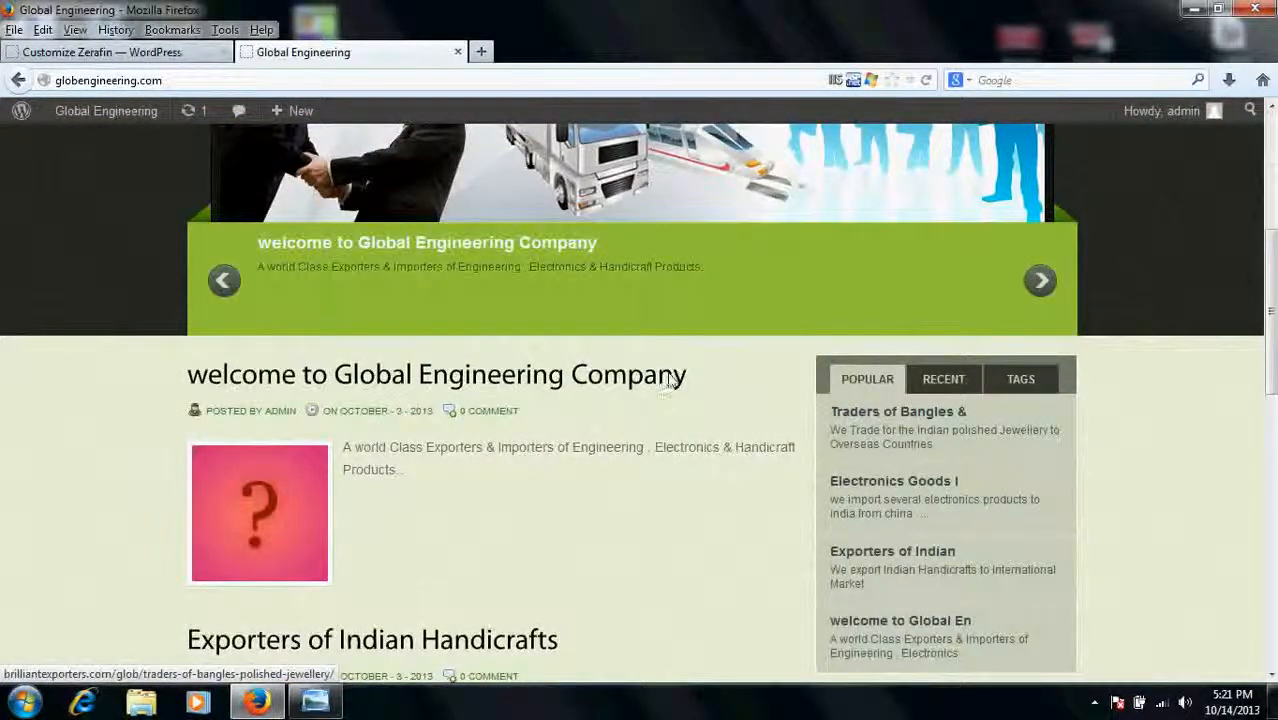
mouse_move(670, 374)
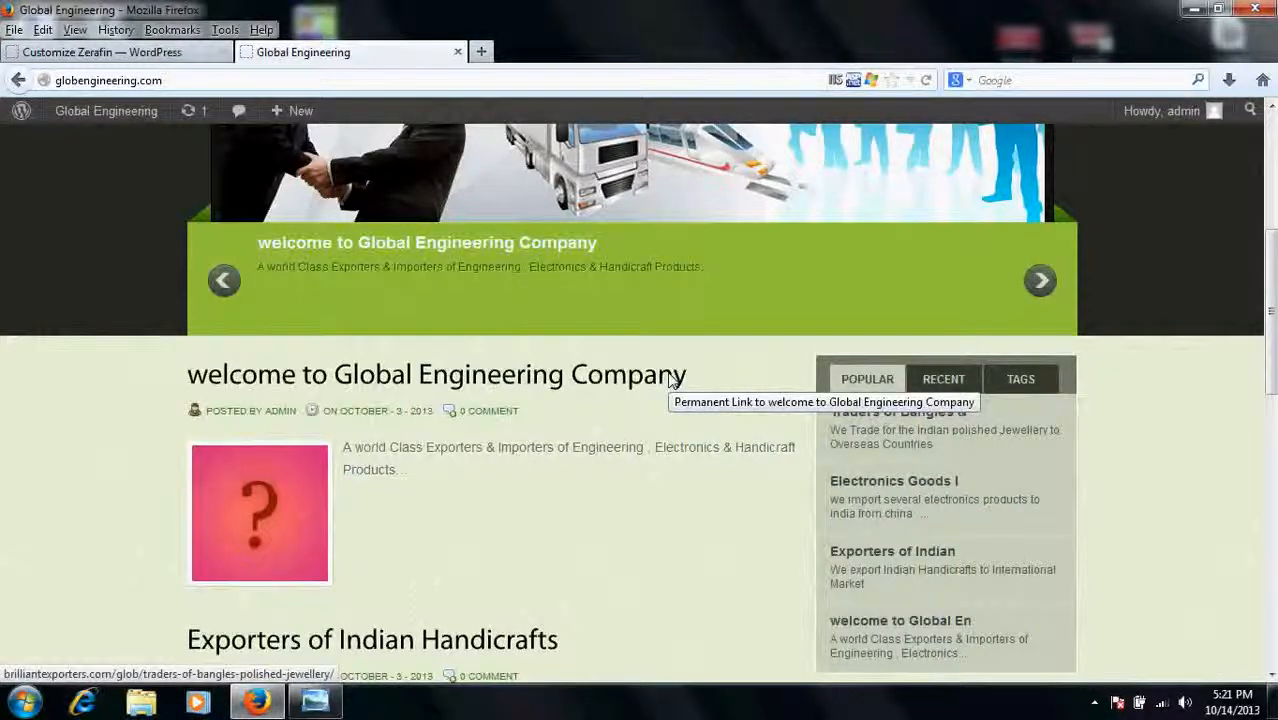
mouse_move(205, 393)
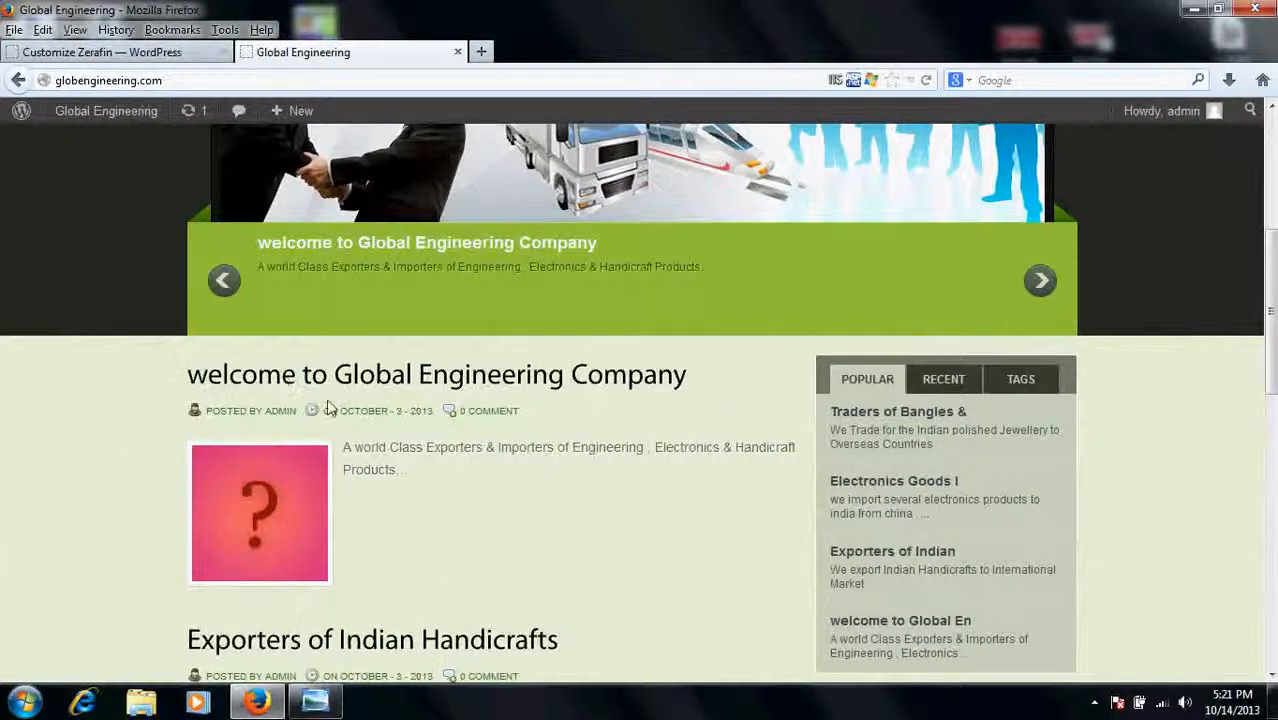
scroll(down, 3)
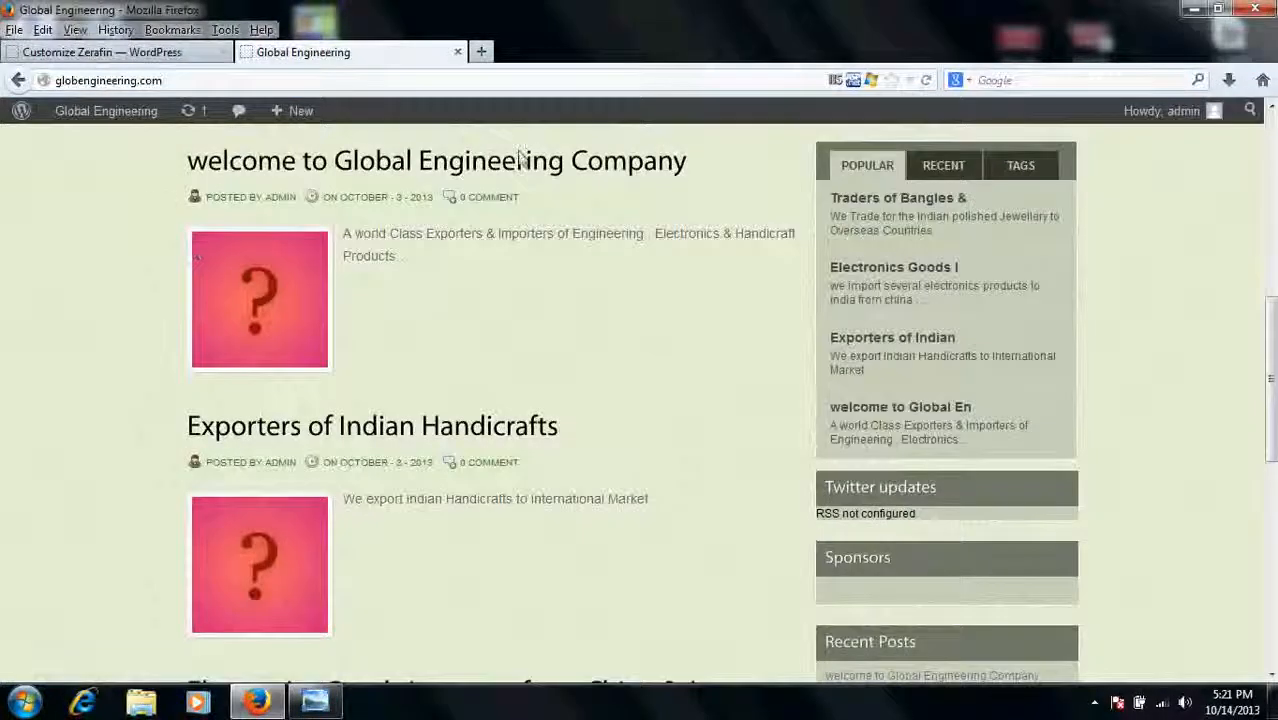
mouse_move(228, 207)
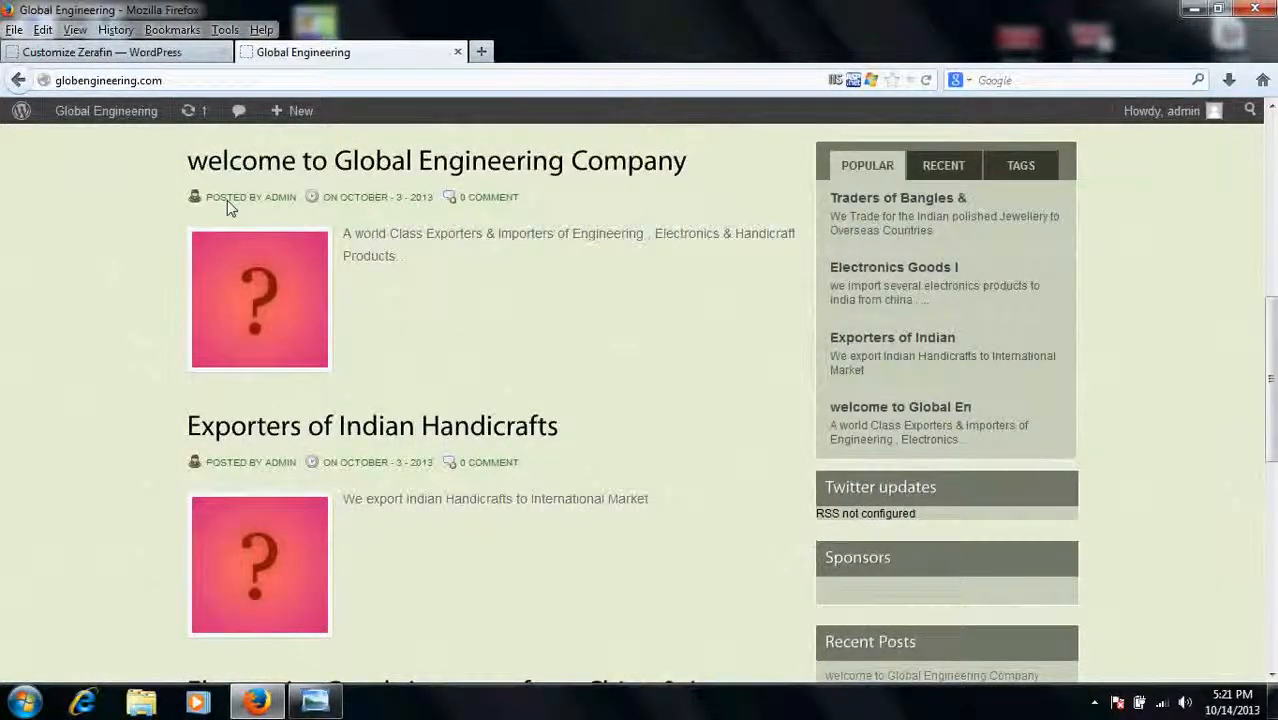
mouse_move(423, 215)
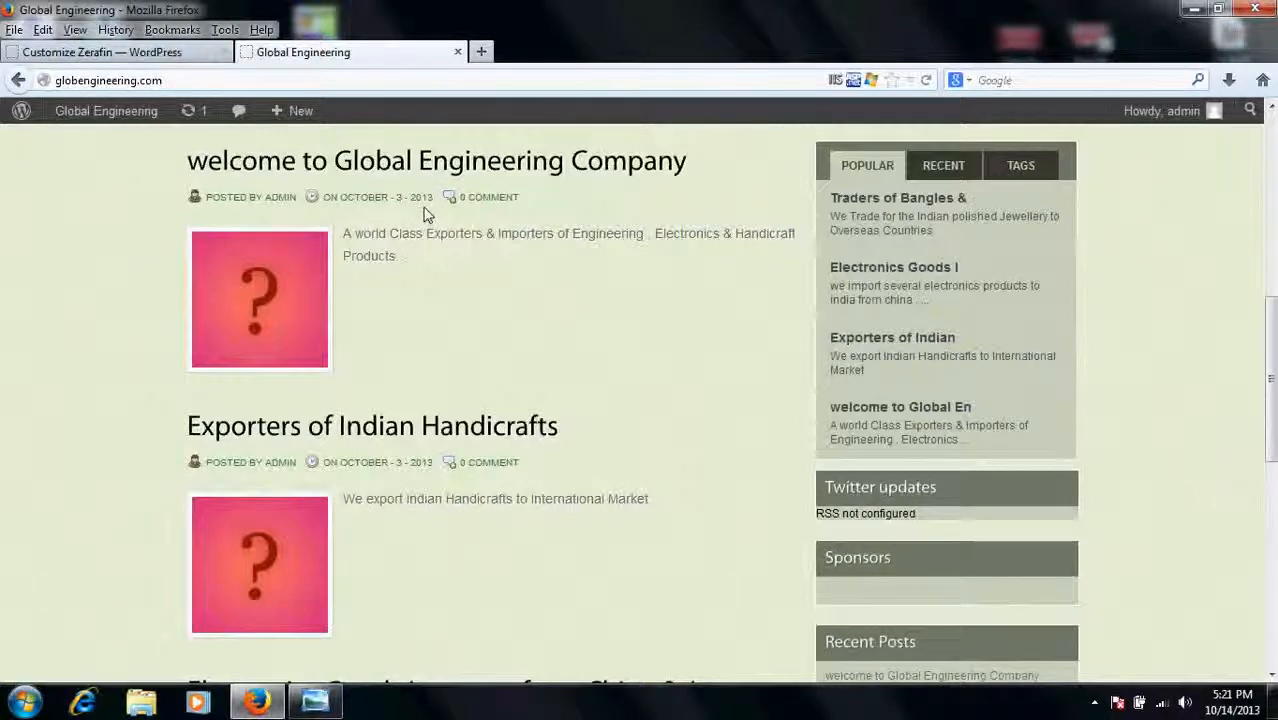
mouse_move(445, 442)
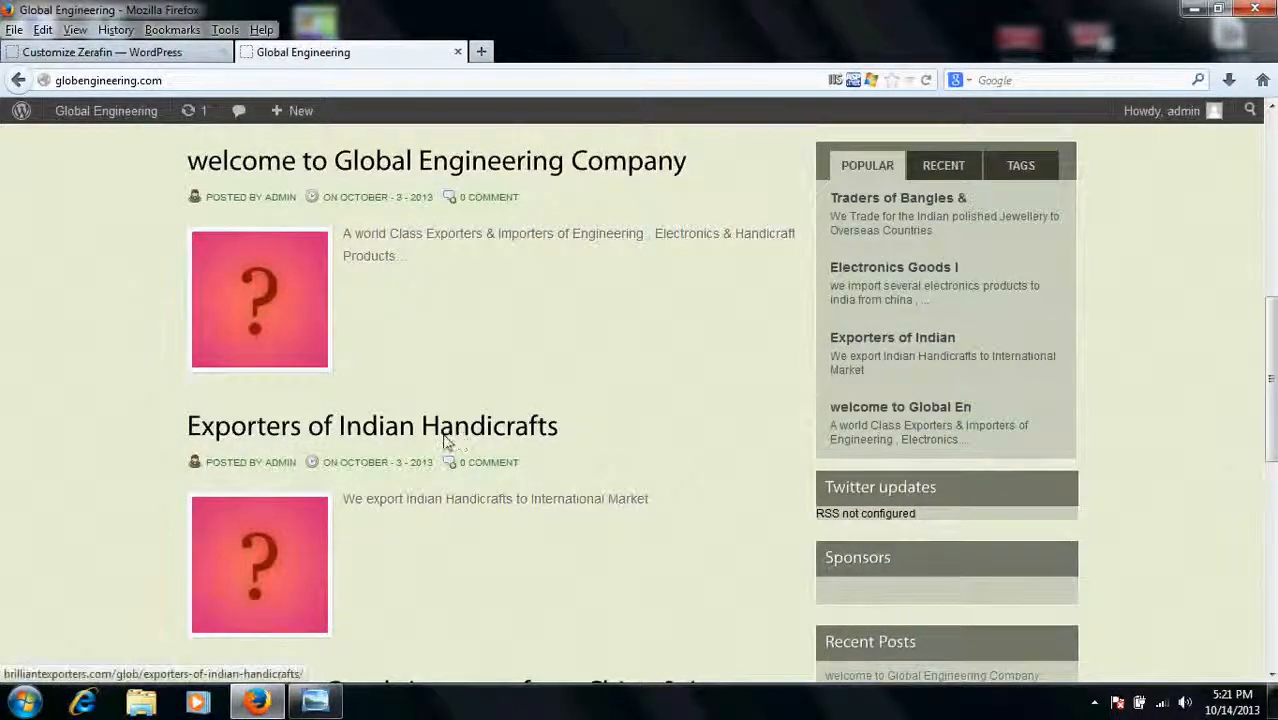
scroll(down, 3)
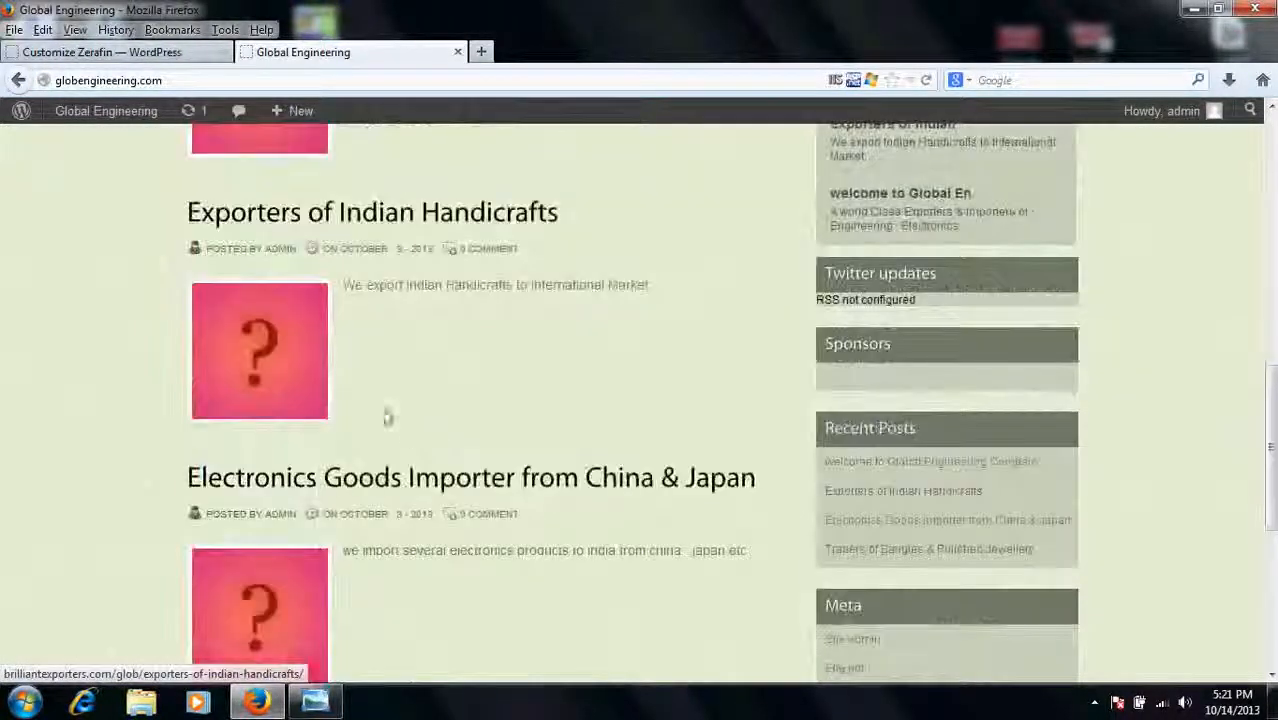
scroll(down, 3)
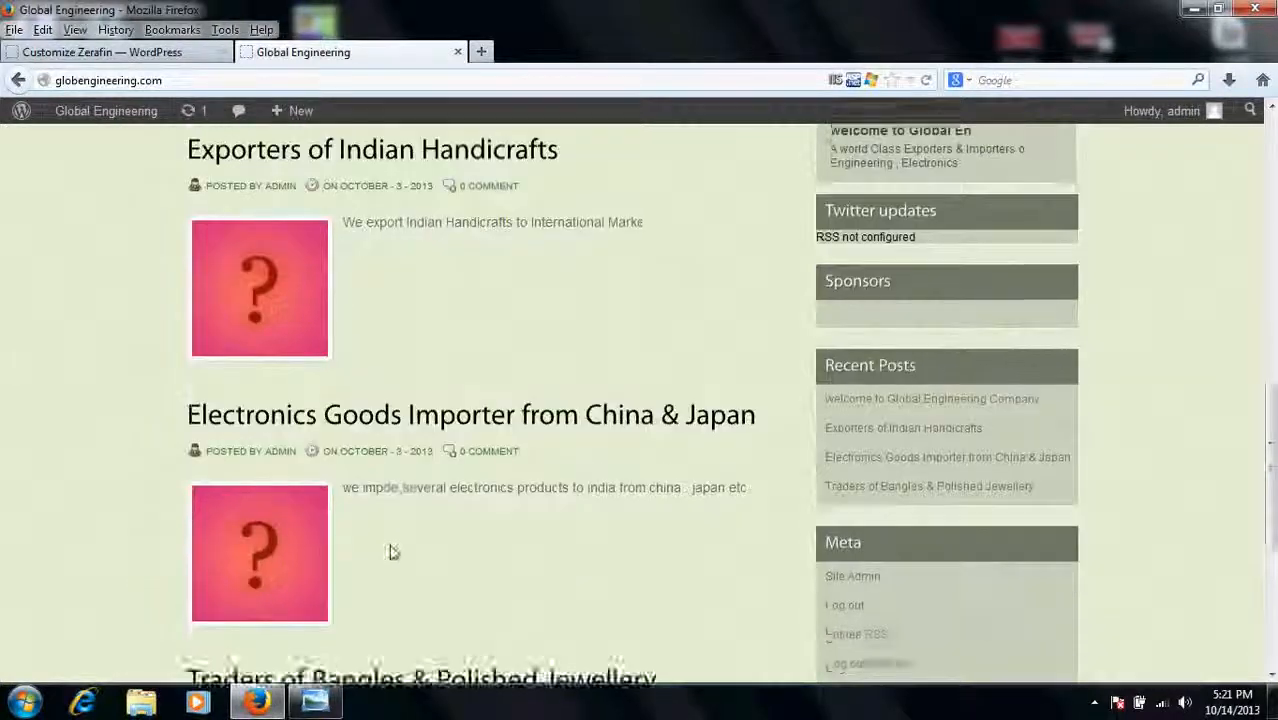
scroll(up, 3)
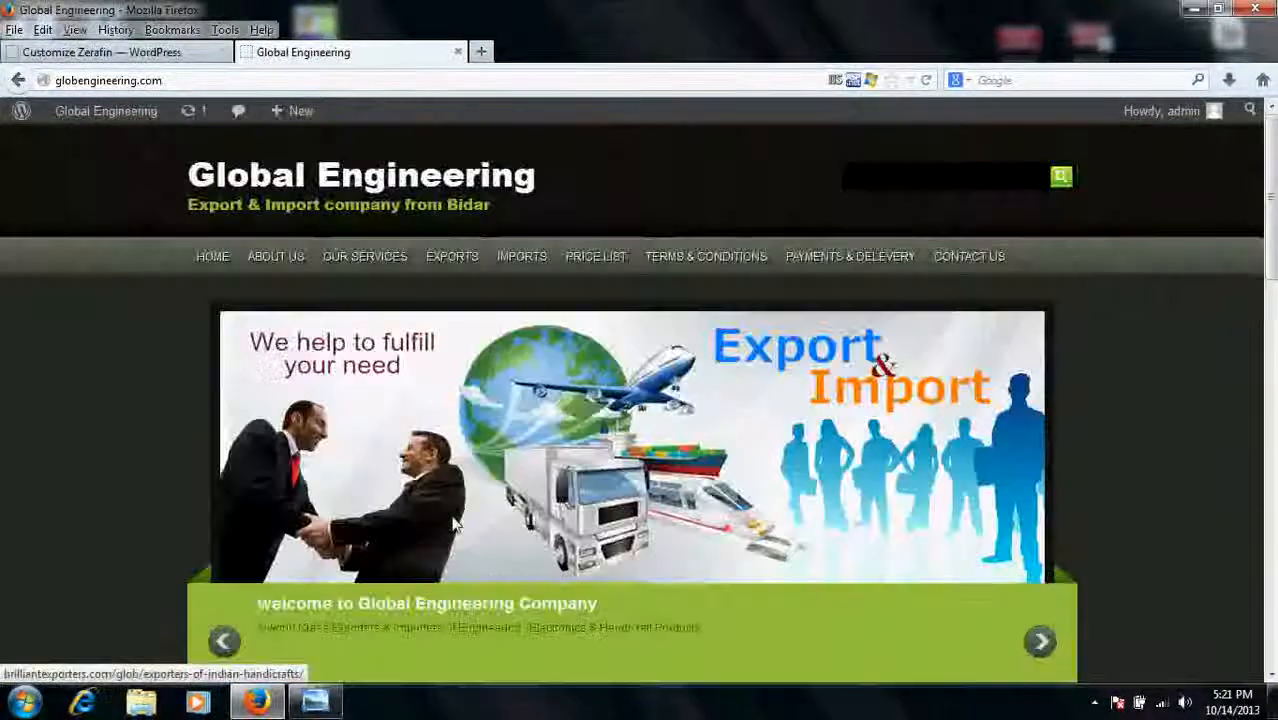
Close the Customizer and open Posts > Add New in a separate tab
click(110, 52)
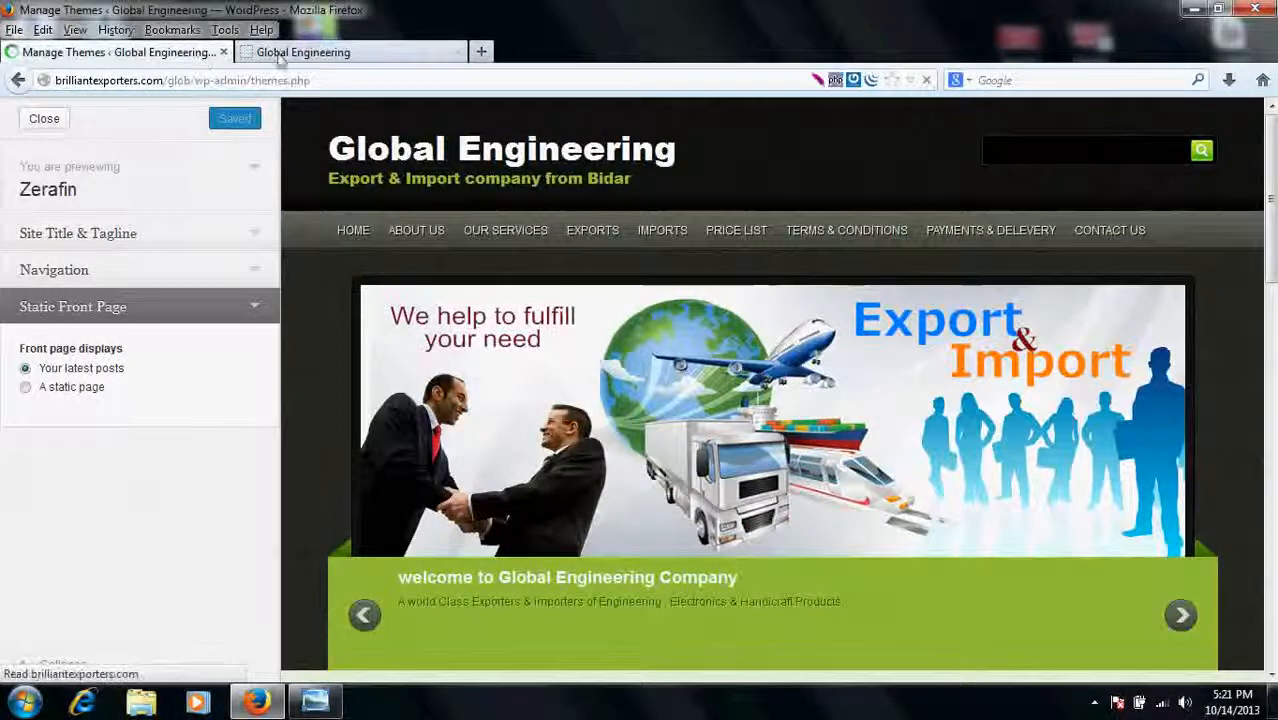
click(44, 118)
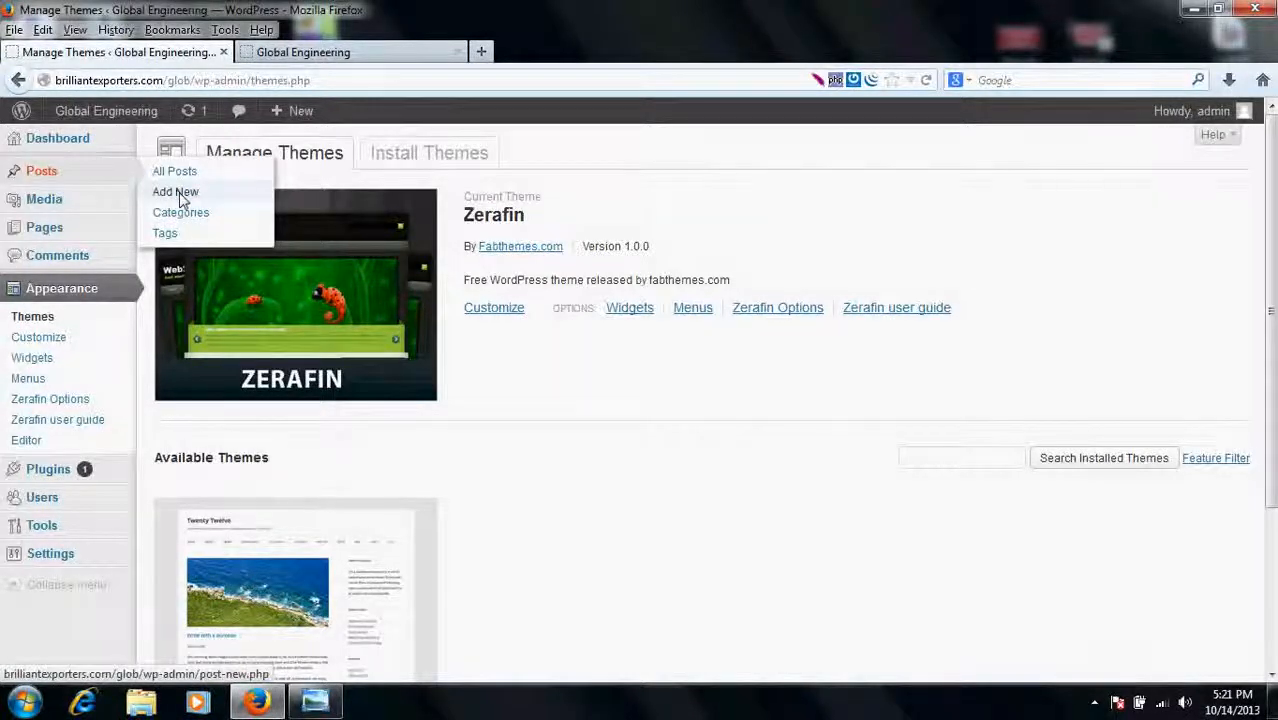
click(175, 191)
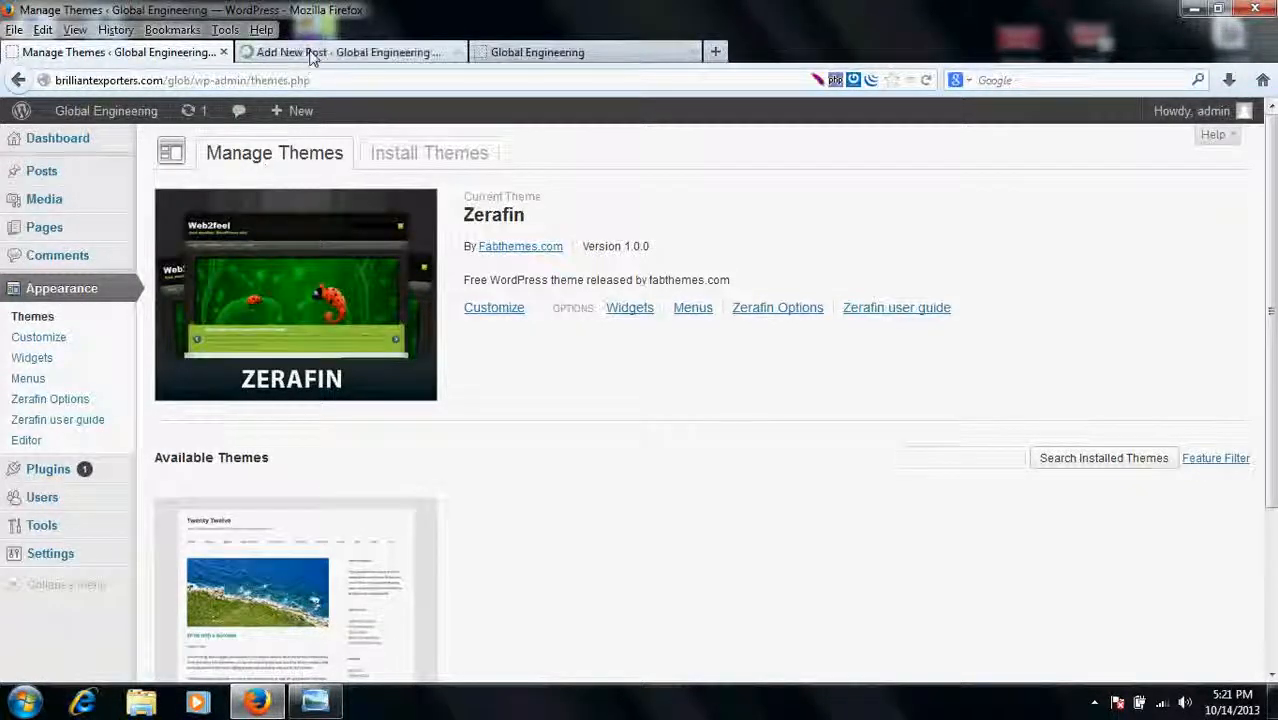
click(340, 52)
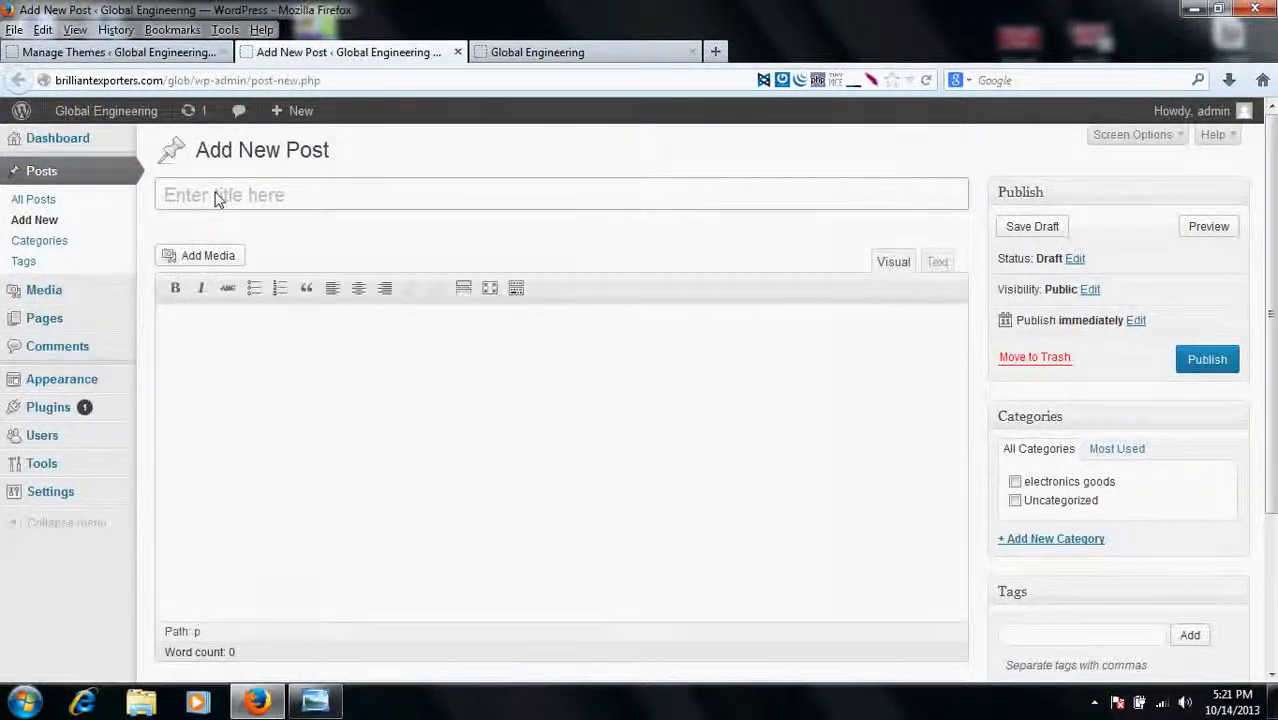
Title the post 'my dog habbit', add a short placeholder body, and publish it
text(dog)
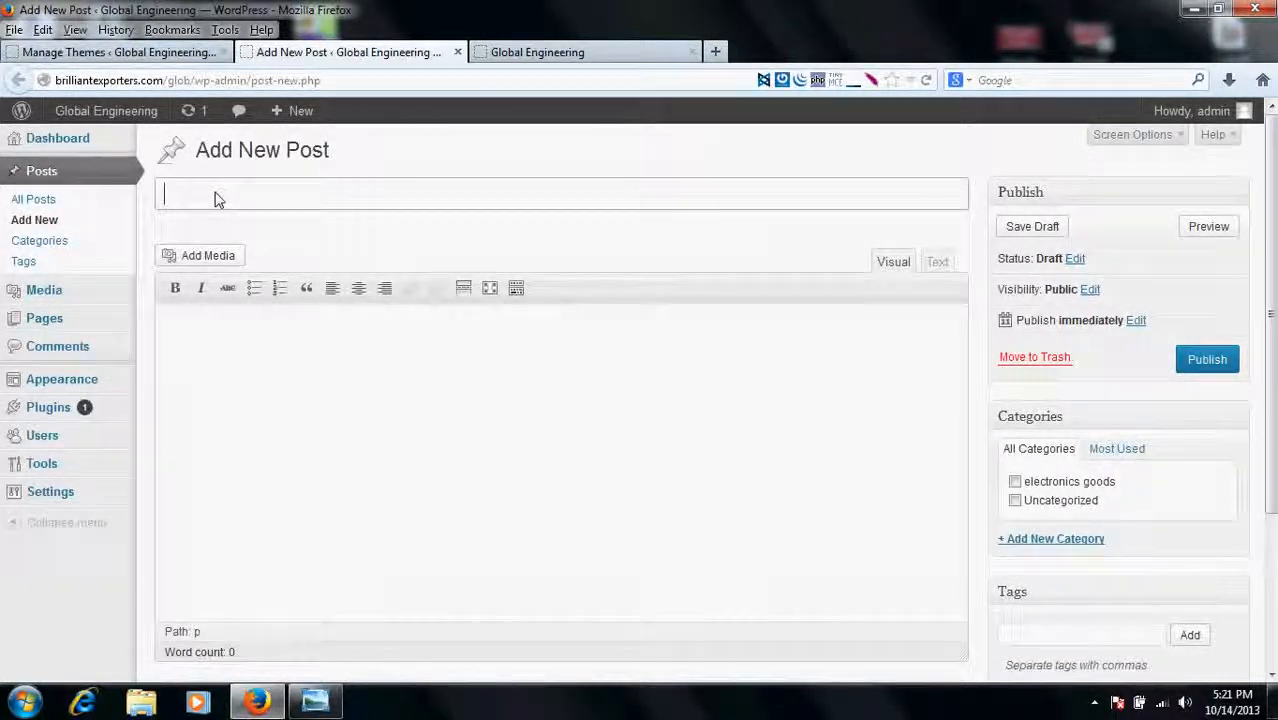
text(my)
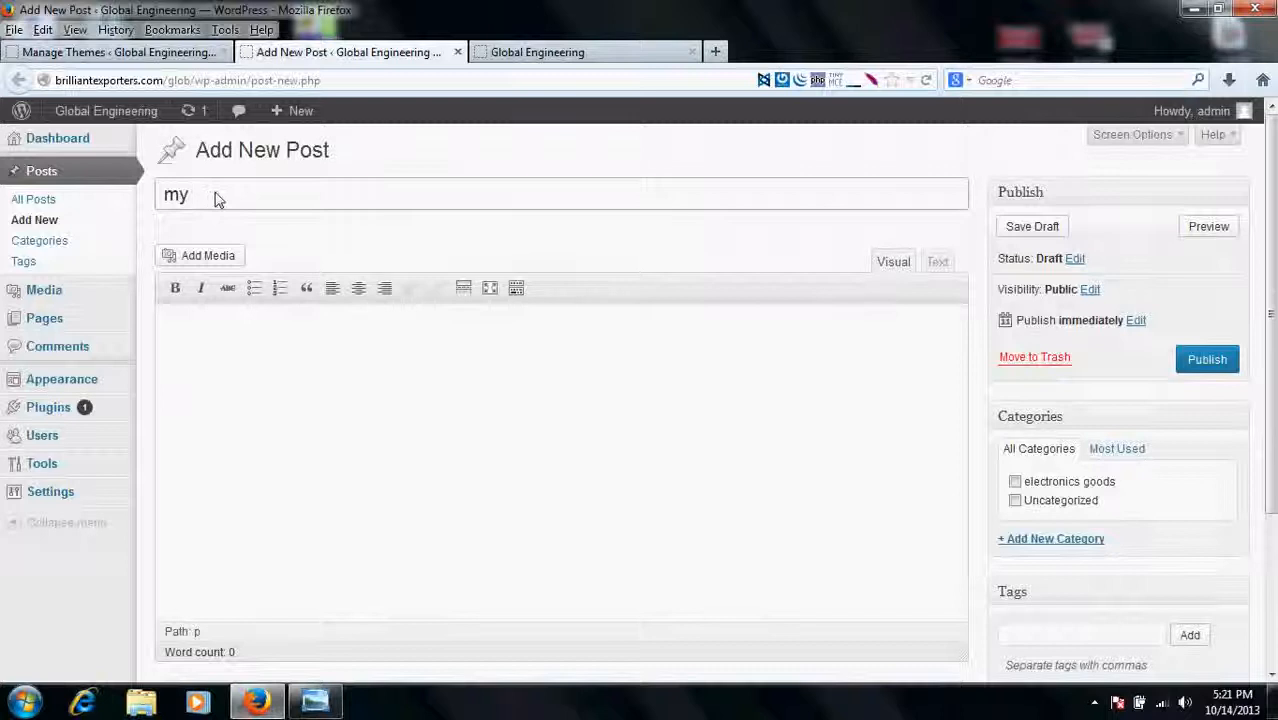
text(don)
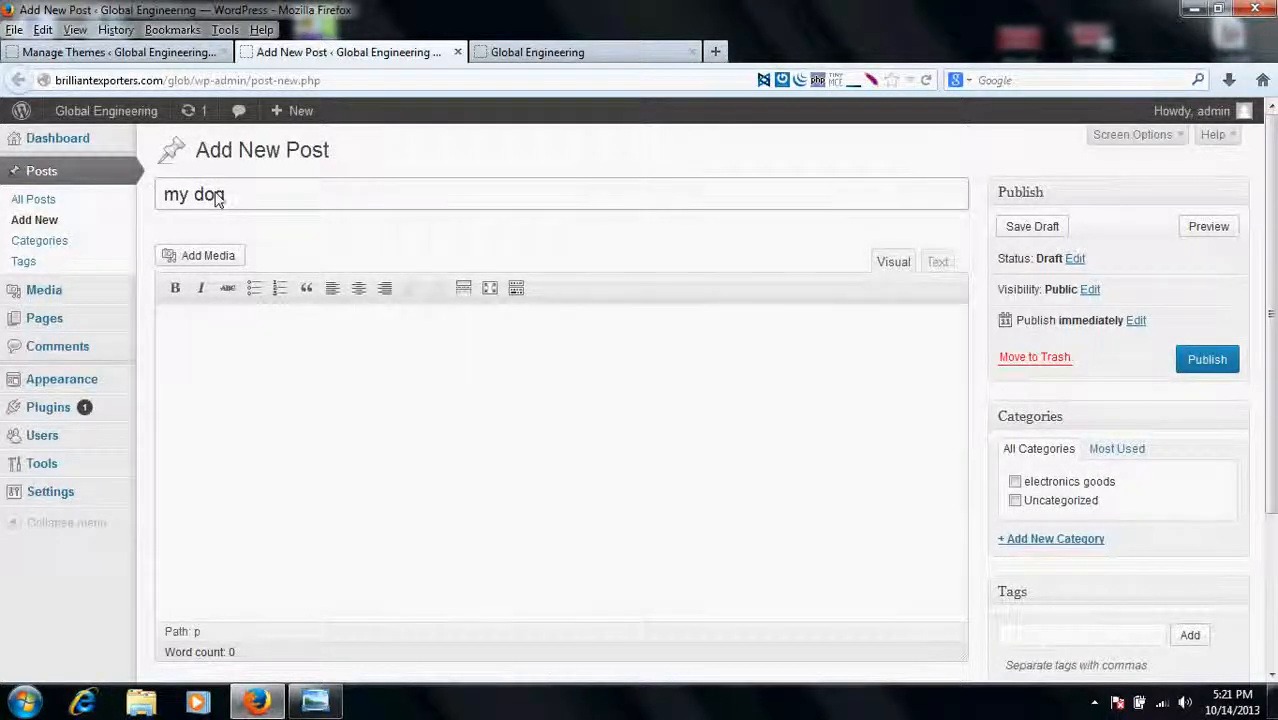
text(habbit)
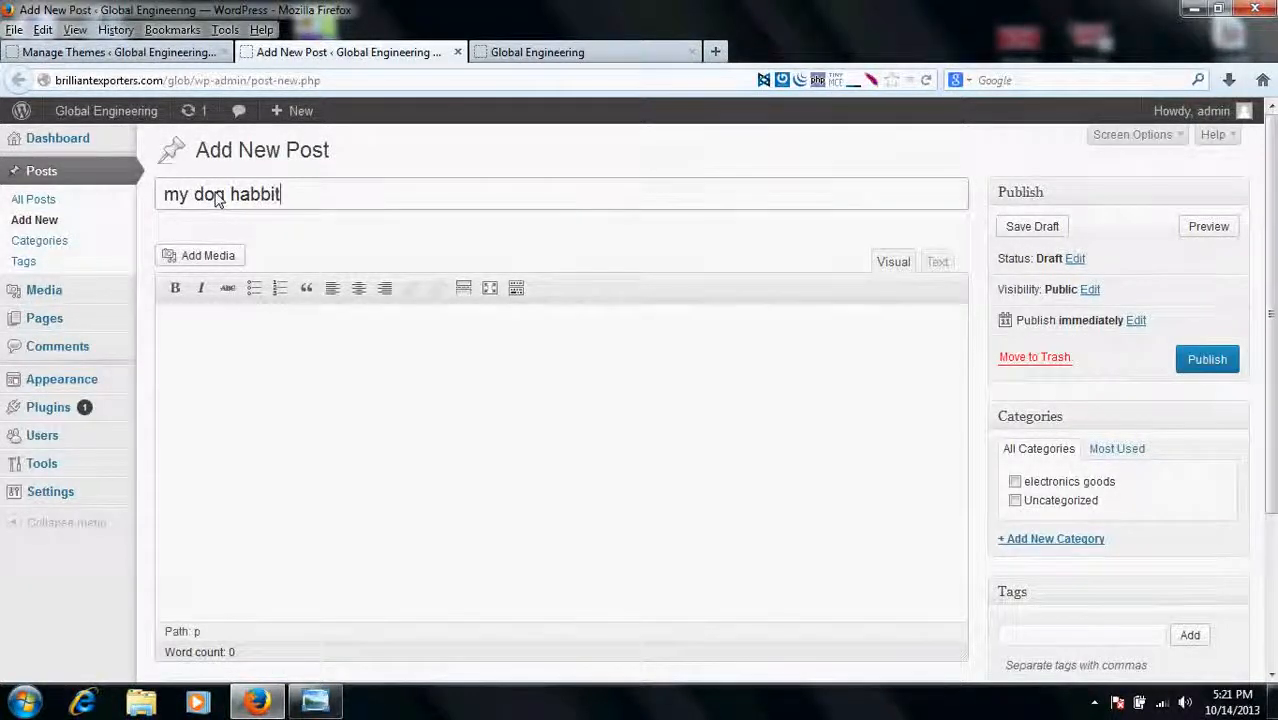
text(ds)
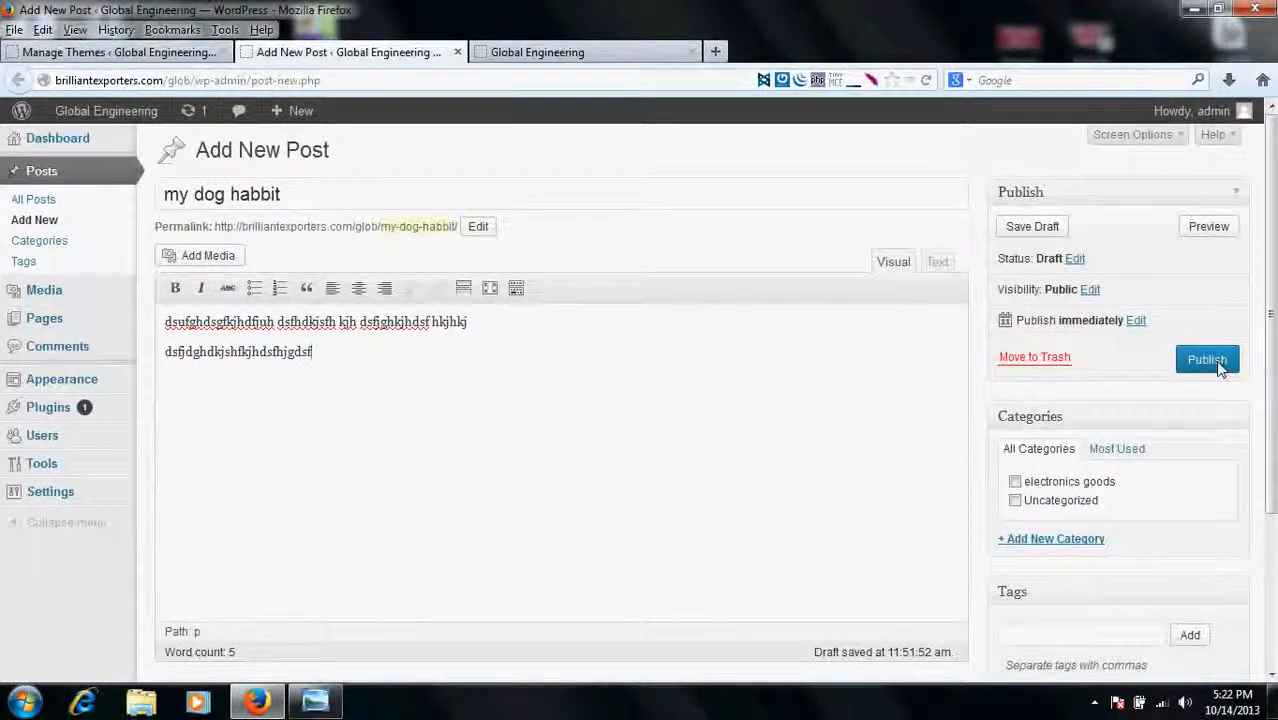
click(1207, 359)
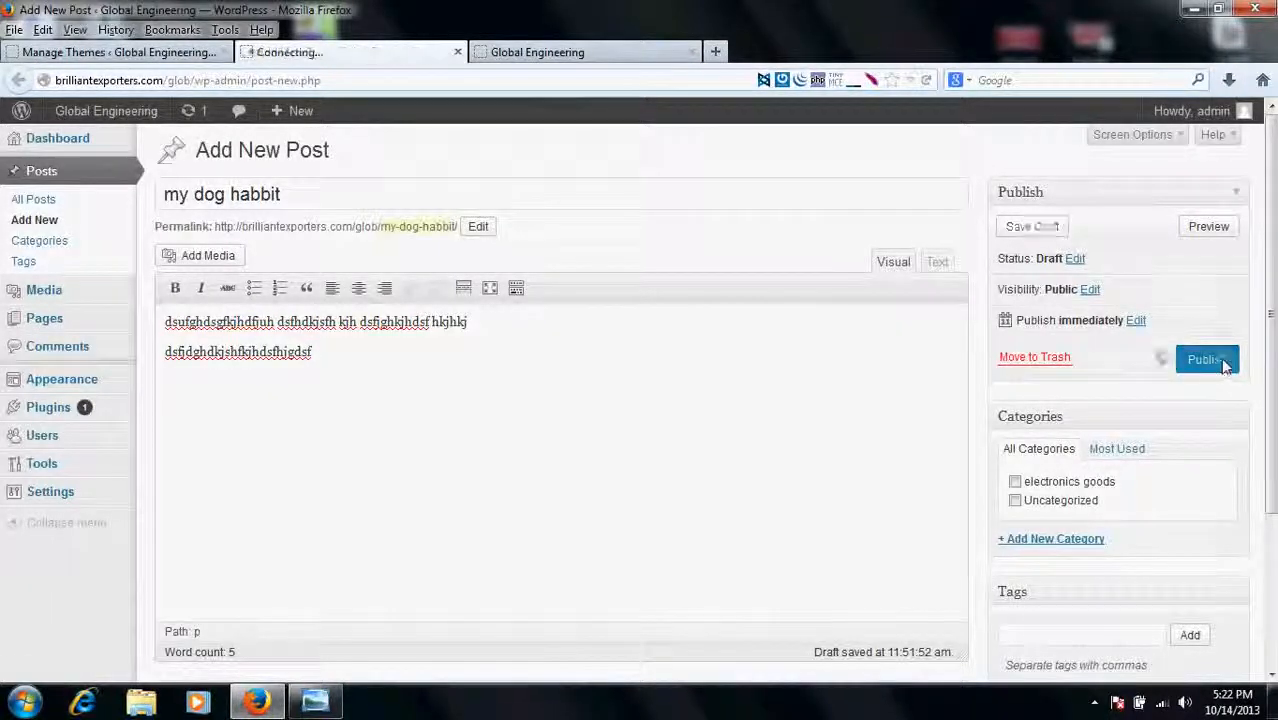
click(1206, 359)
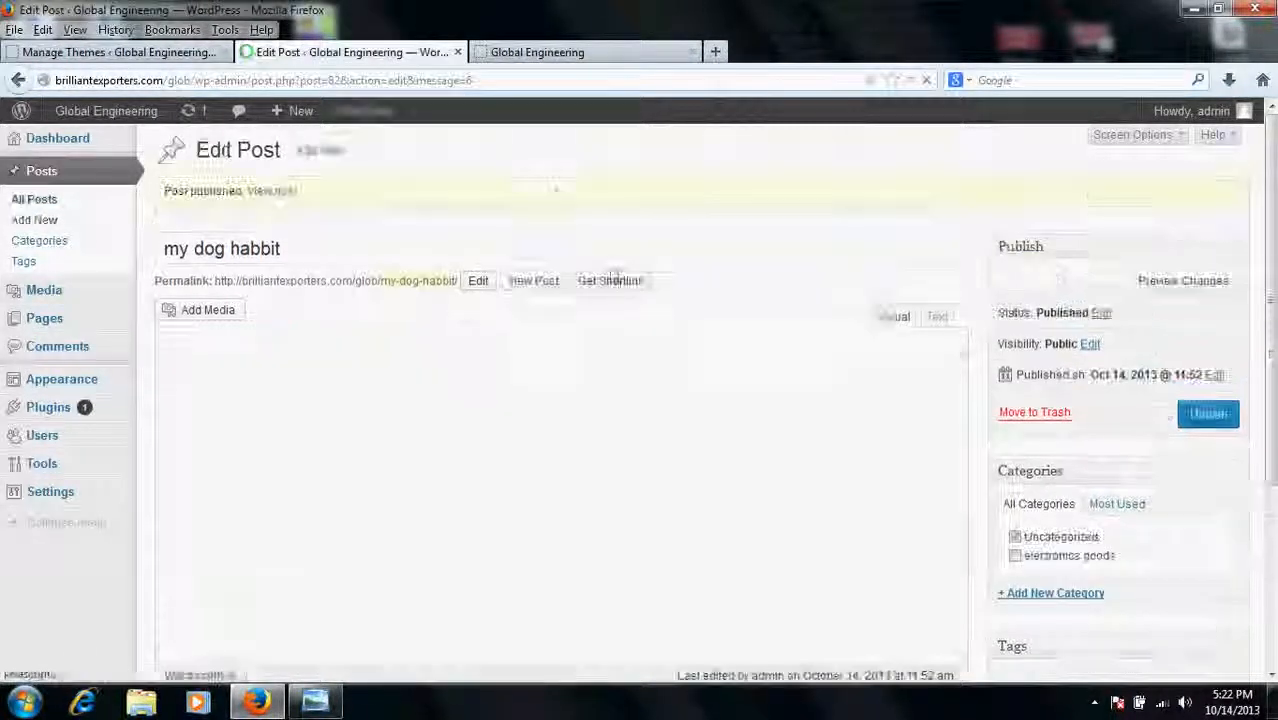
click(115, 52)
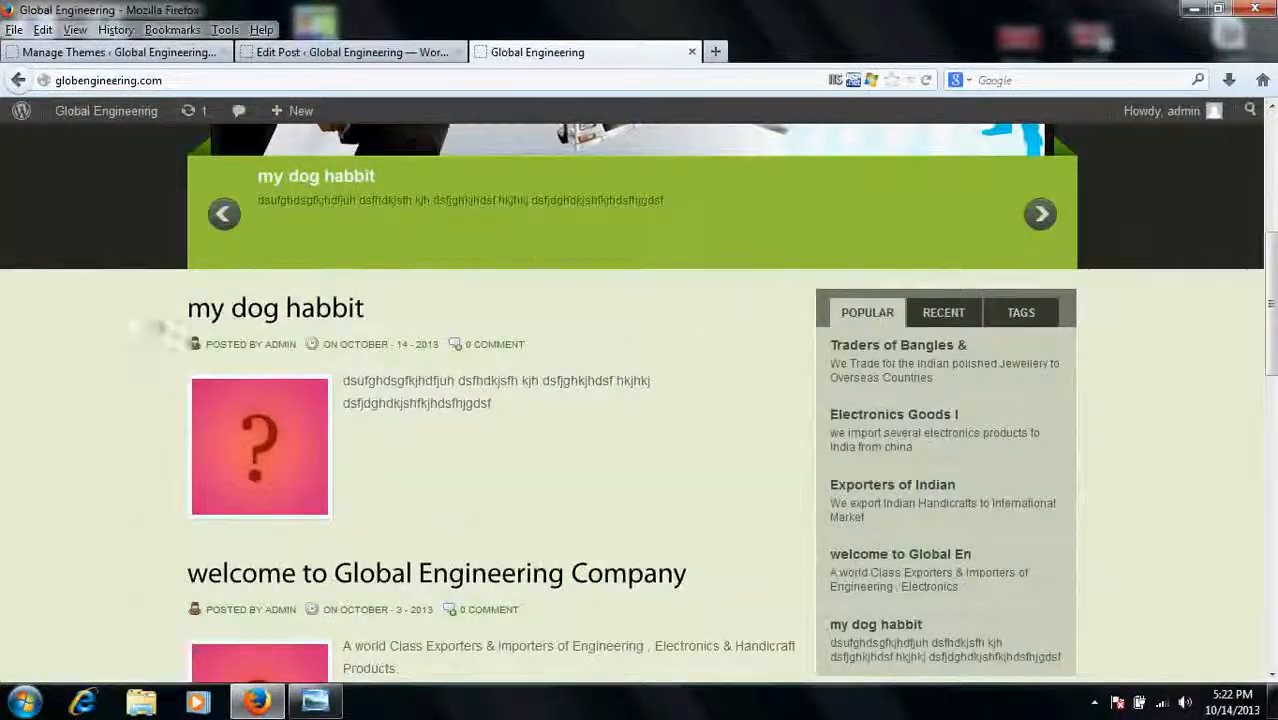
mouse_move(113, 361)
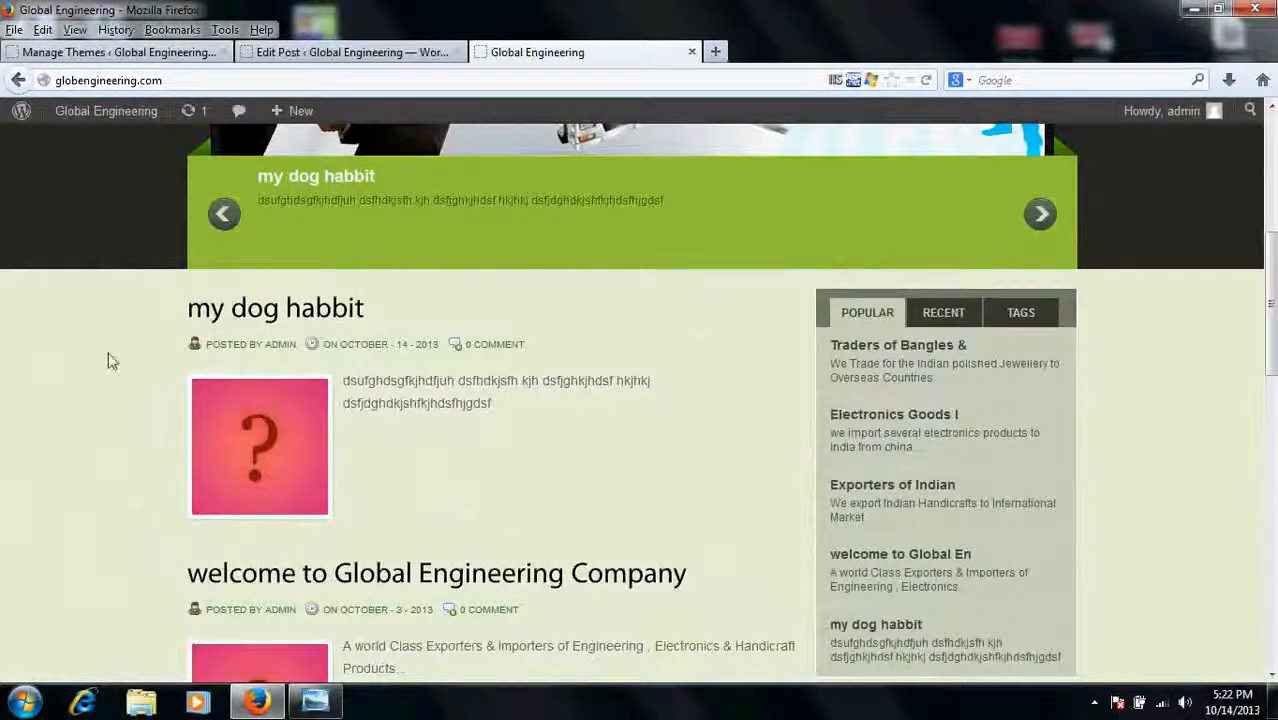
mouse_move(347, 296)
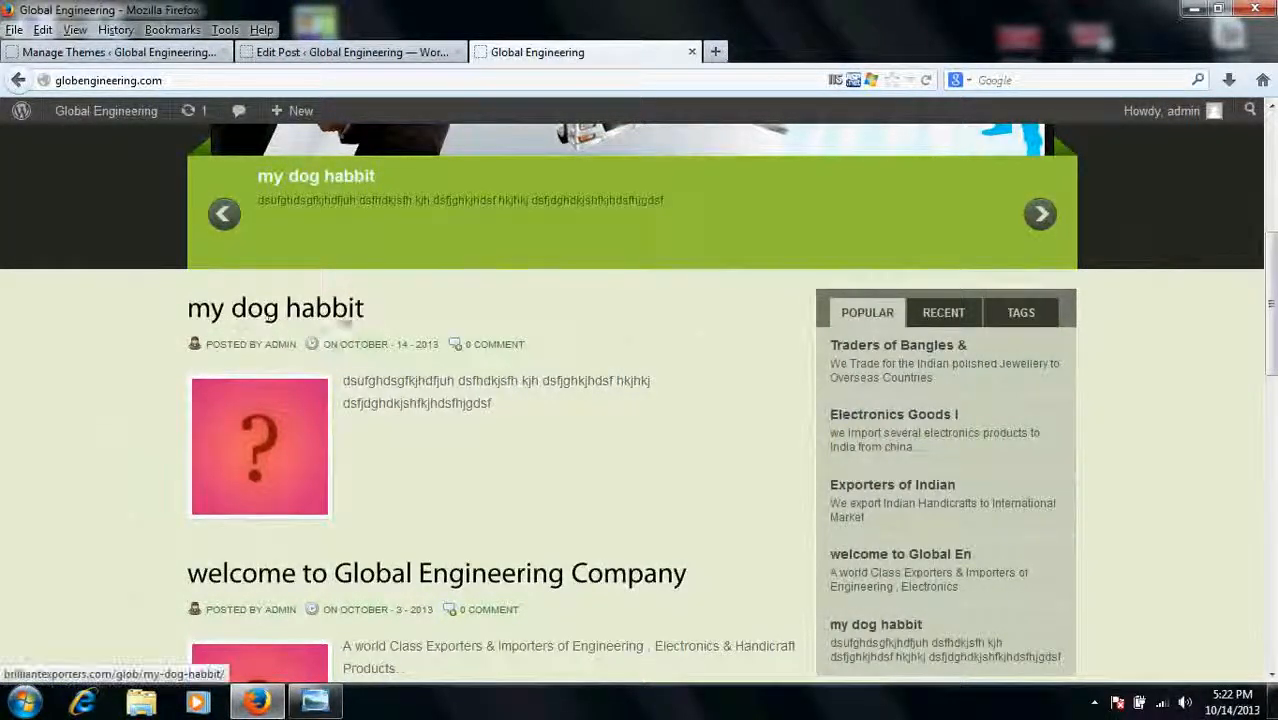
mouse_move(535, 331)
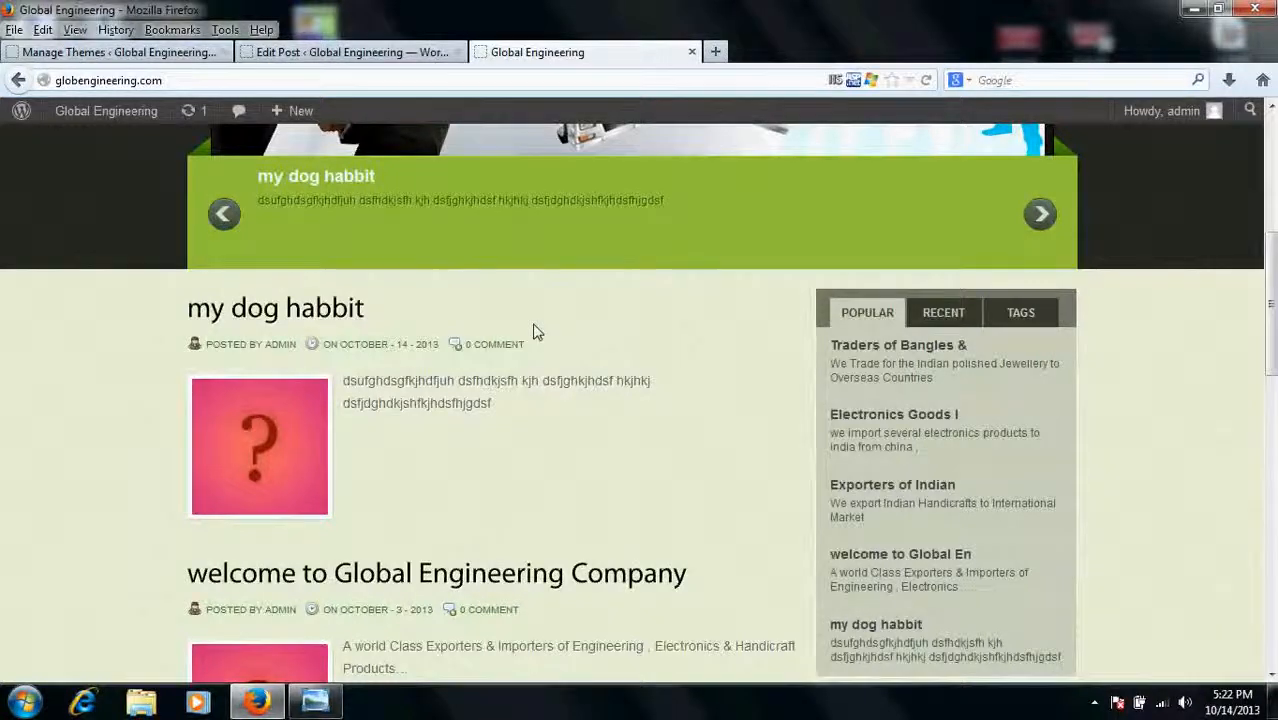
mouse_move(562, 316)
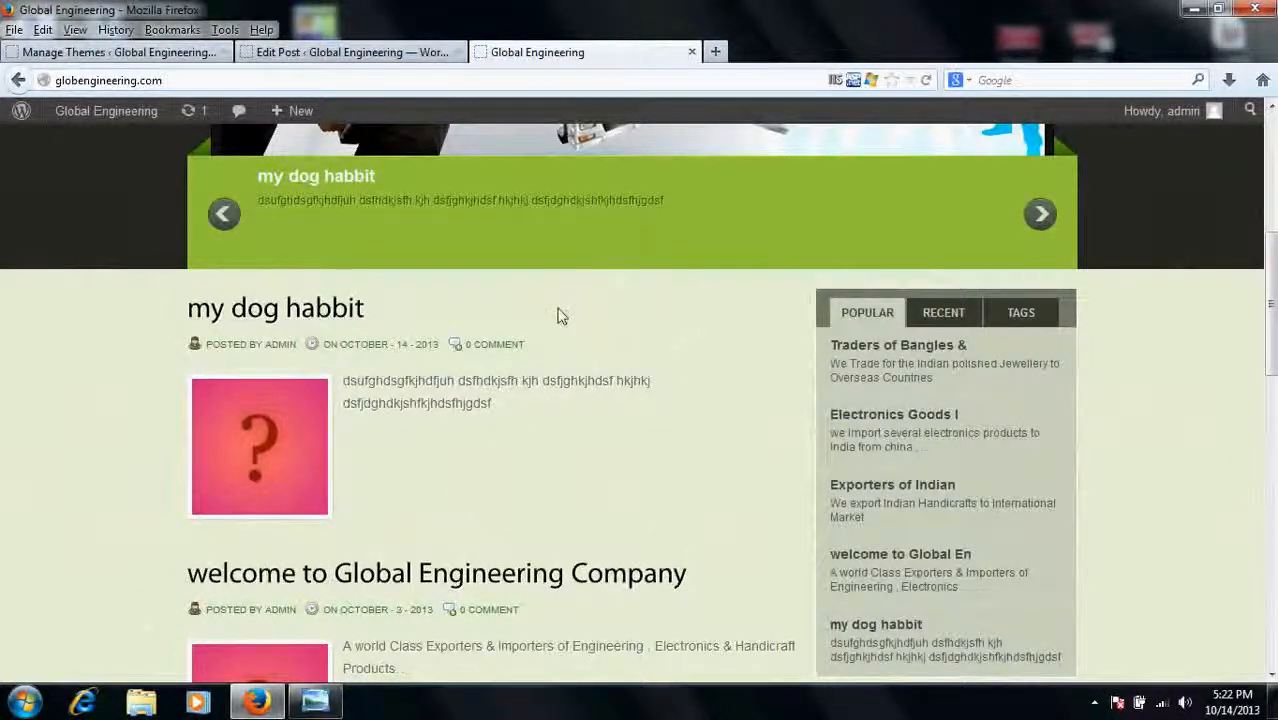
mouse_move(80, 368)
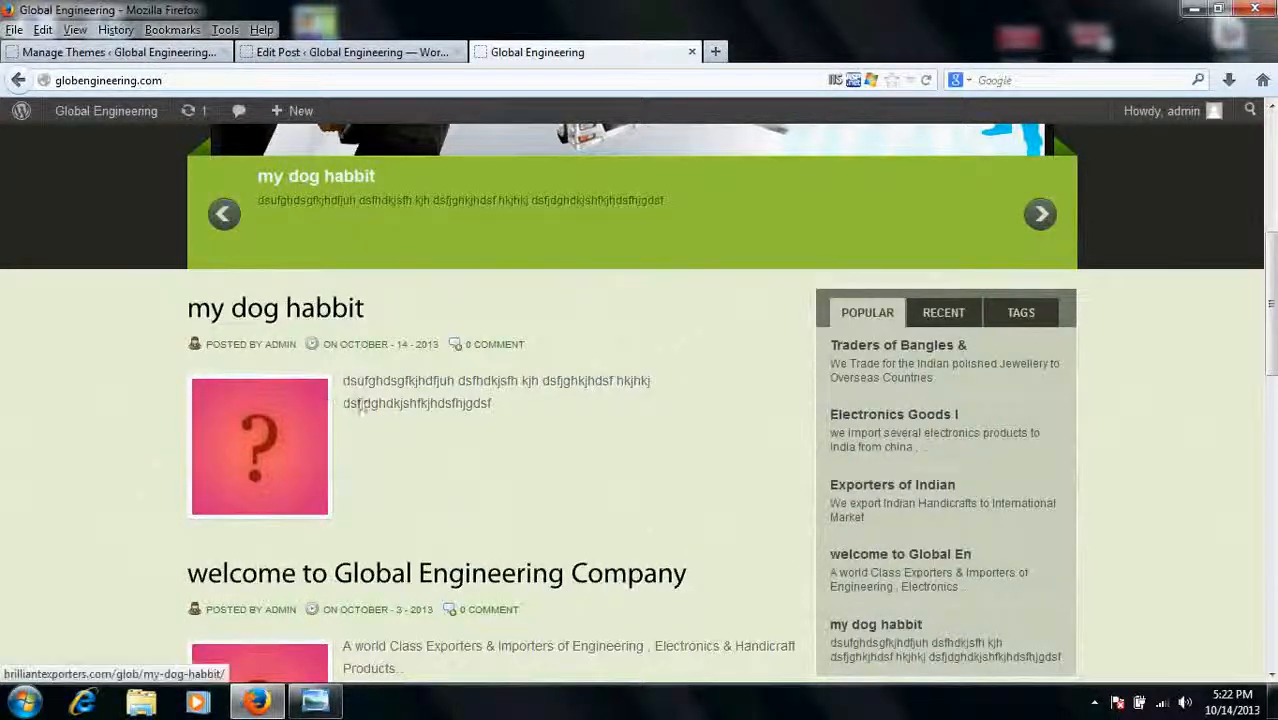
mouse_move(303, 407)
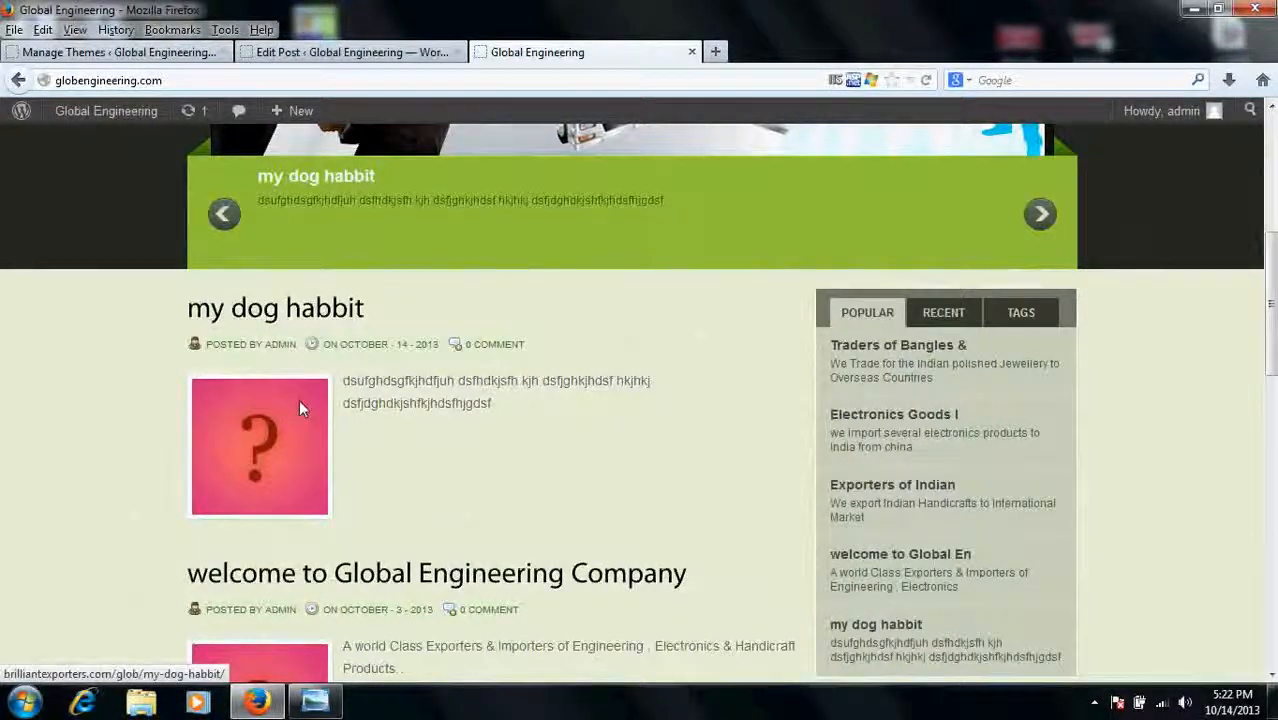
mouse_move(558, 316)
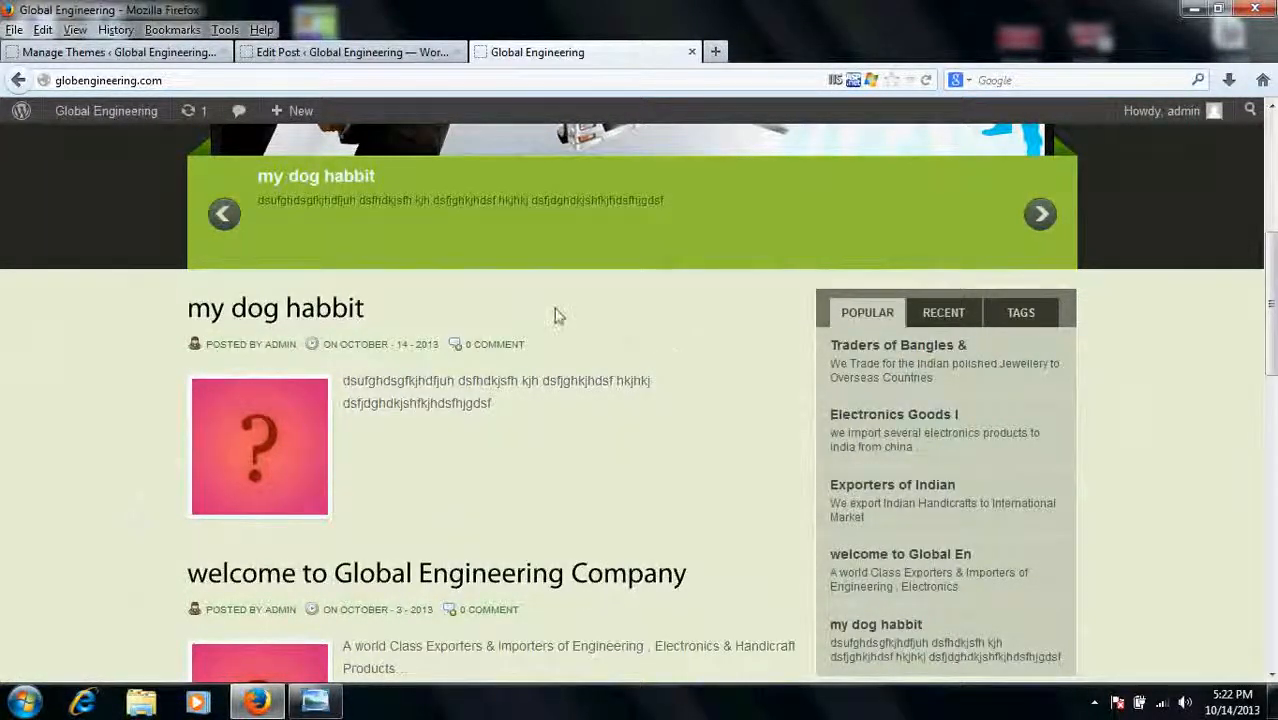
mouse_move(210, 308)
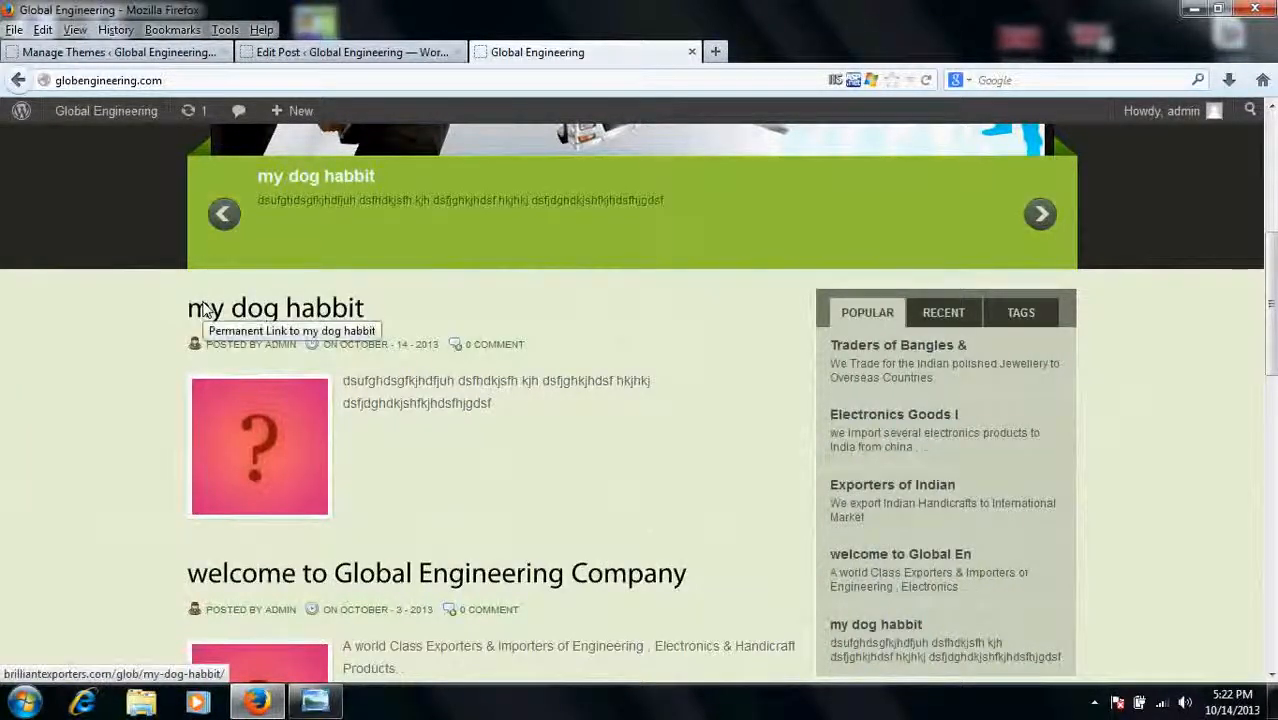
Scroll up to the header slider now featuring the 'my dog habbit' post
scroll(up, 3)
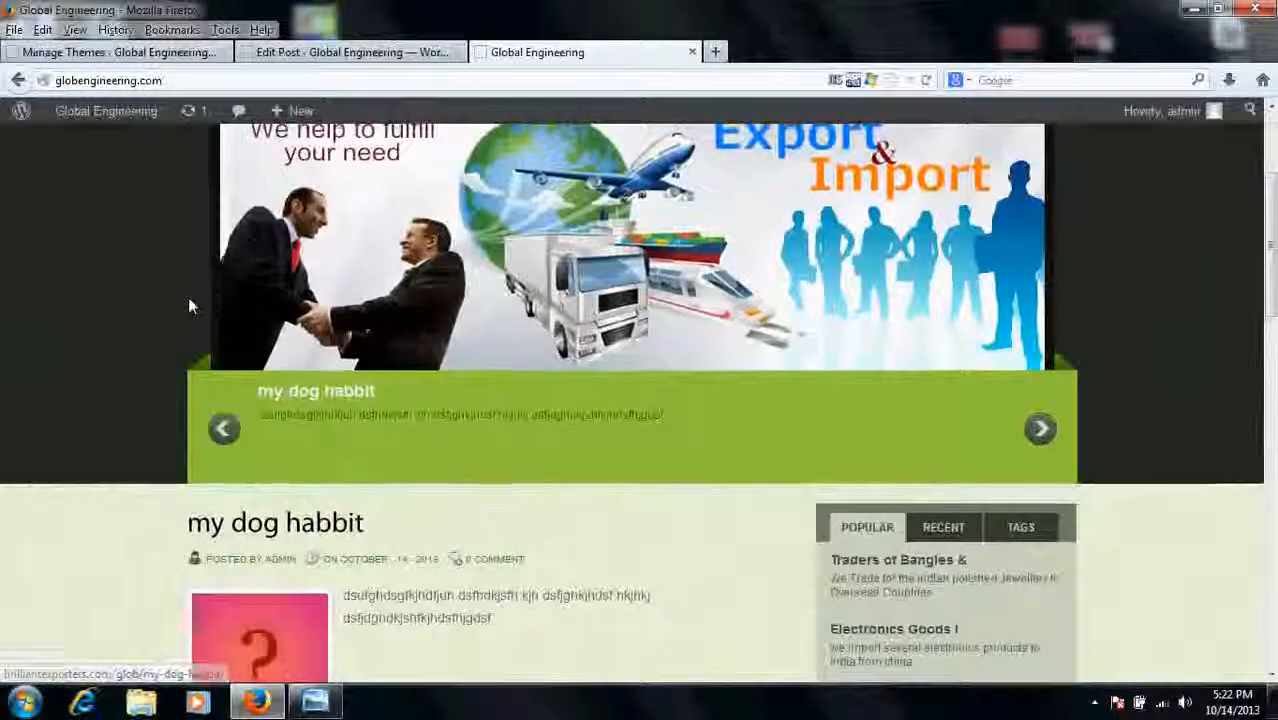
scroll(up, 3)
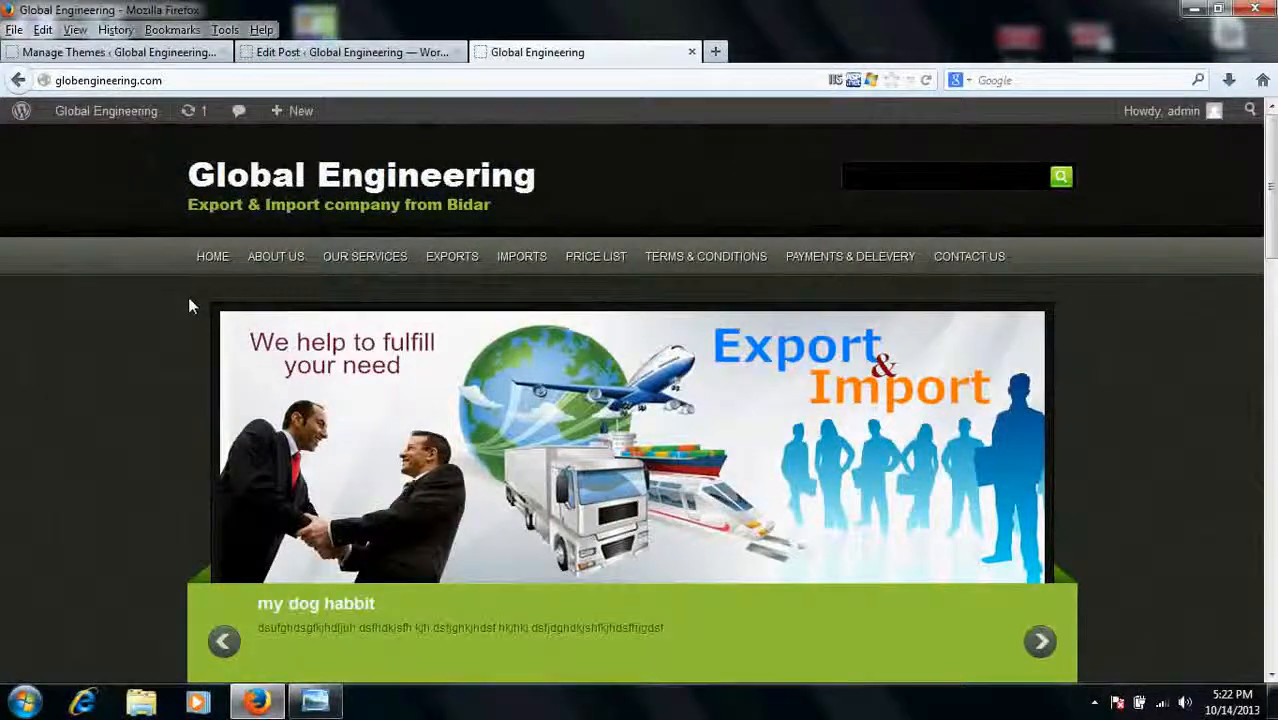